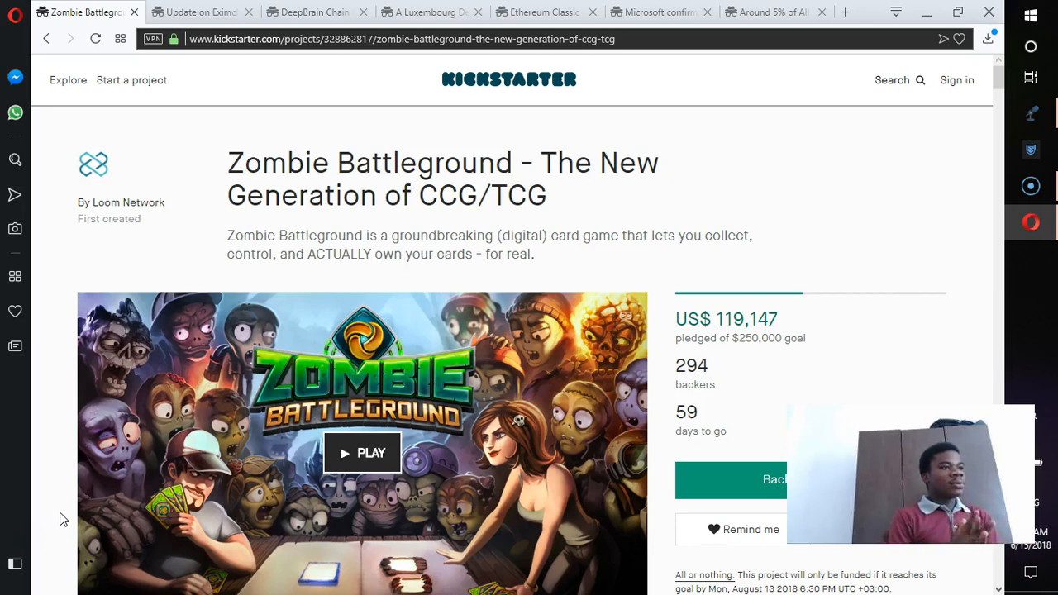
# Scroll down through the currently open page, reading its contents.
pyautogui.scroll(-3)
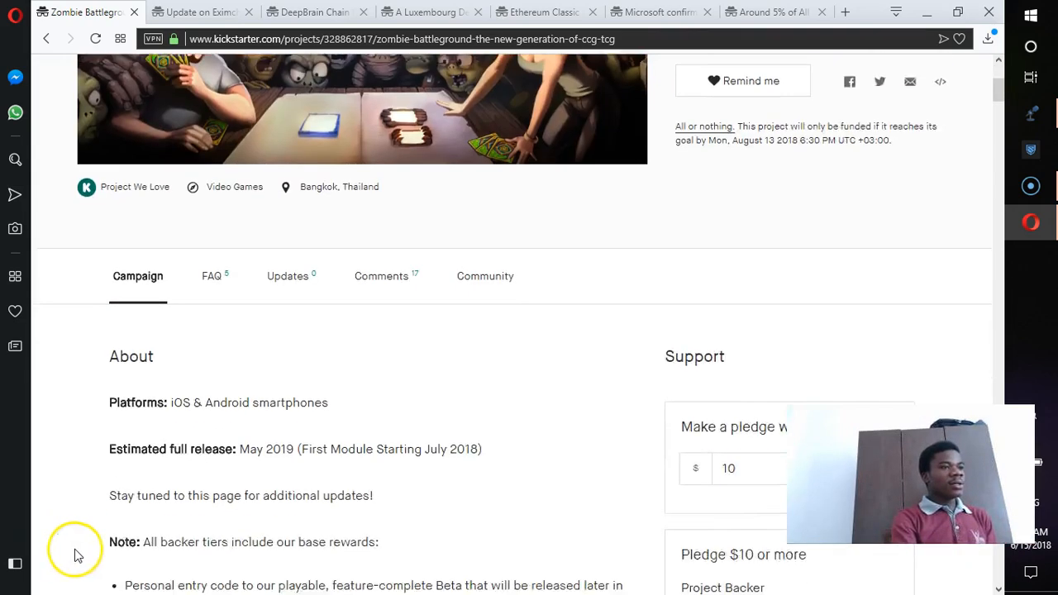
pyautogui.scroll(-3)
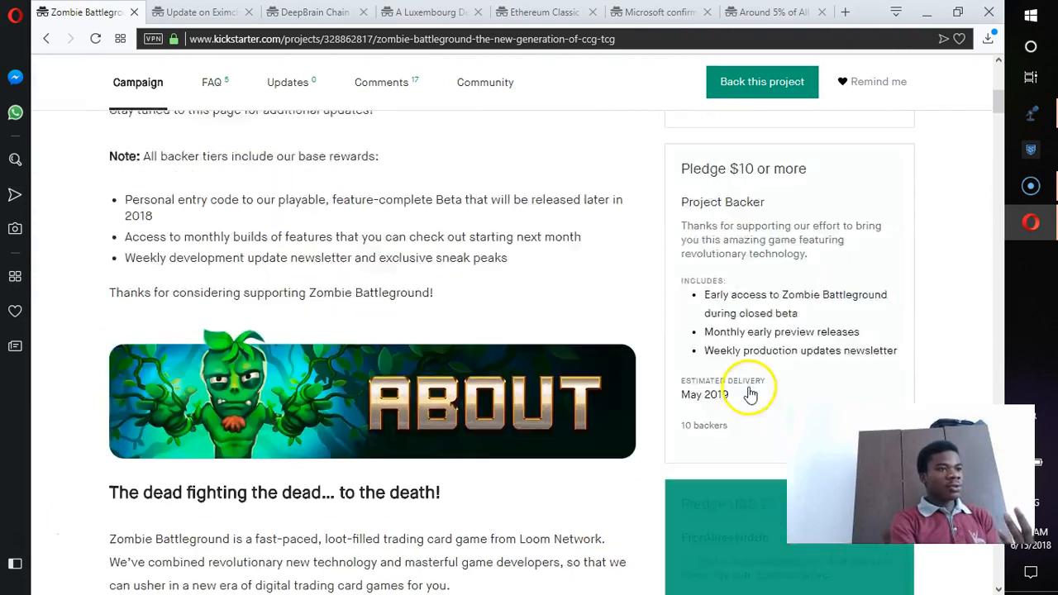
pyautogui.scroll(3)
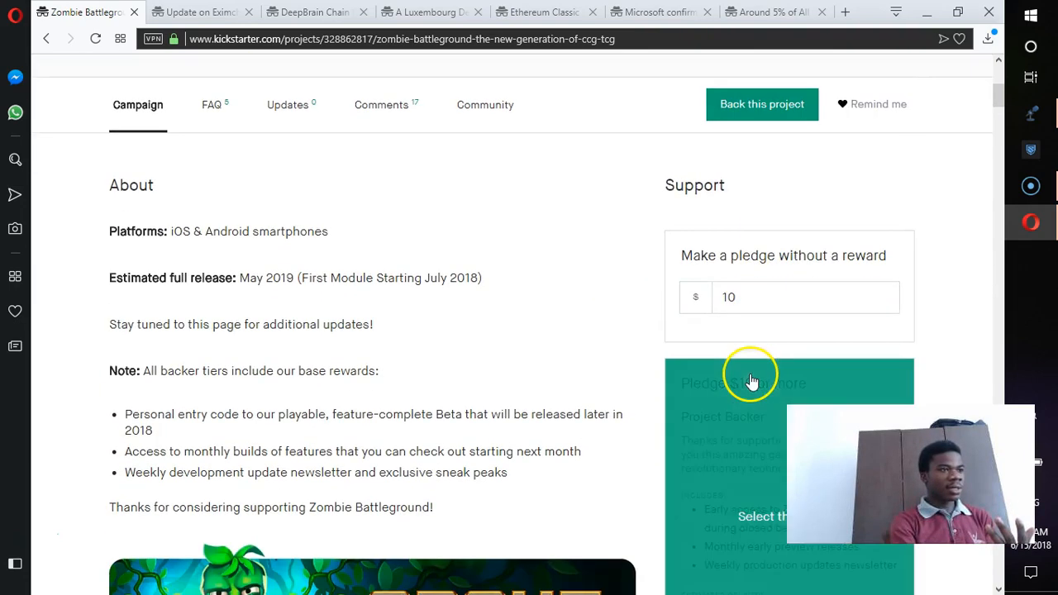
pyautogui.scroll(-3)
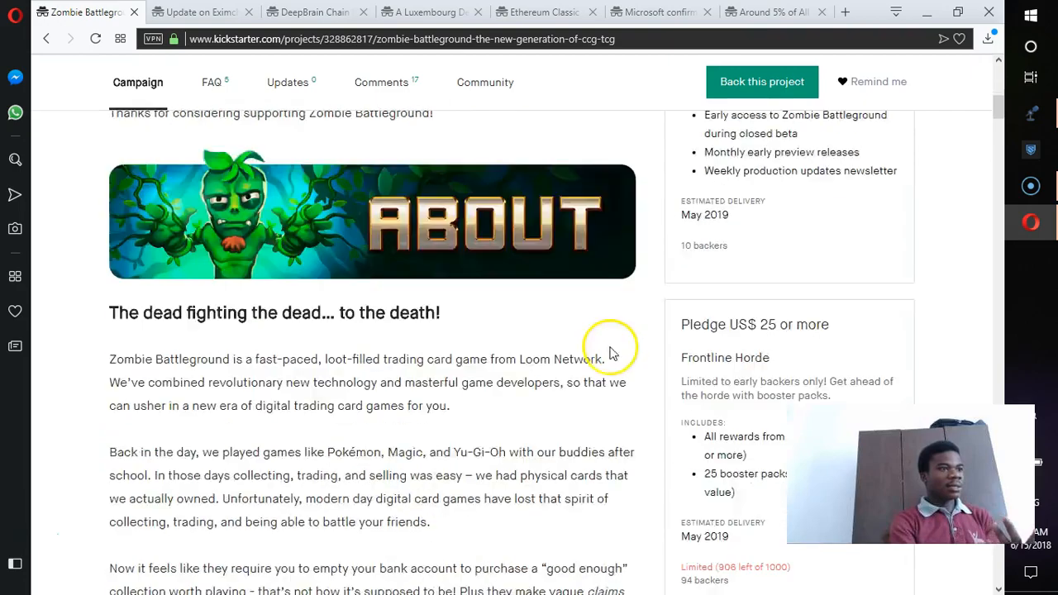
pyautogui.scroll(-3)
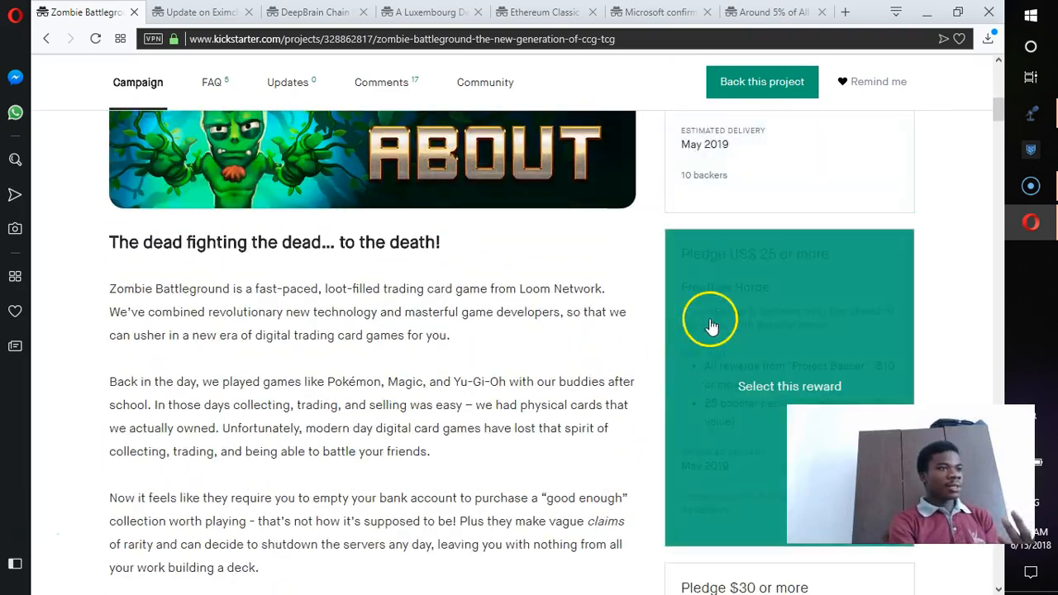
pyautogui.scroll(-3)
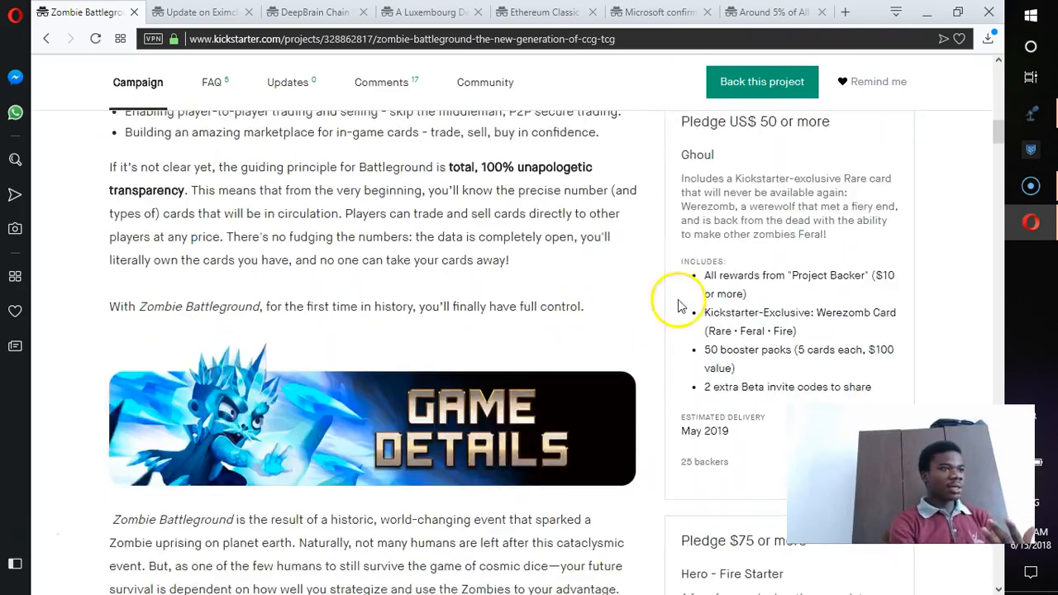
pyautogui.scroll(-3)
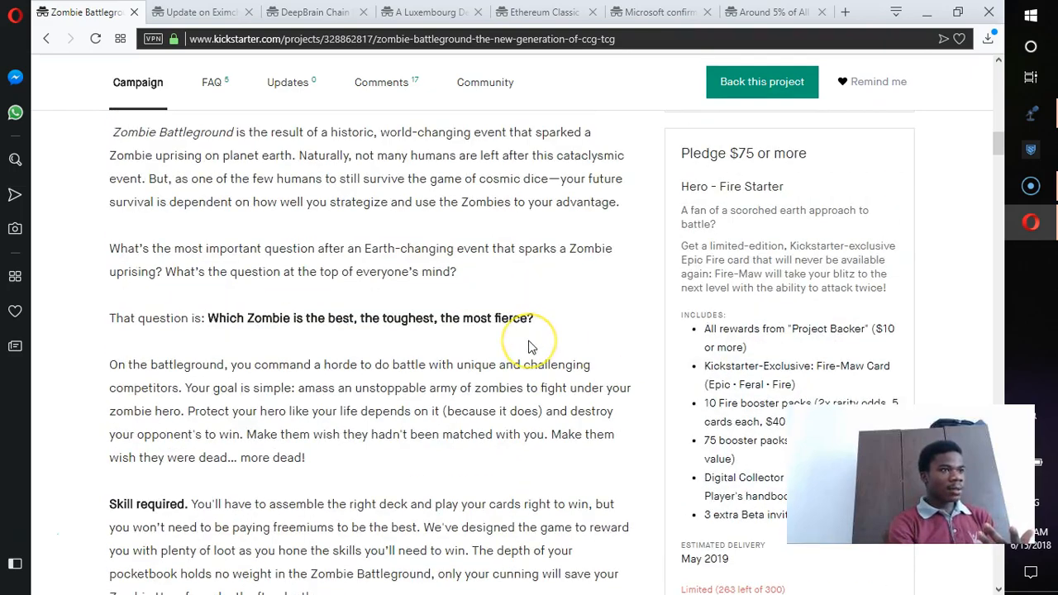
pyautogui.scroll(-3)
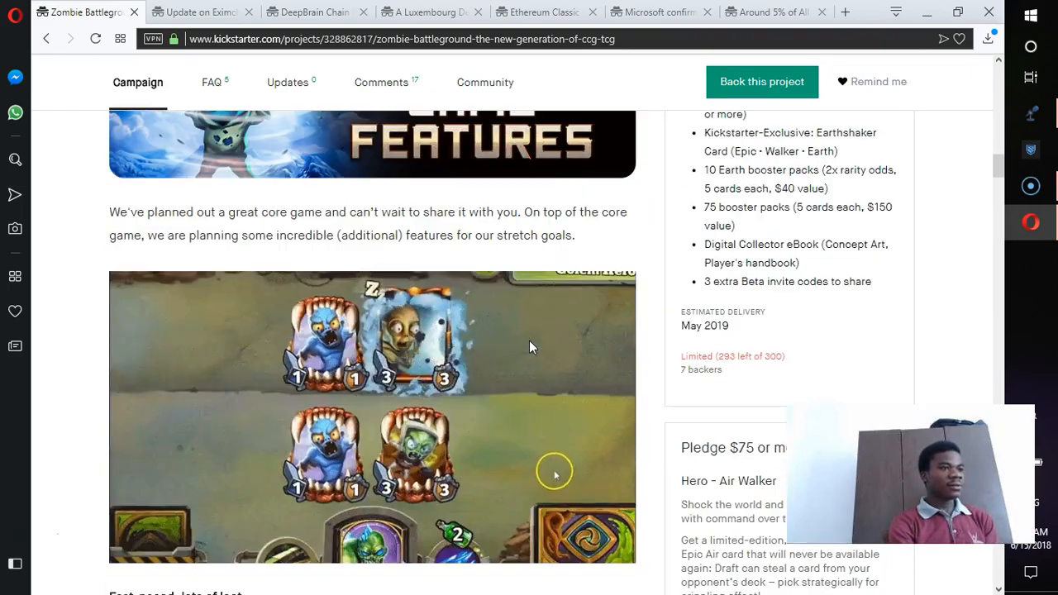
pyautogui.scroll(-3)
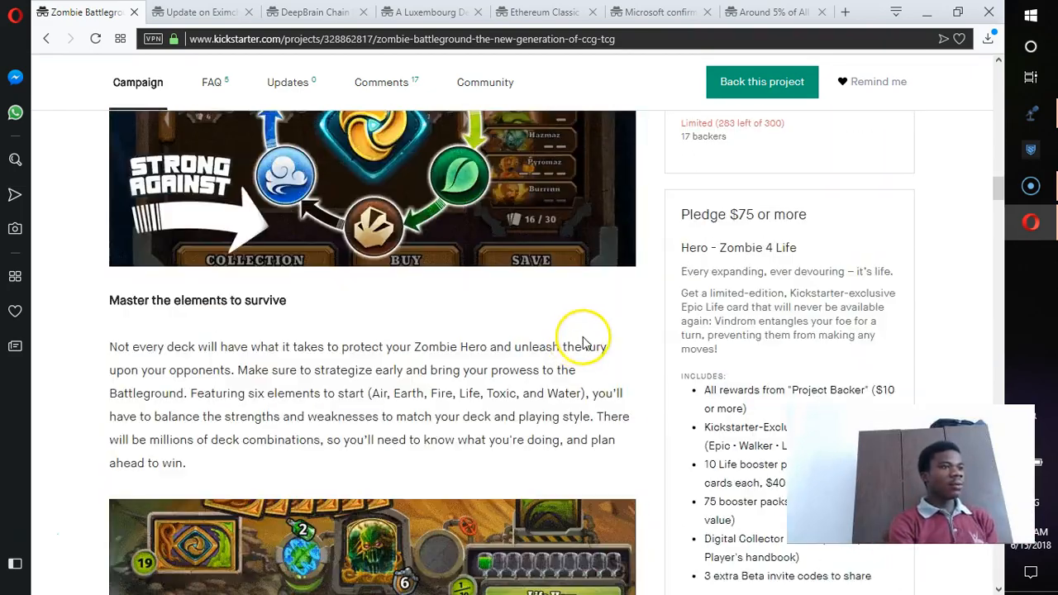
pyautogui.scroll(-3)
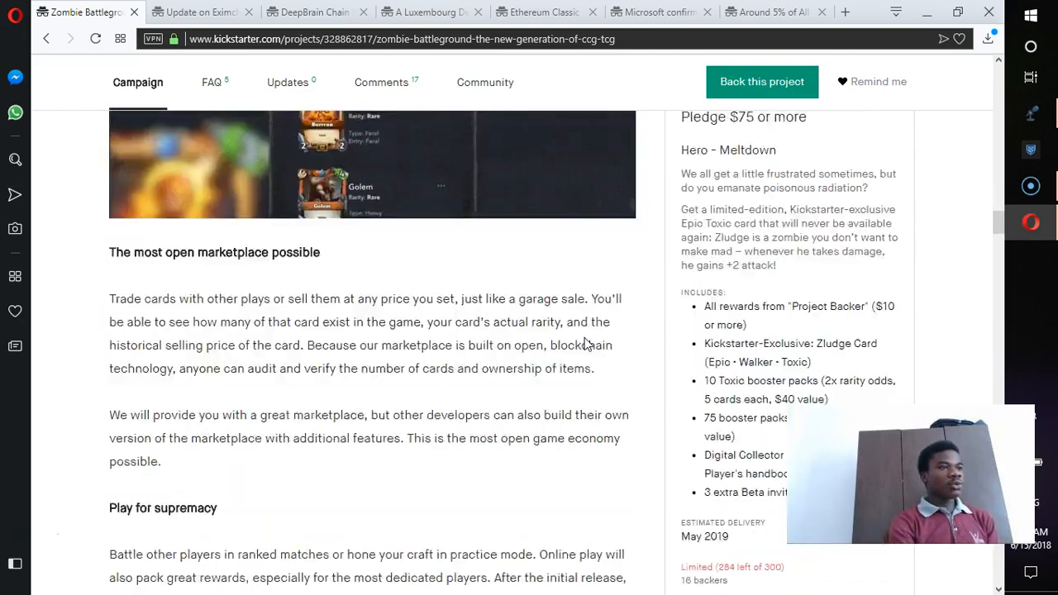
pyautogui.scroll(-3)
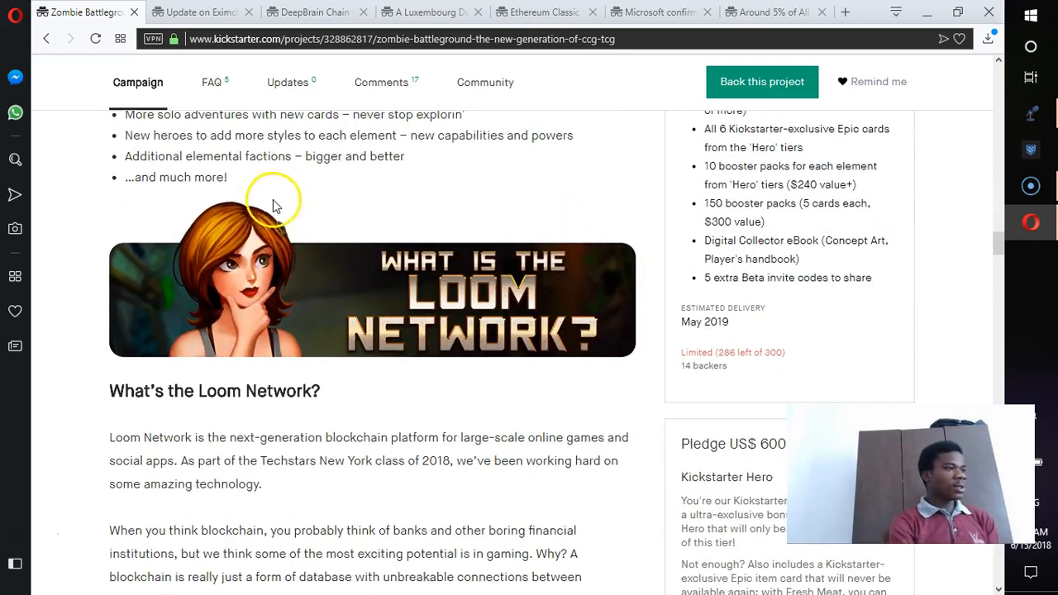
pyautogui.scroll(3)
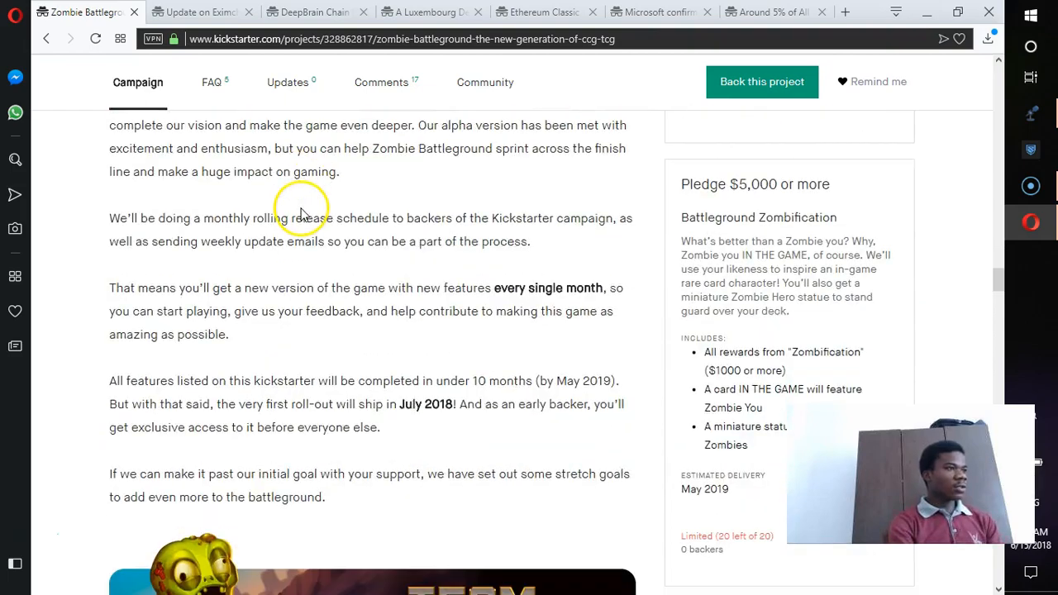
pyautogui.scroll(-3)
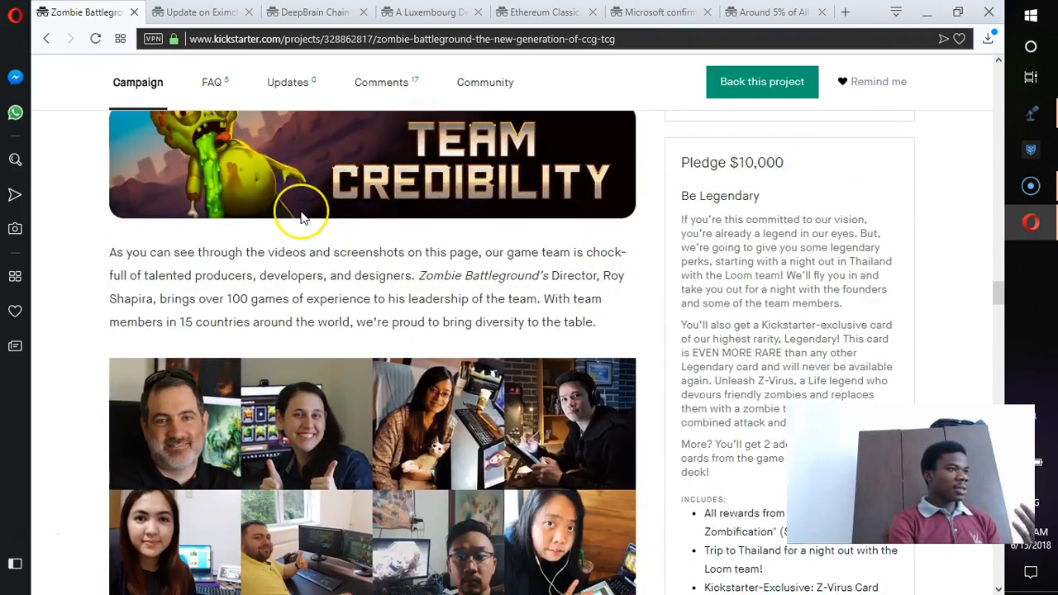
pyautogui.scroll(3)
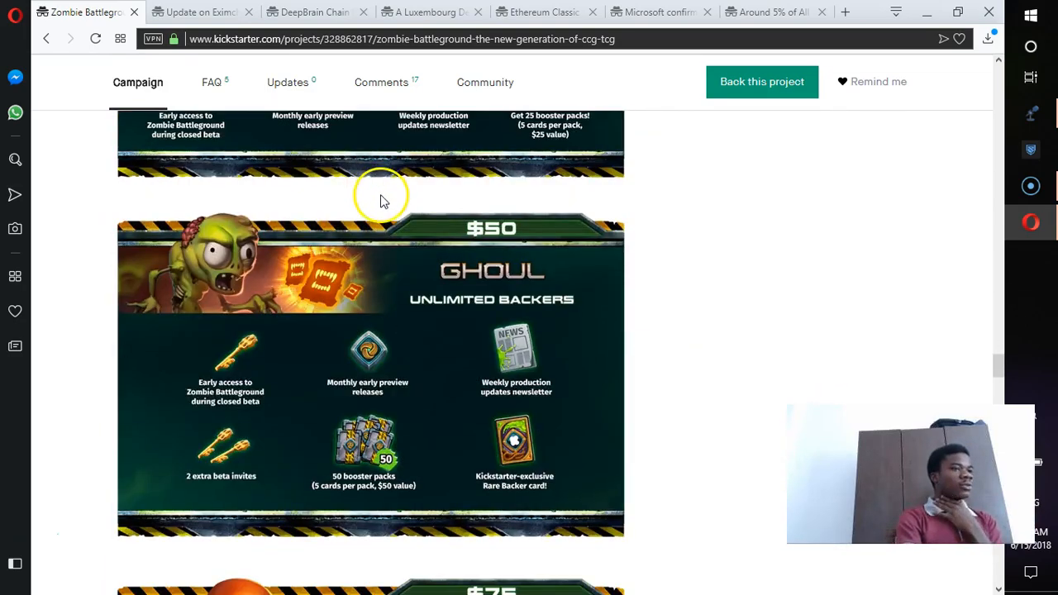
pyautogui.scroll(-3)
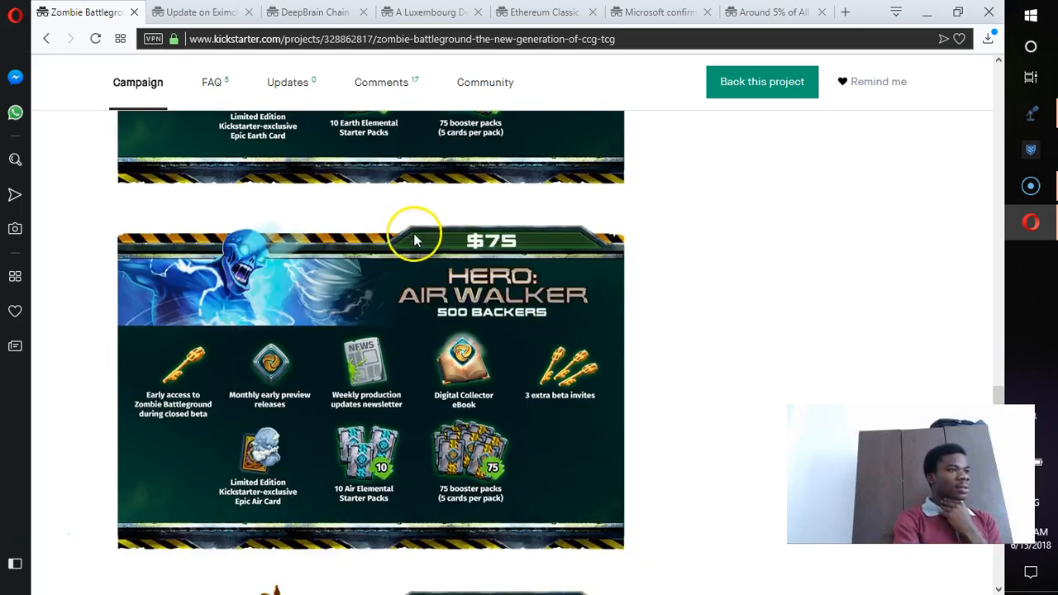
pyautogui.scroll(-3)
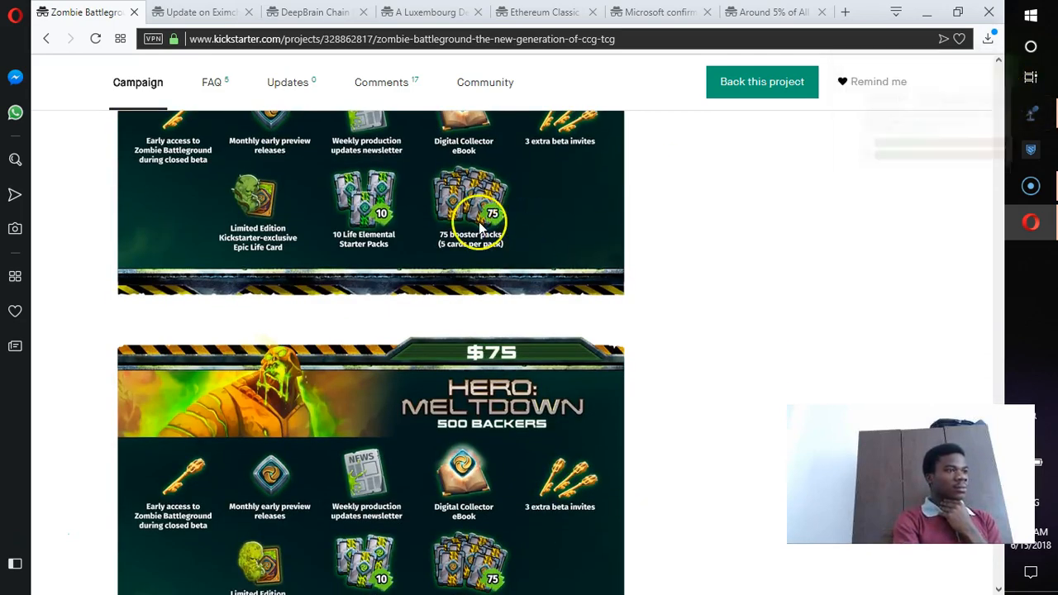
pyautogui.scroll(-3)
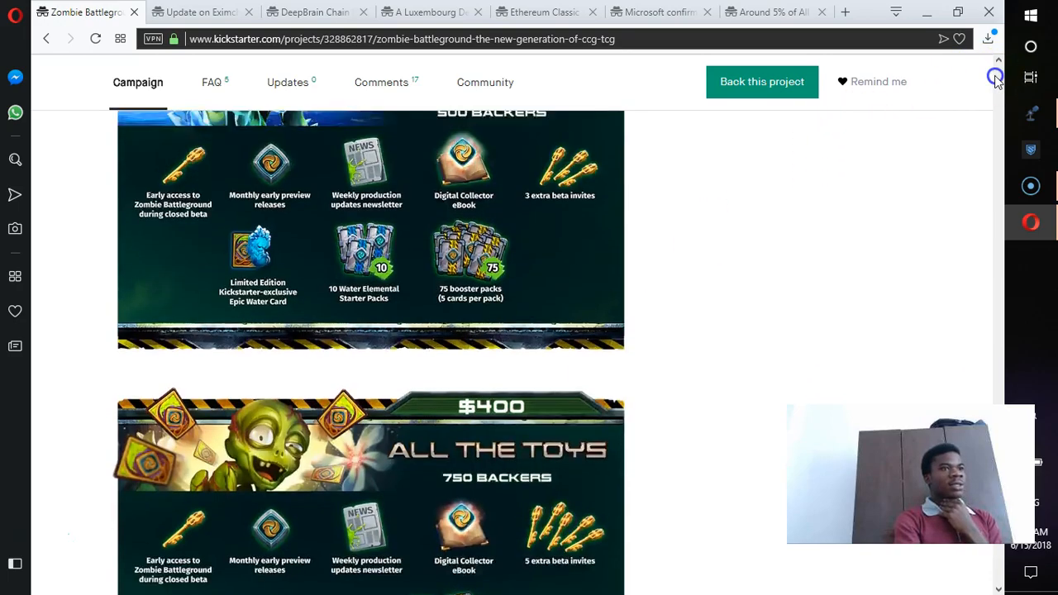
pyautogui.scroll(3)
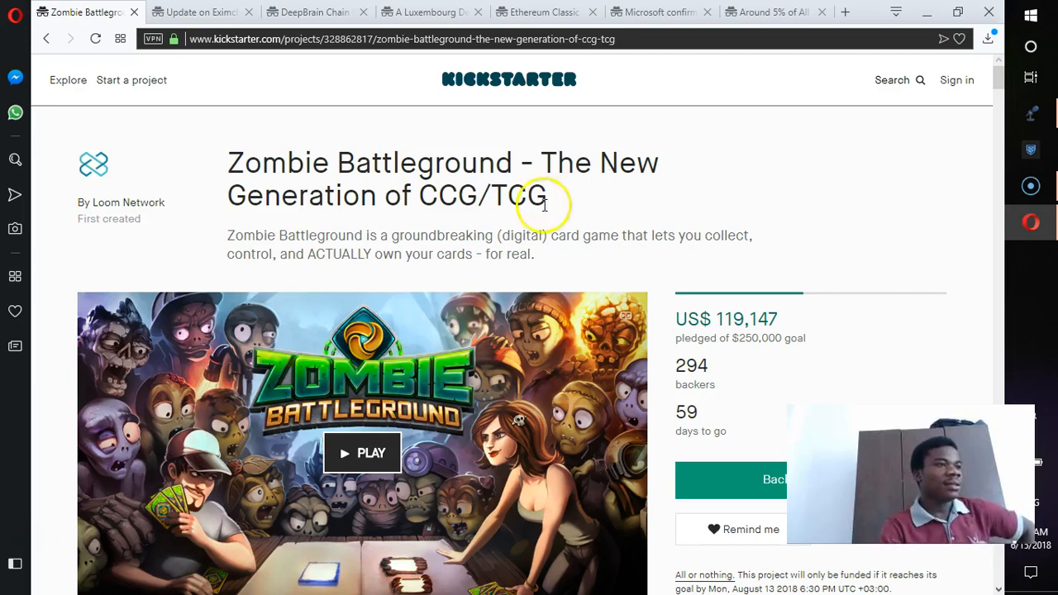
pyautogui.scroll(-3)
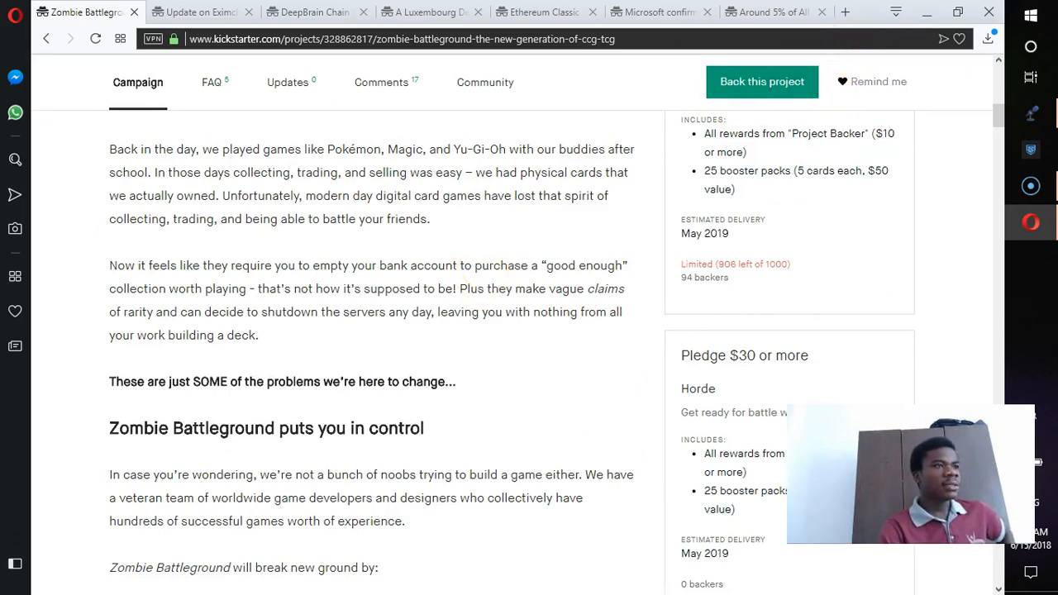
# Search ICO Drops for 'loom' and open the Loom Network project page.
pyautogui.click(845, 12)
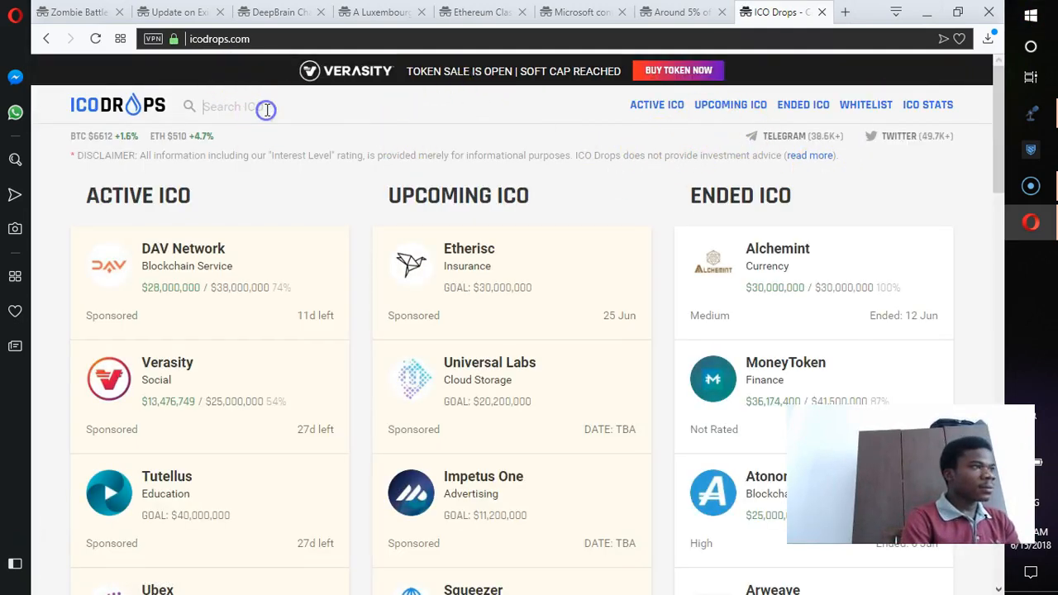
pyautogui.write('loom')
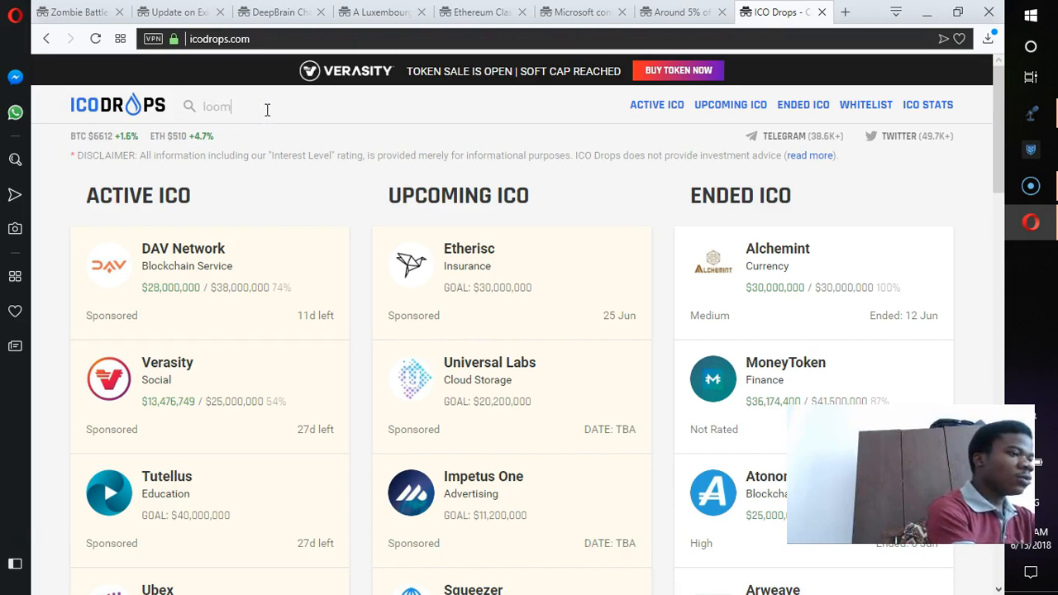
pyautogui.press('Return')
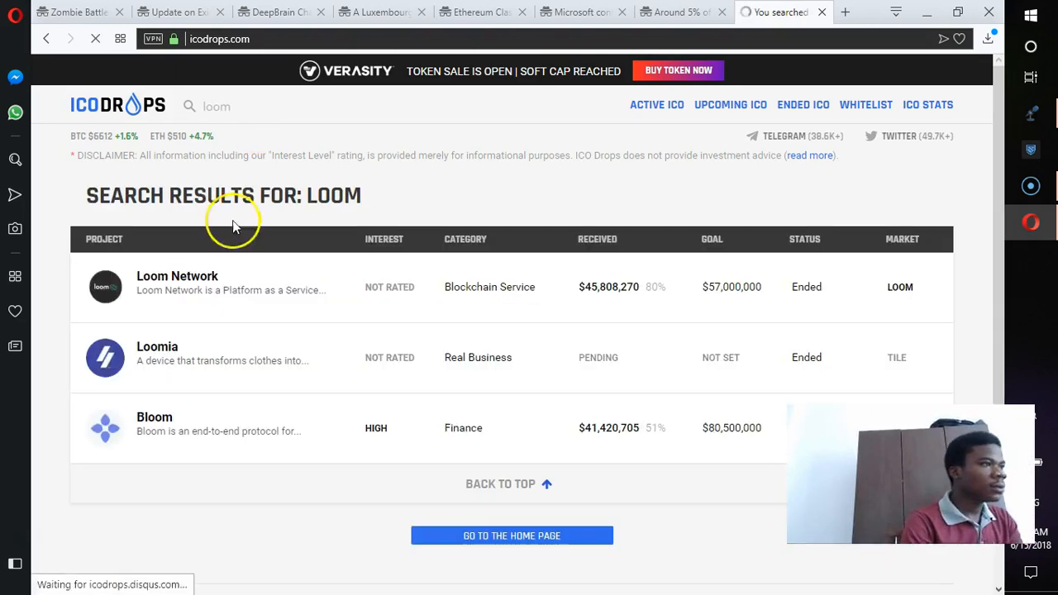
pyautogui.click(177, 276)
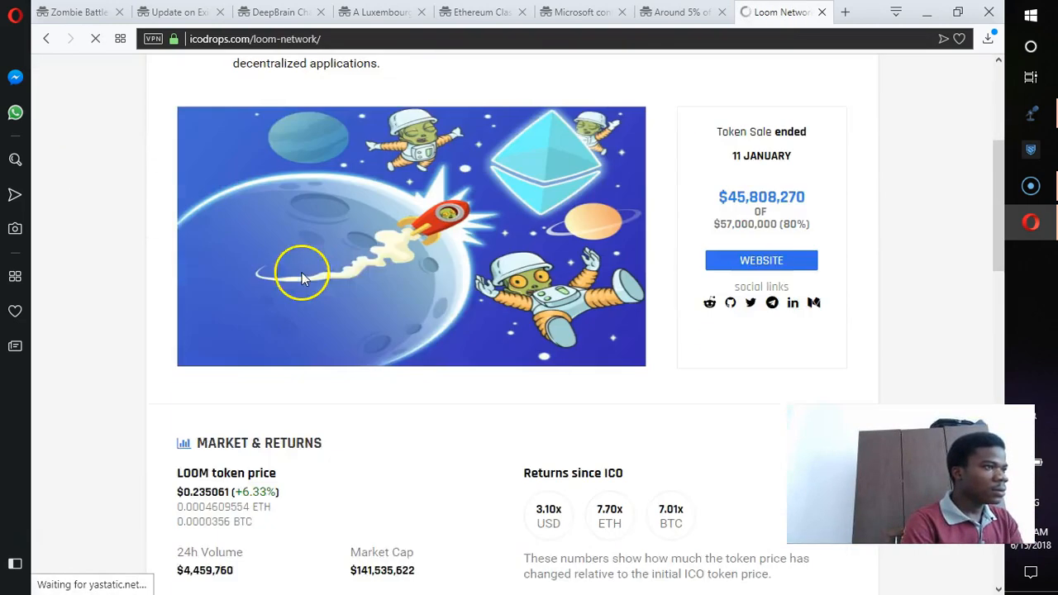
# Read Loom Network's ended token sale, Market & Returns and Token Sale details.
pyautogui.scroll(-3)
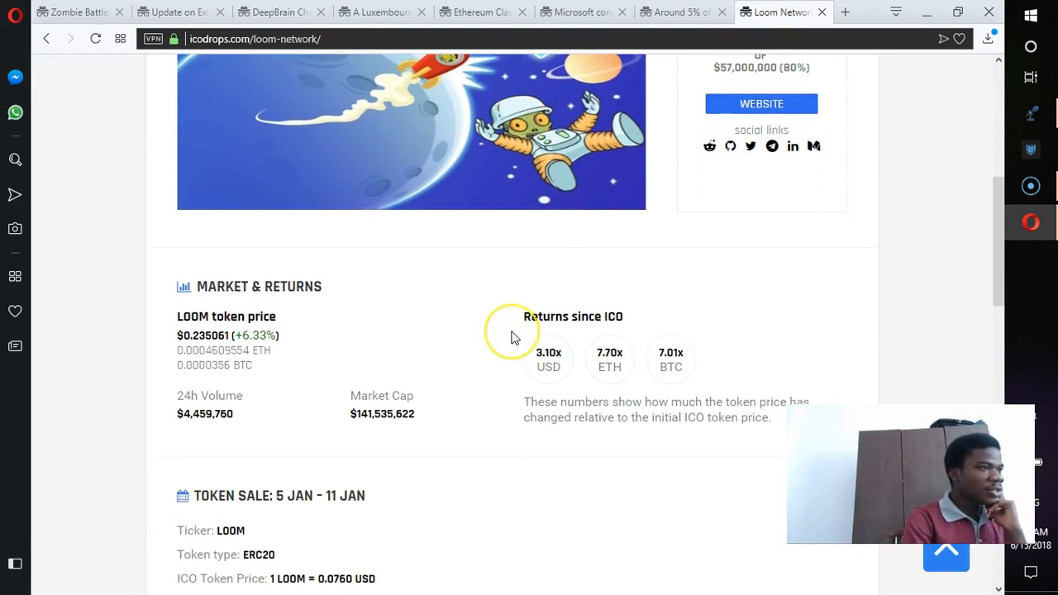
pyautogui.scroll(3)
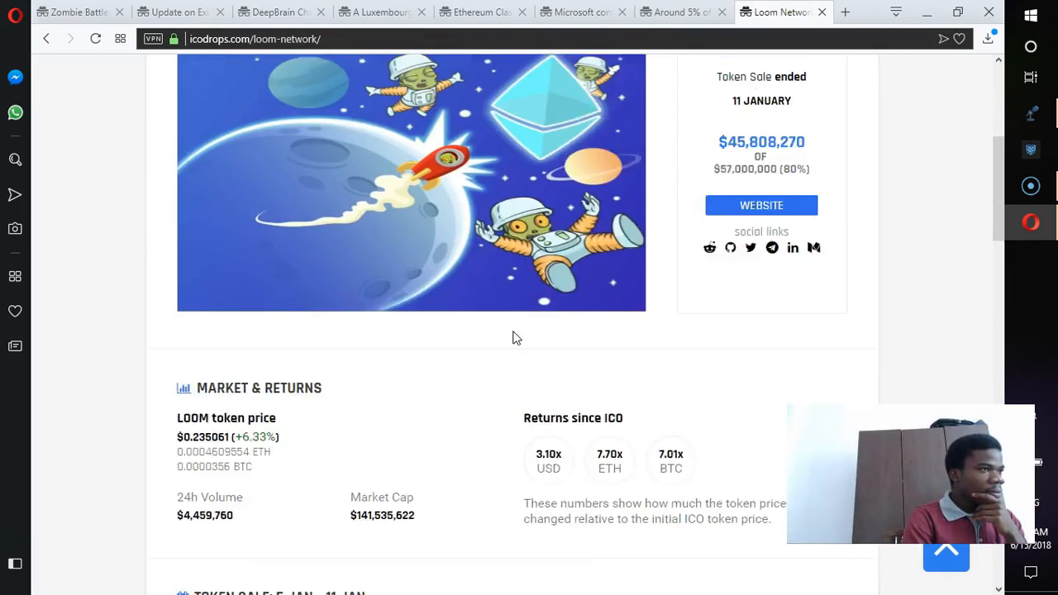
pyautogui.scroll(3)
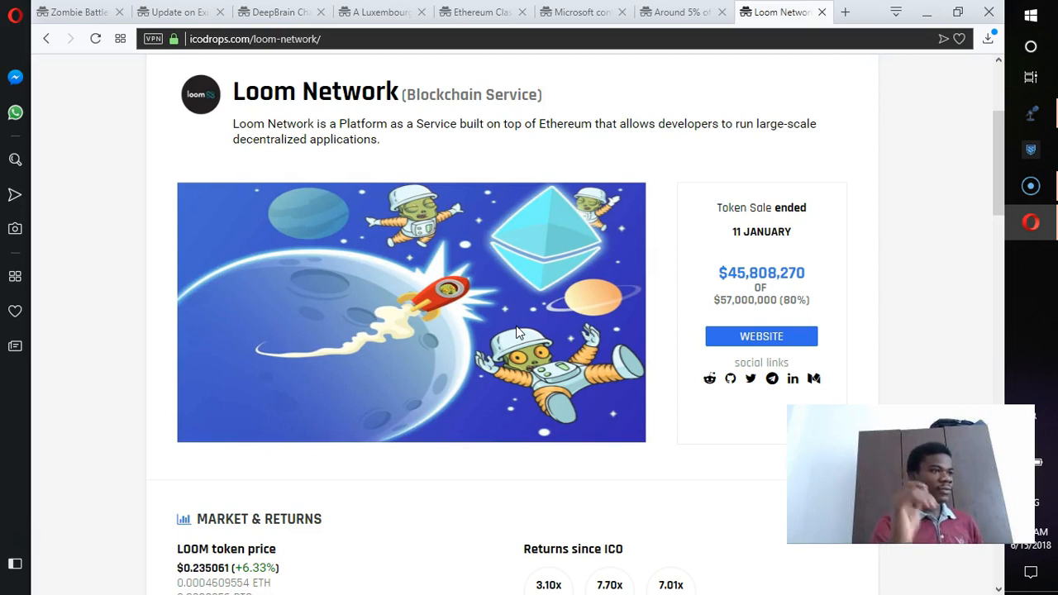
pyautogui.scroll(-3)
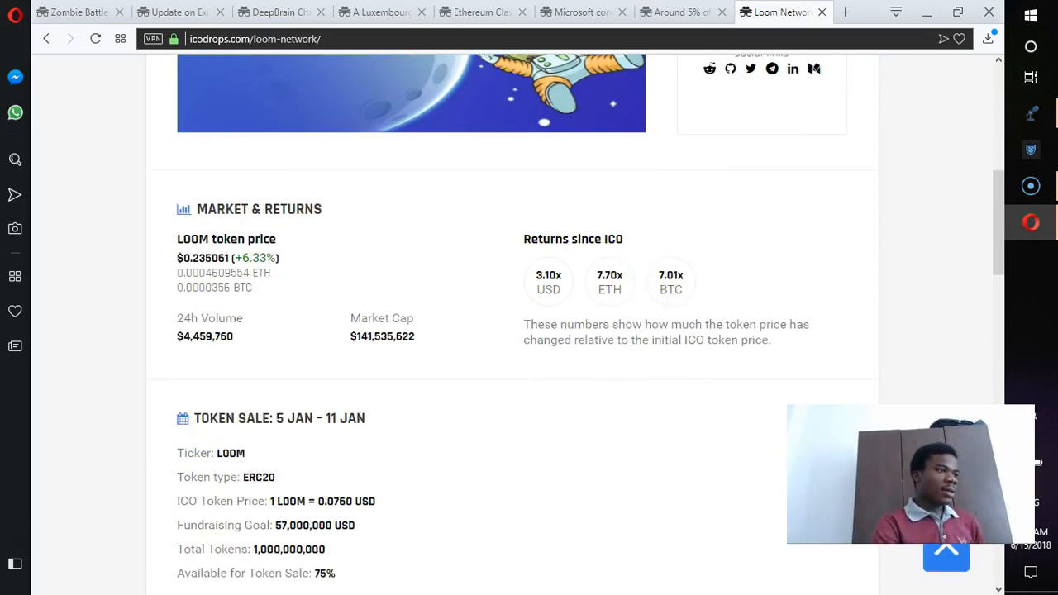
pyautogui.scroll(-3)
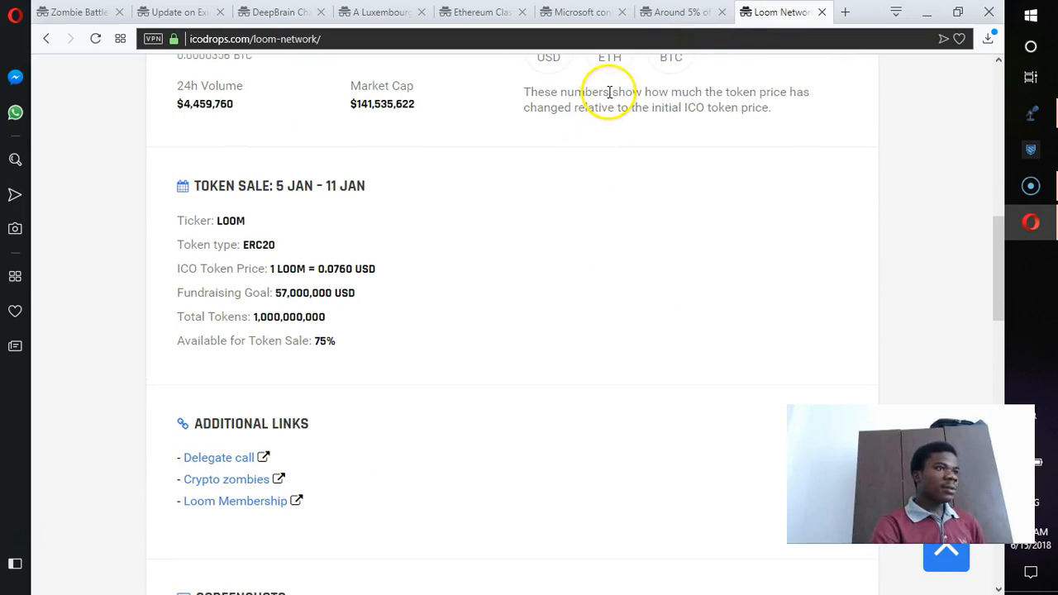
pyautogui.moveTo(674, 17)
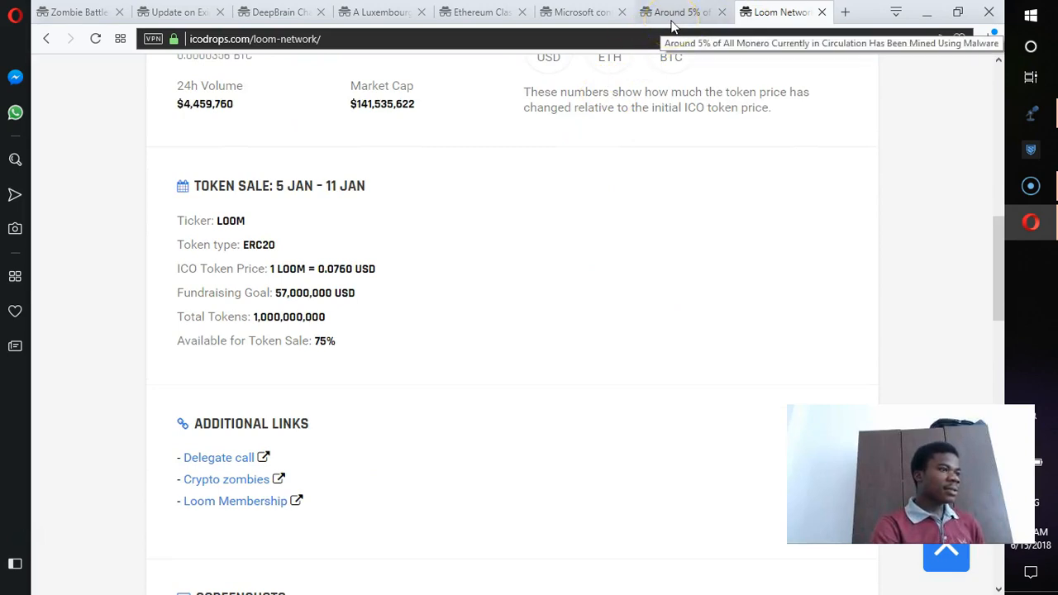
# Switch to the Zombie Battleground Kickstarter campaign and read its description and game details.
pyautogui.click(75, 11)
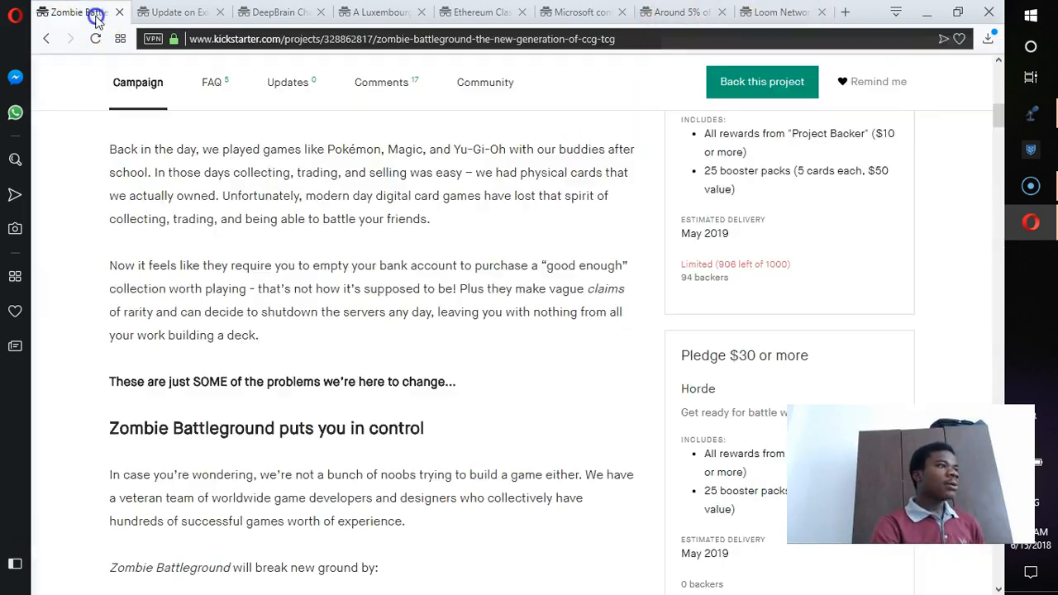
pyautogui.scroll(3)
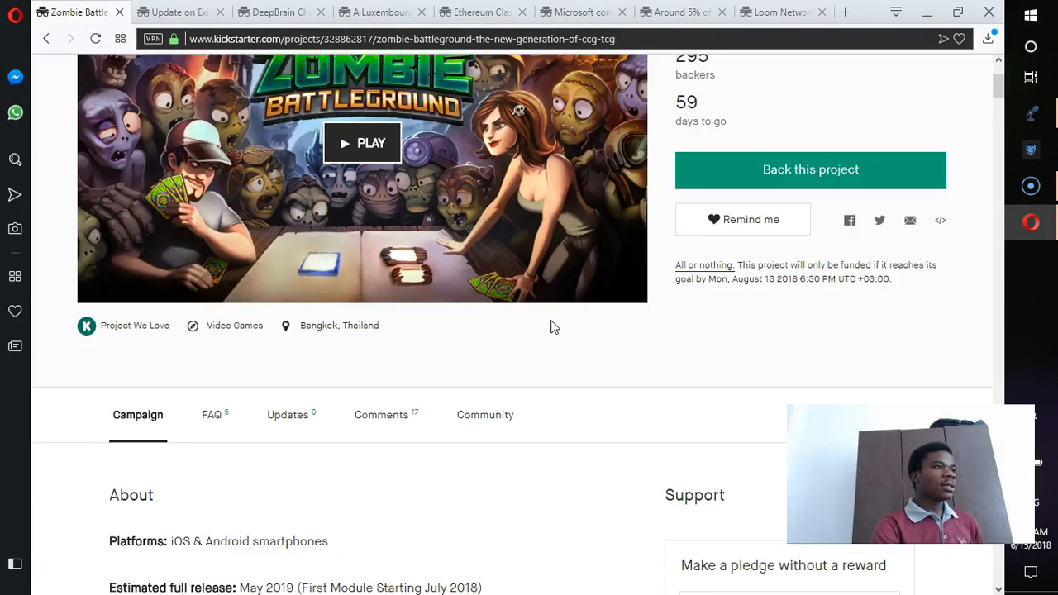
pyautogui.scroll(3)
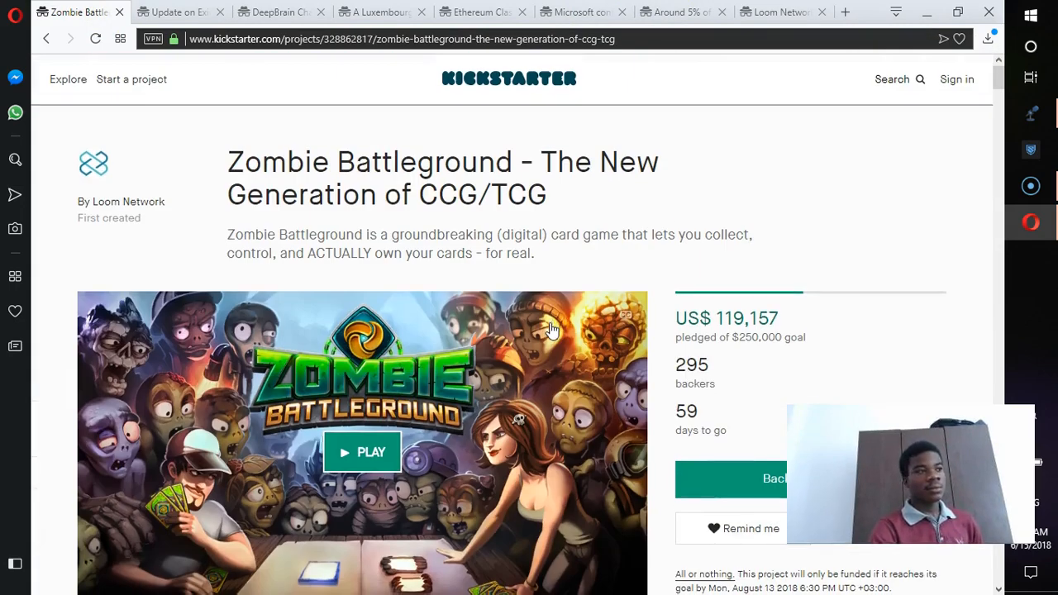
pyautogui.scroll(-3)
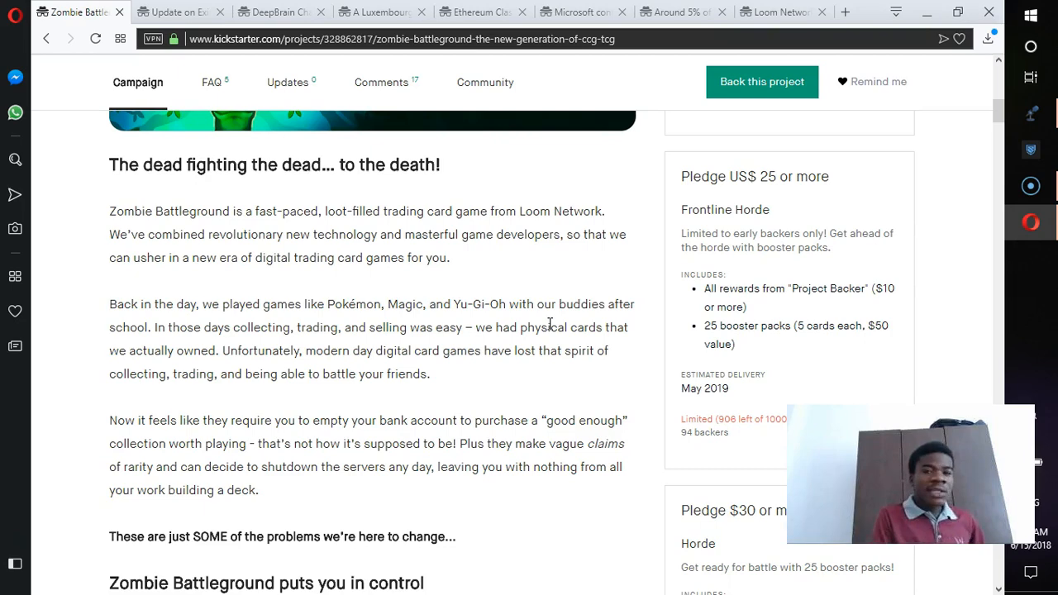
pyautogui.scroll(-3)
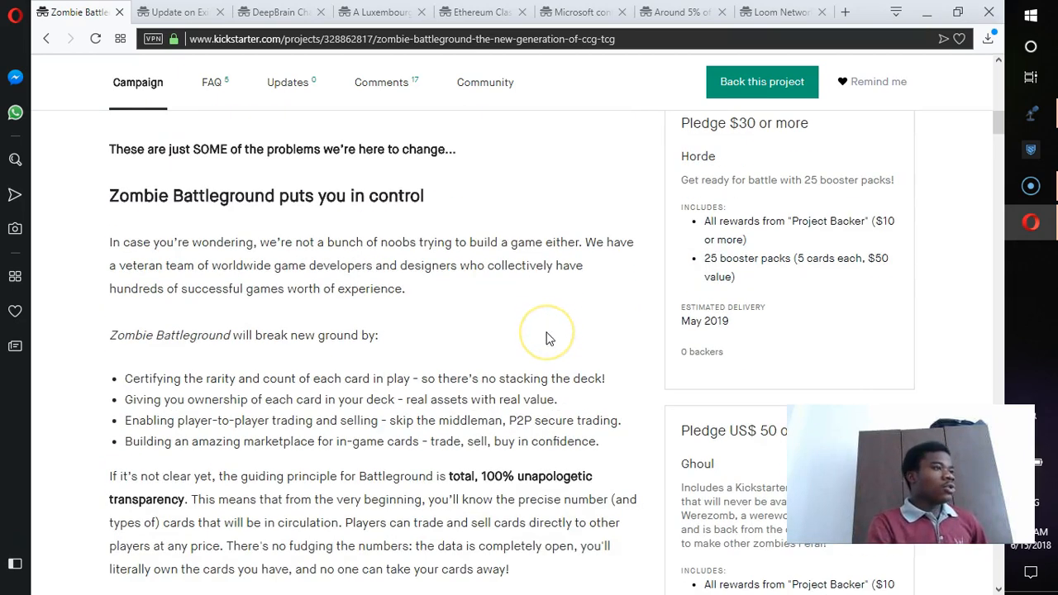
pyautogui.scroll(-3)
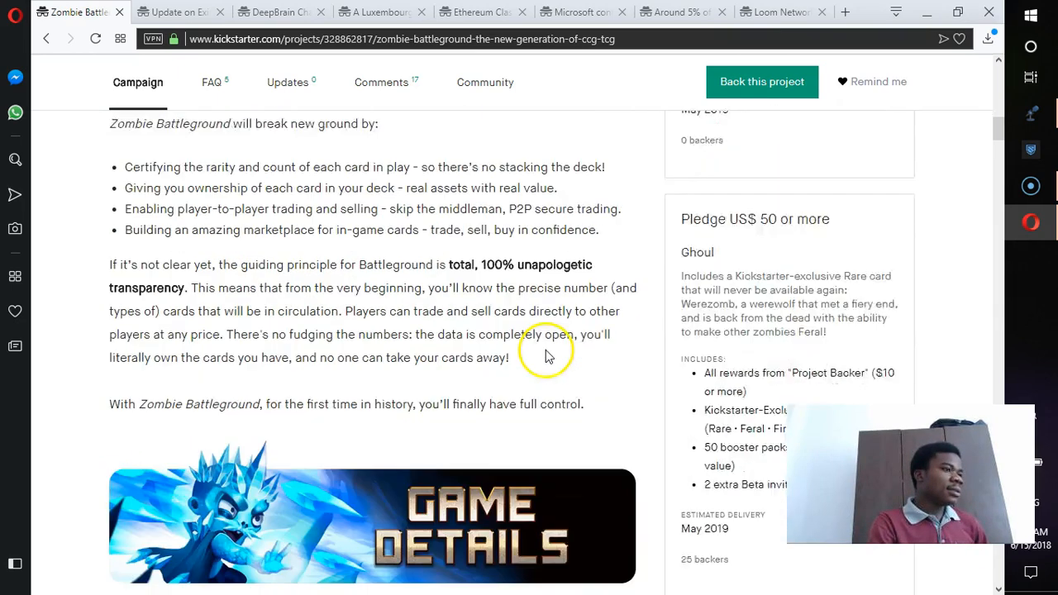
pyautogui.scroll(-3)
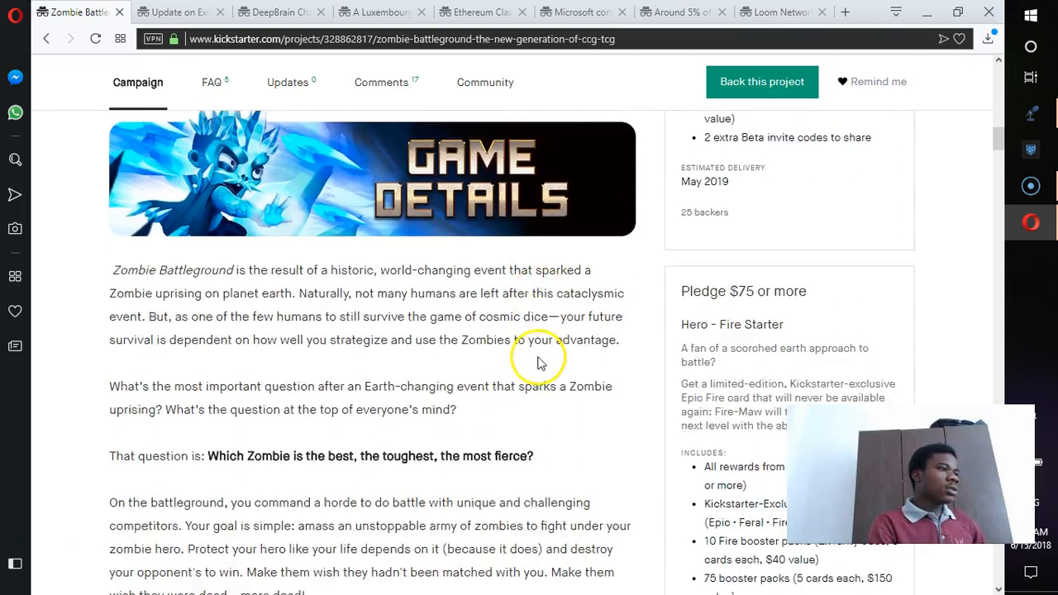
pyautogui.scroll(-3)
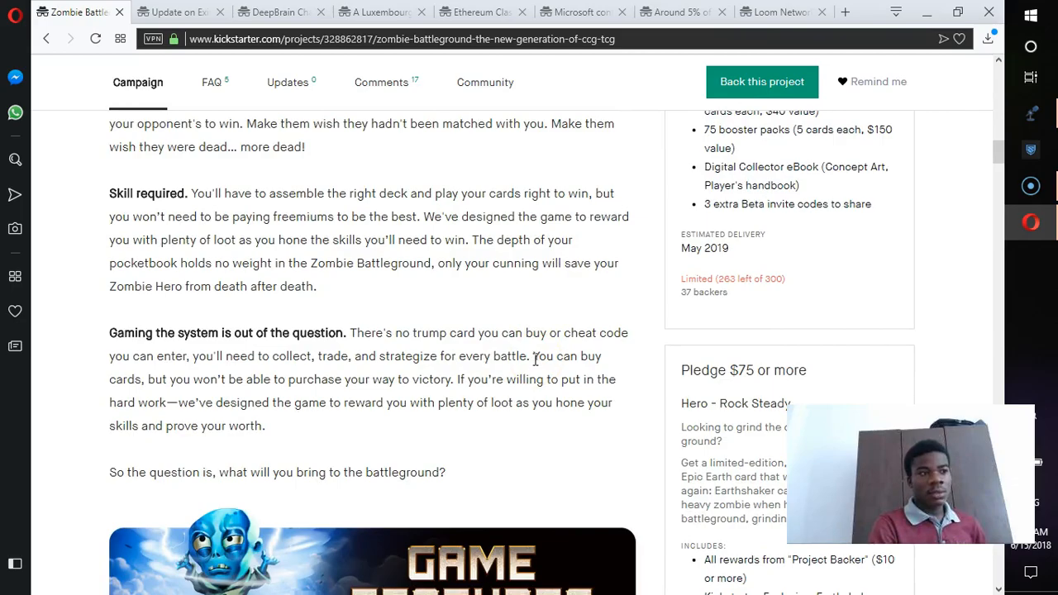
# Continue down through the AI opponents, card marketplace, ranked play sections and pledge tiers.
pyautogui.scroll(-3)
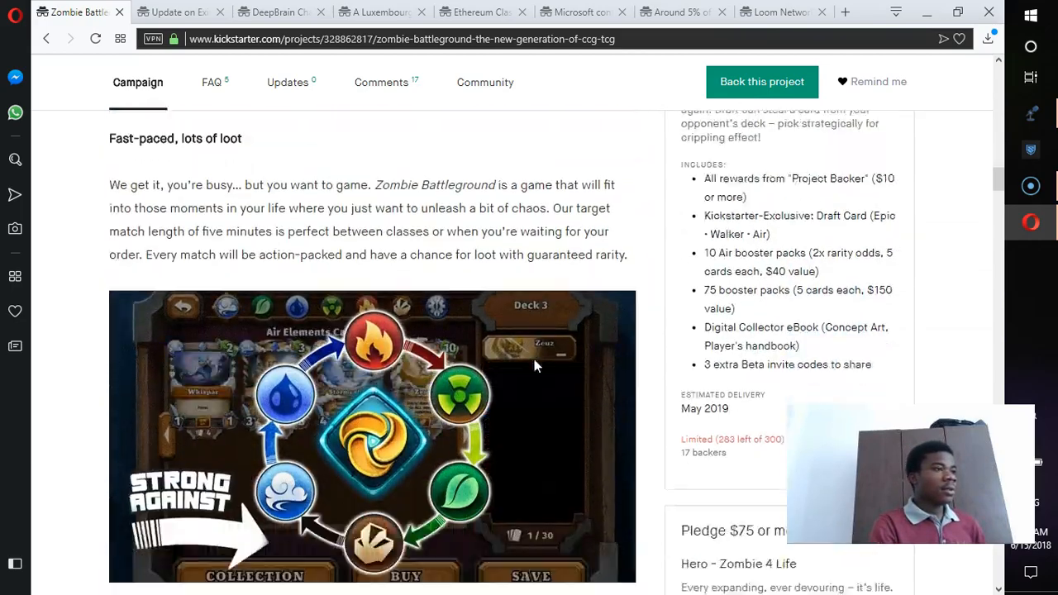
pyautogui.scroll(-3)
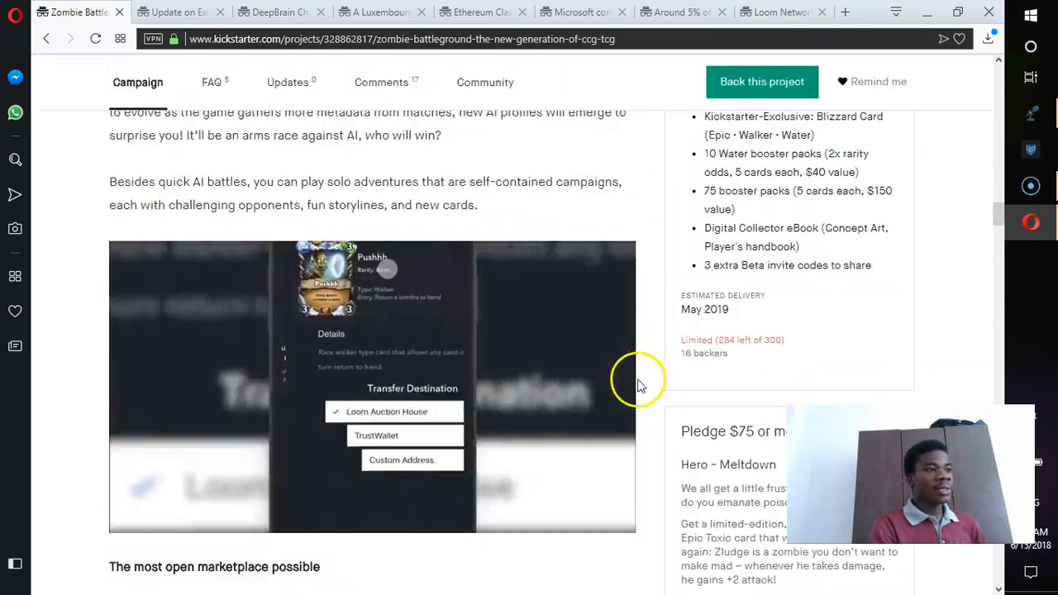
pyautogui.scroll(-3)
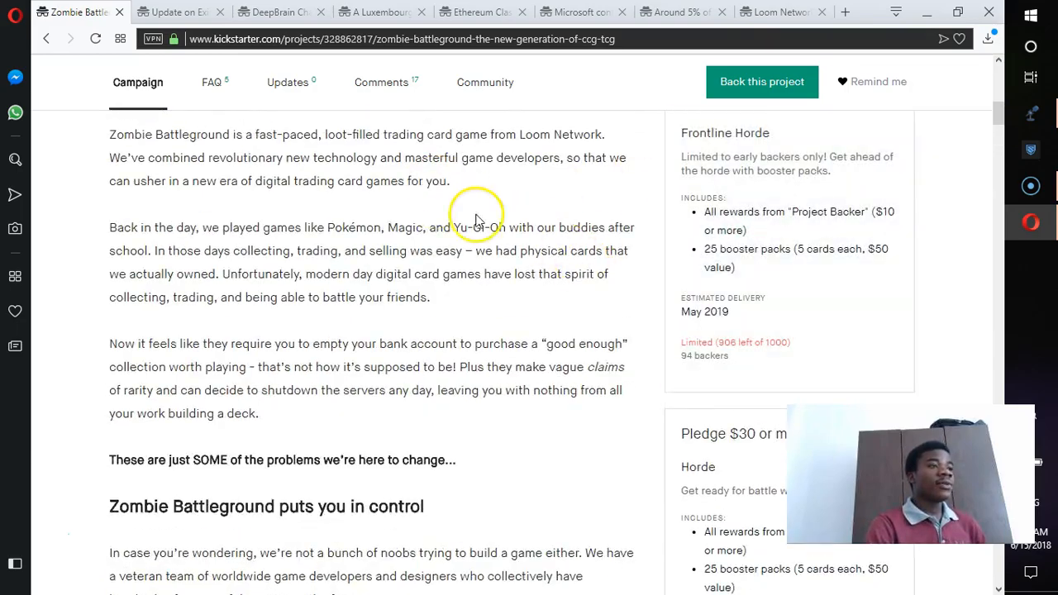
pyautogui.scroll(-3)
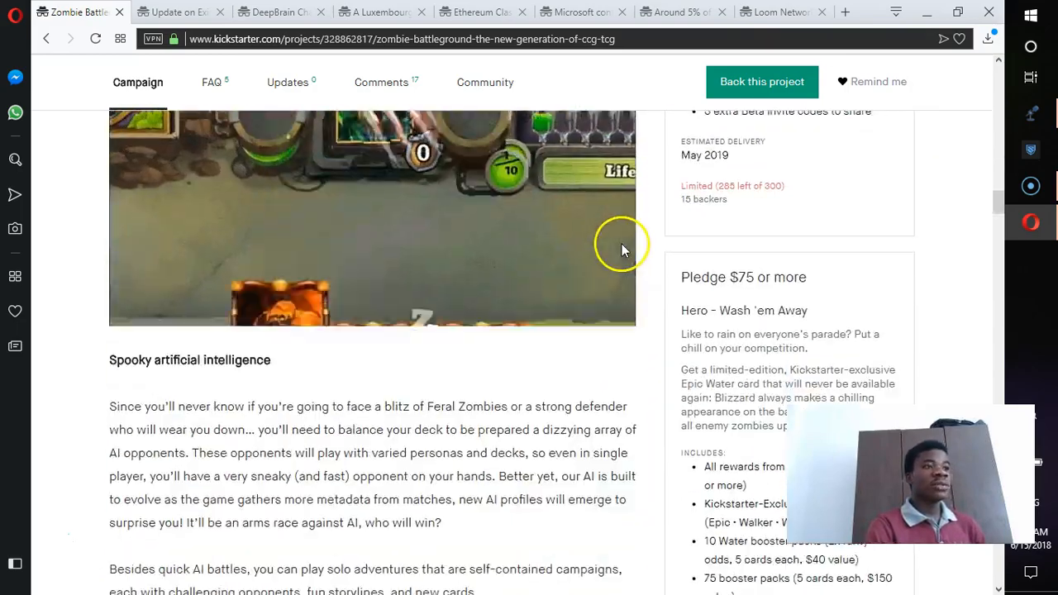
pyautogui.scroll(-3)
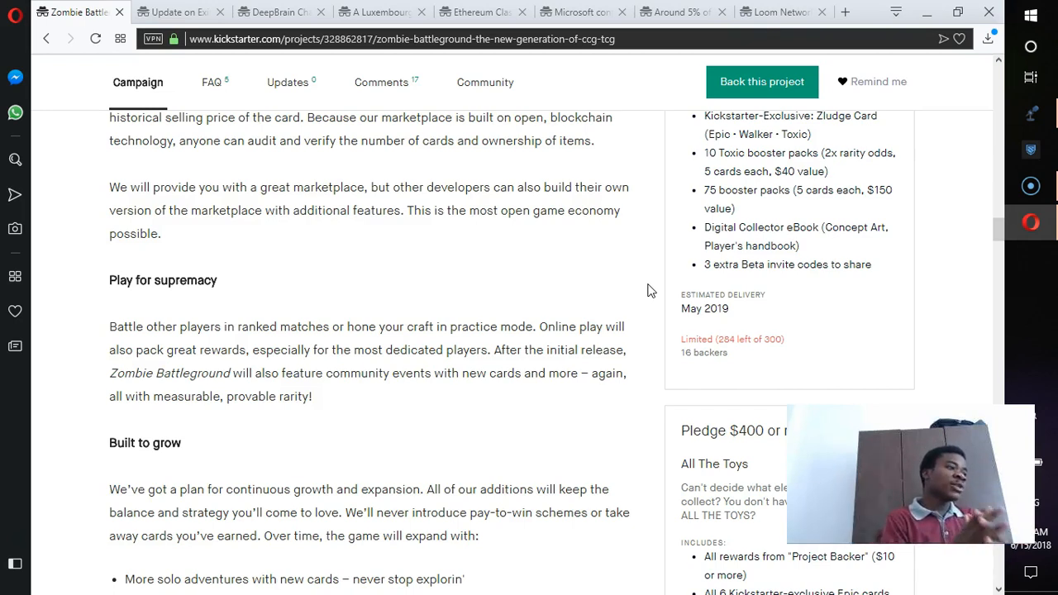
pyautogui.scroll(3)
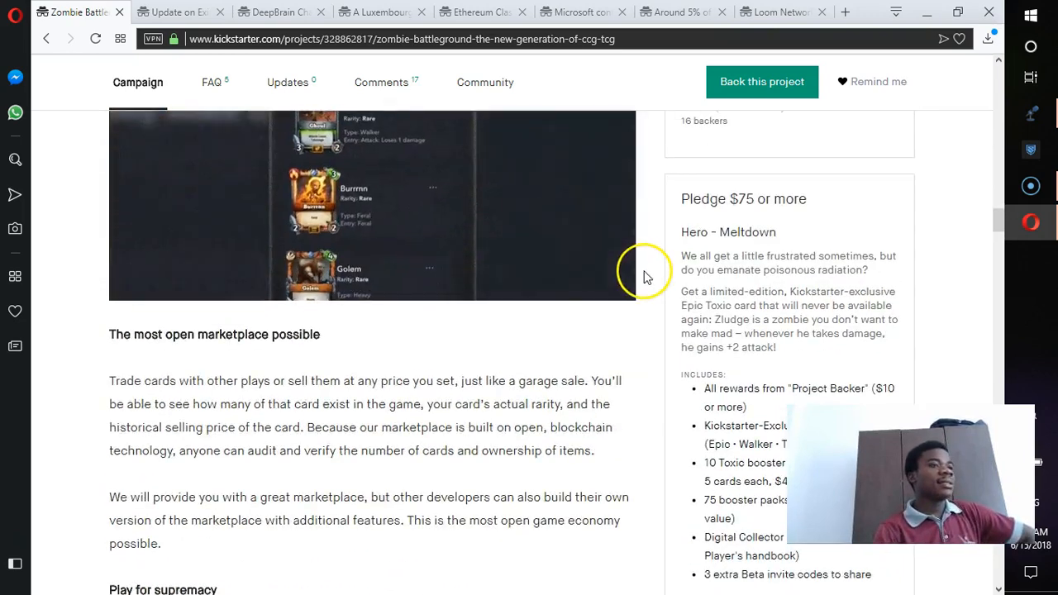
pyautogui.scroll(-3)
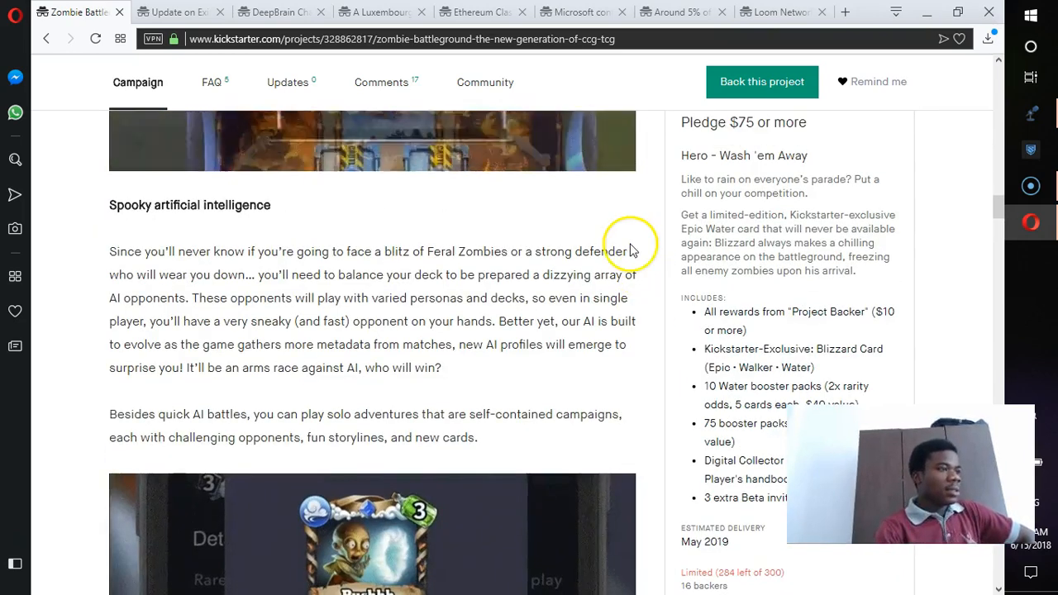
# Switch to the Steemit 'Update on Eximchain airdrop' post and select the 1000-token masternode requirement.
pyautogui.click(174, 11)
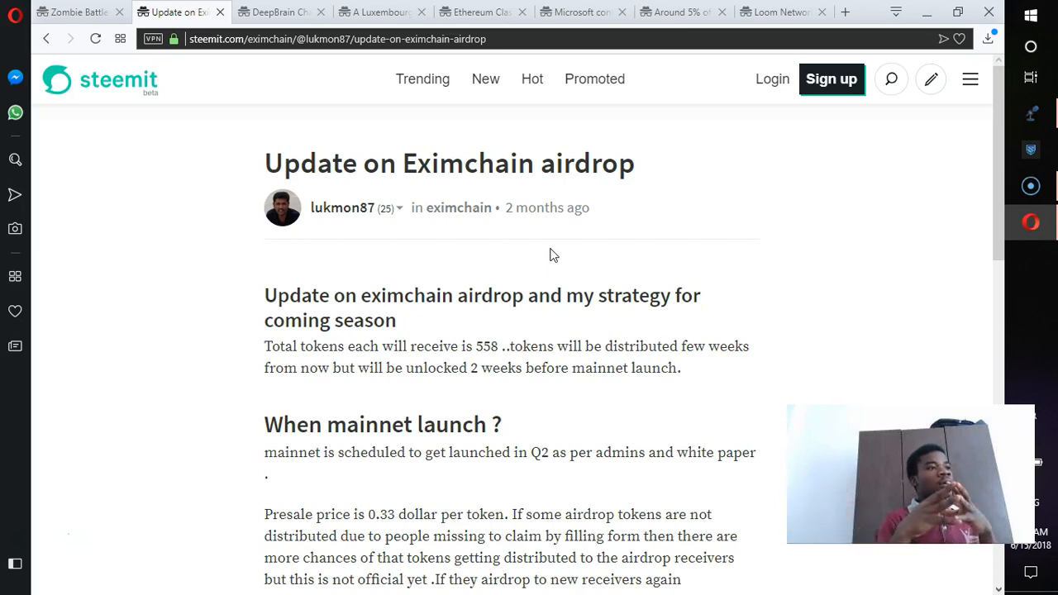
pyautogui.scroll(-3)
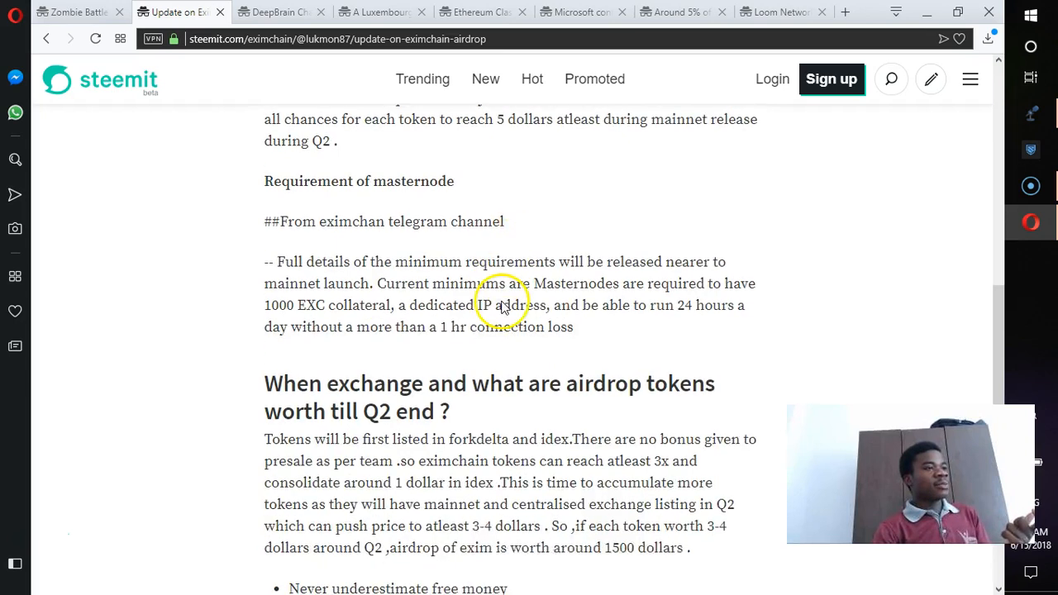
pyautogui.scroll(3)
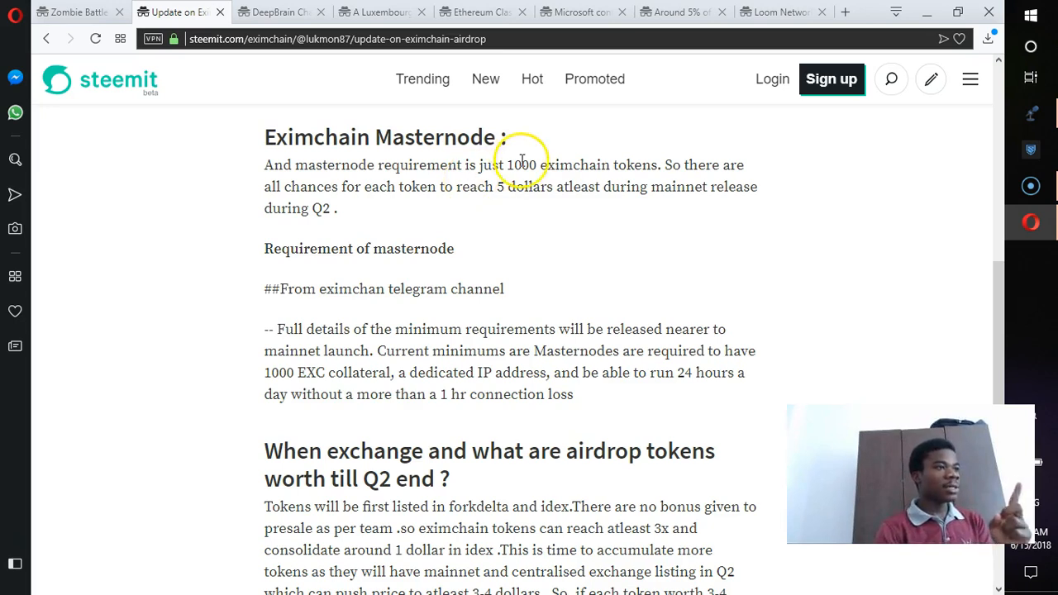
pyautogui.doubleClick(519, 165)
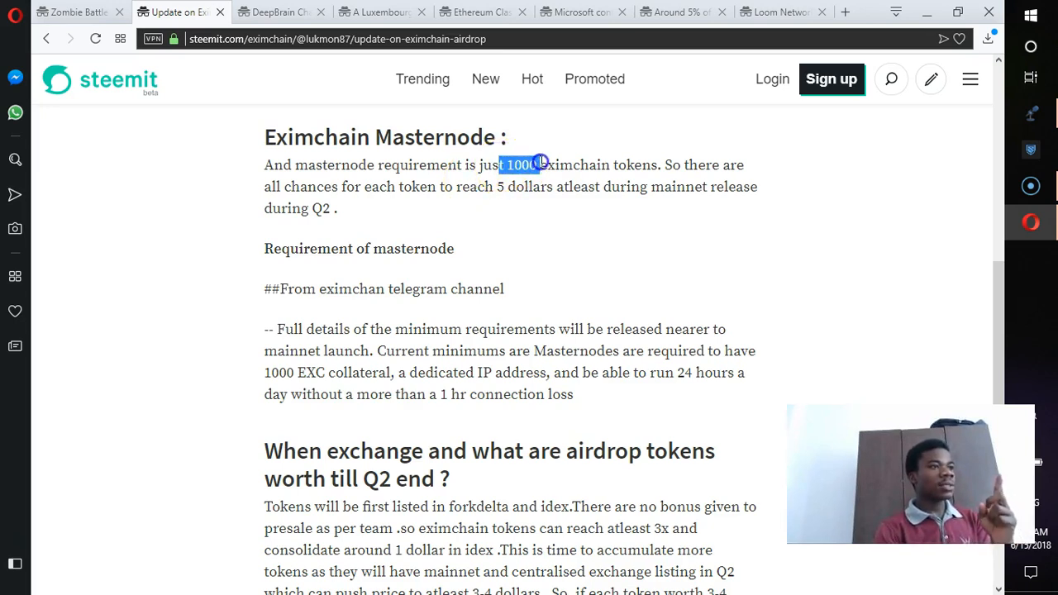
pyautogui.scroll(3)
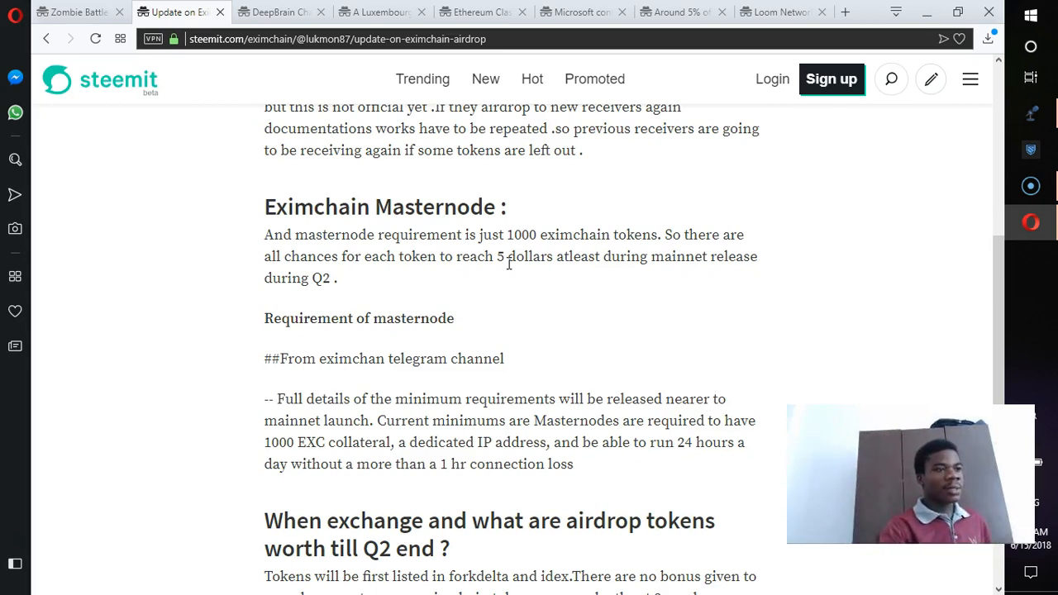
pyautogui.scroll(-3)
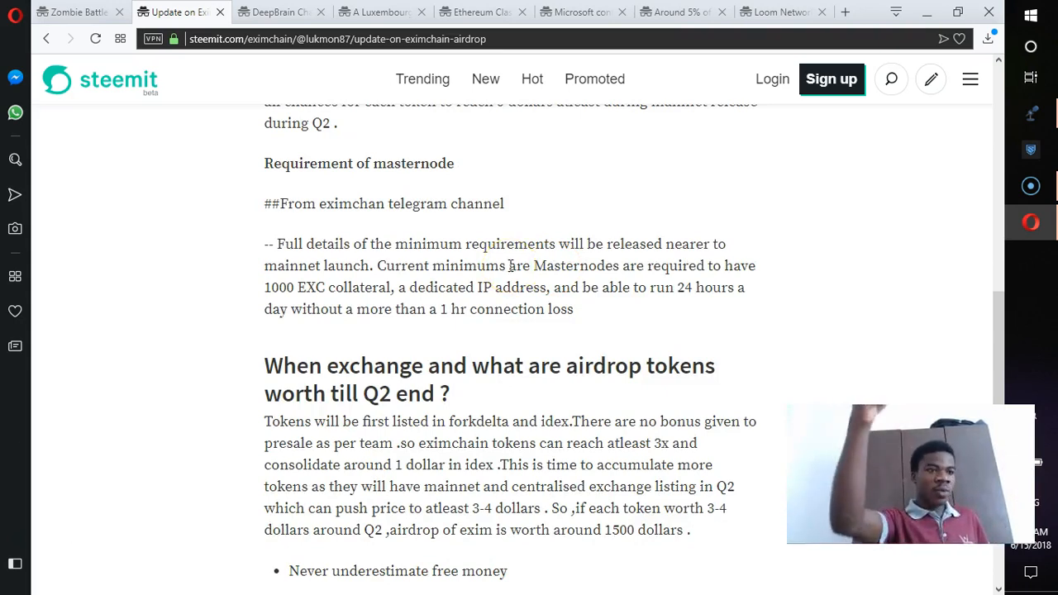
# Switch to the DeepBrain Chain Skynet Project page and read down to its application form.
pyautogui.click(281, 12)
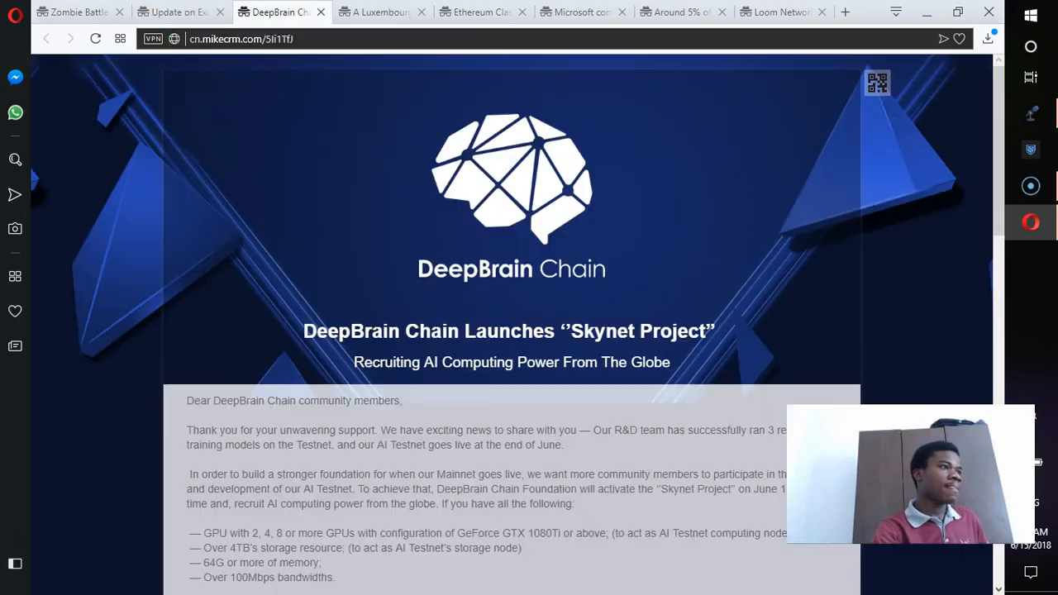
pyautogui.scroll(-3)
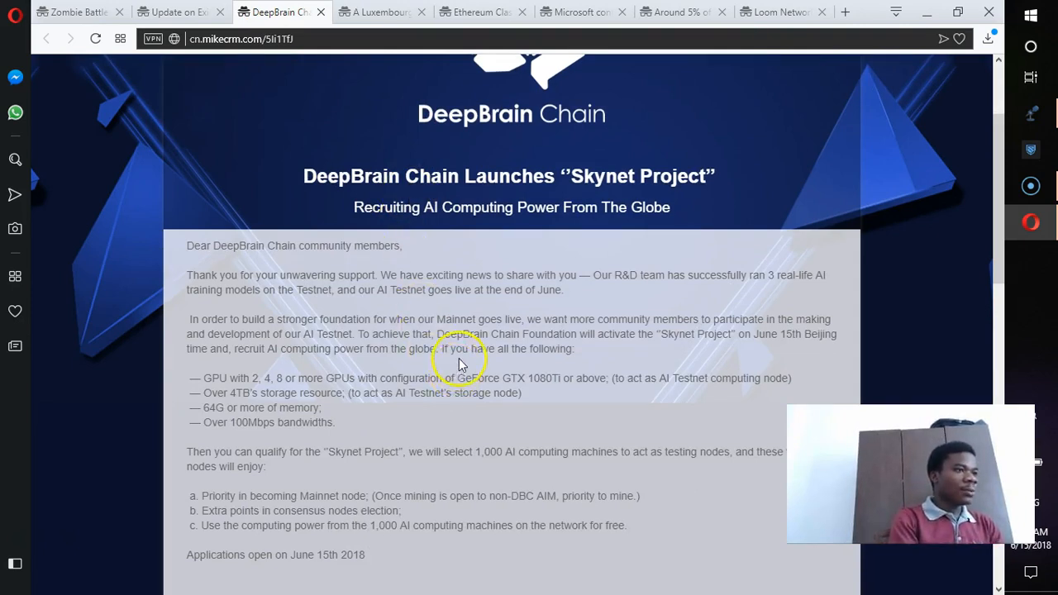
pyautogui.scroll(-3)
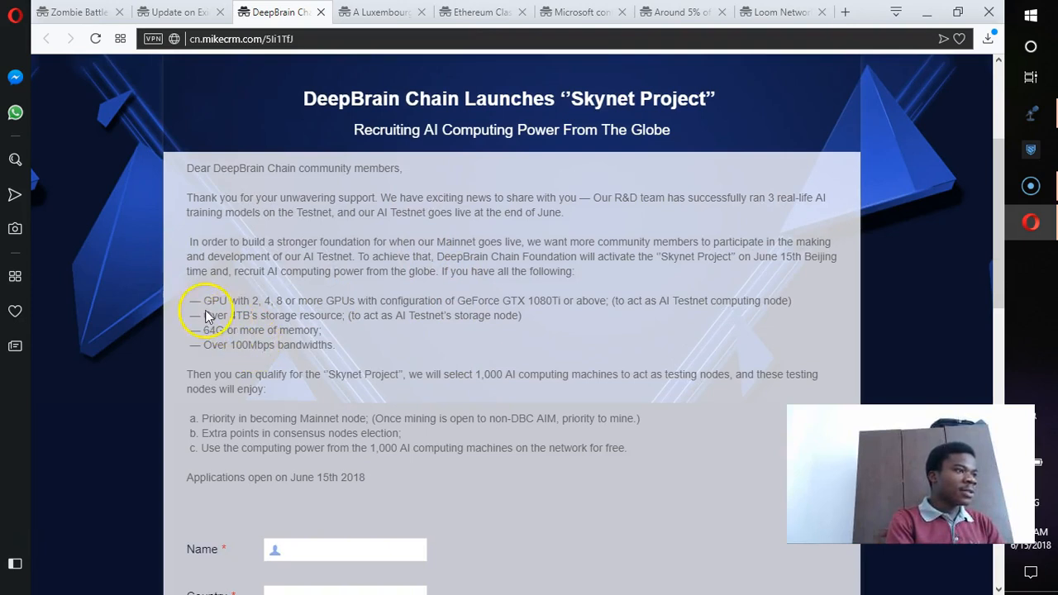
pyautogui.moveTo(202, 301); pyautogui.dragTo(334, 345)
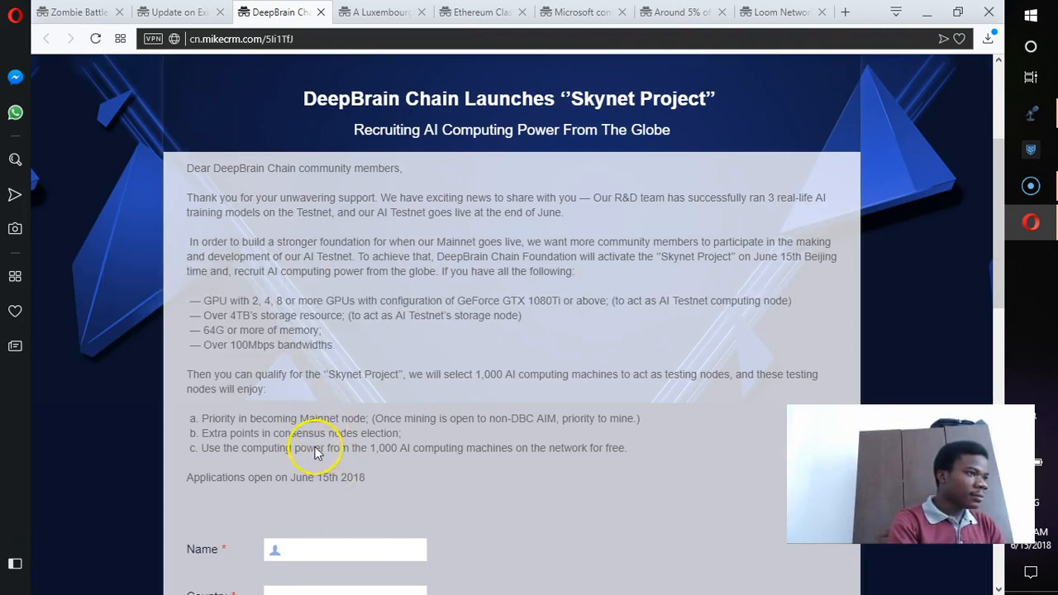
pyautogui.moveTo(364, 365)
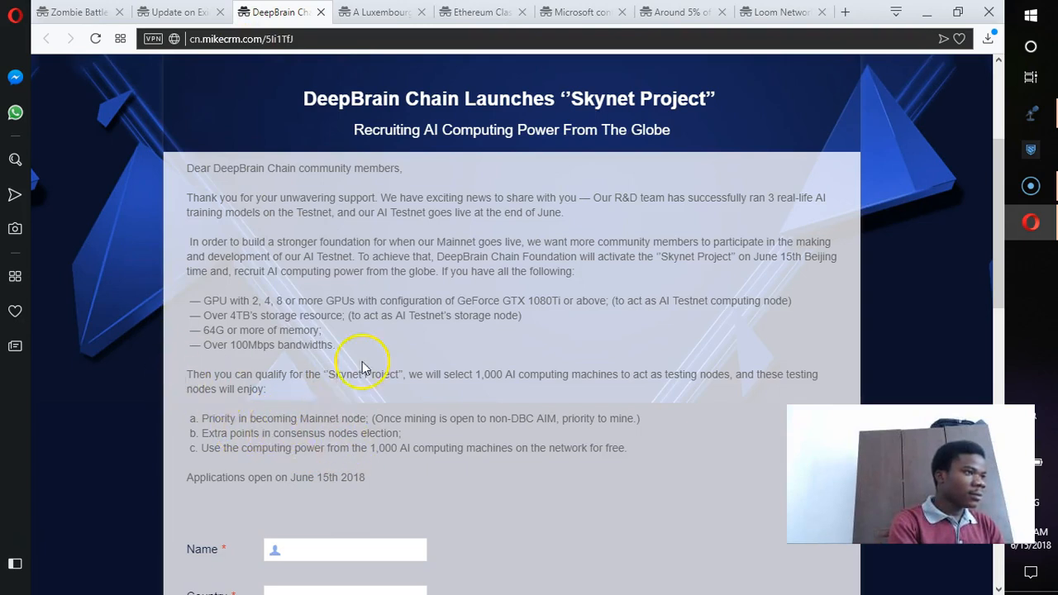
pyautogui.moveTo(686, 321)
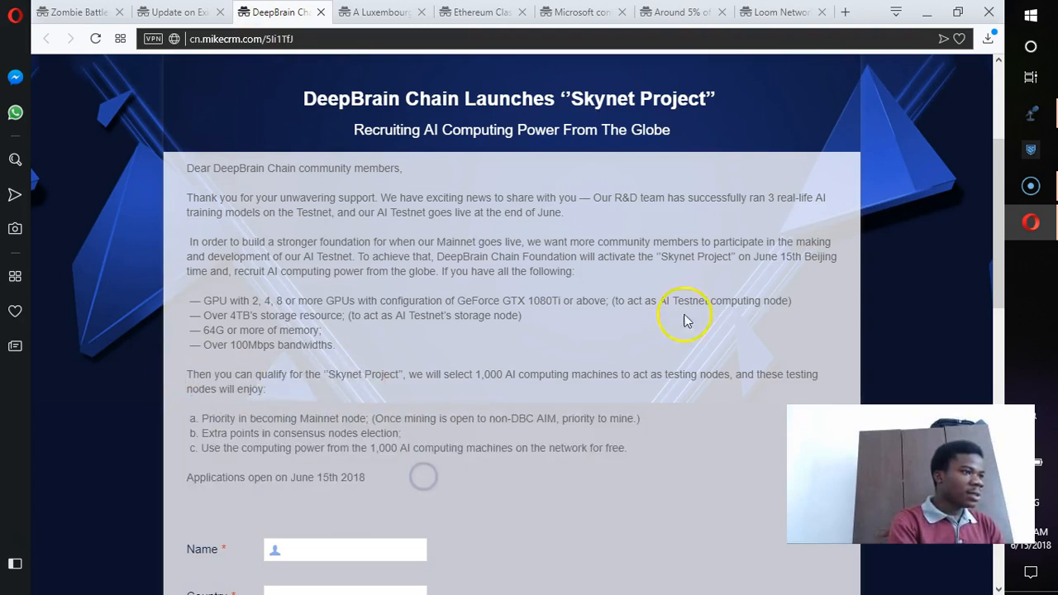
pyautogui.scroll(-3)
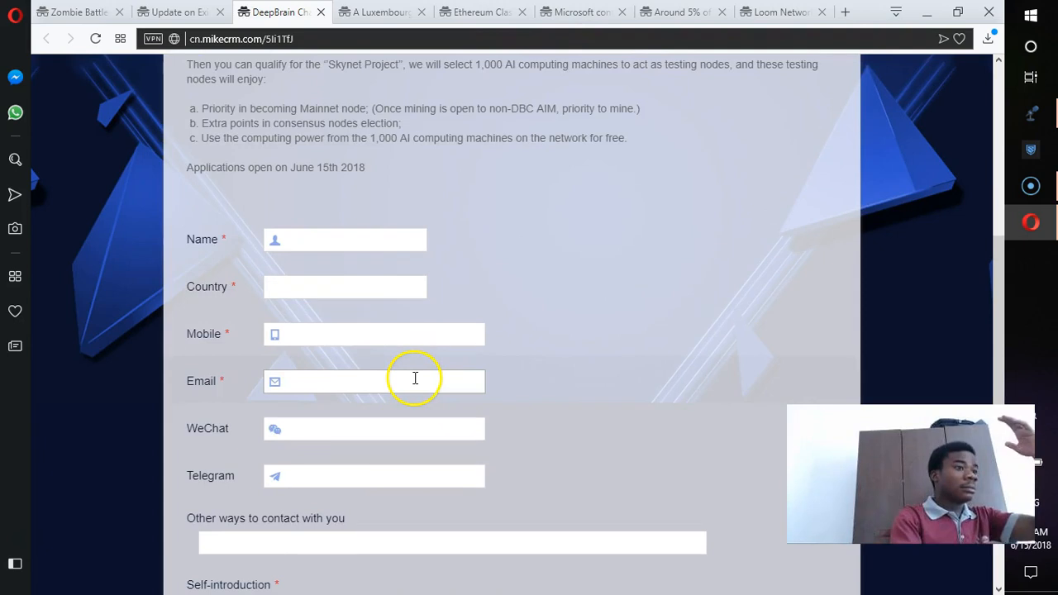
# Switch to the Medium article 'A Luxembourg Delegation Visits VeChain Foundation'.
pyautogui.click(377, 11)
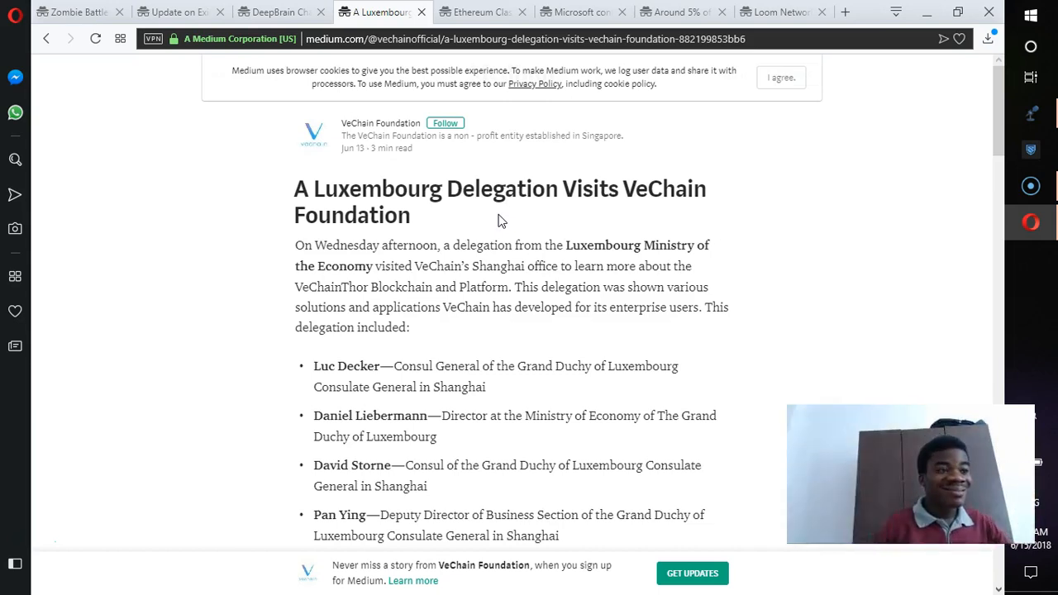
pyautogui.moveTo(528, 123)
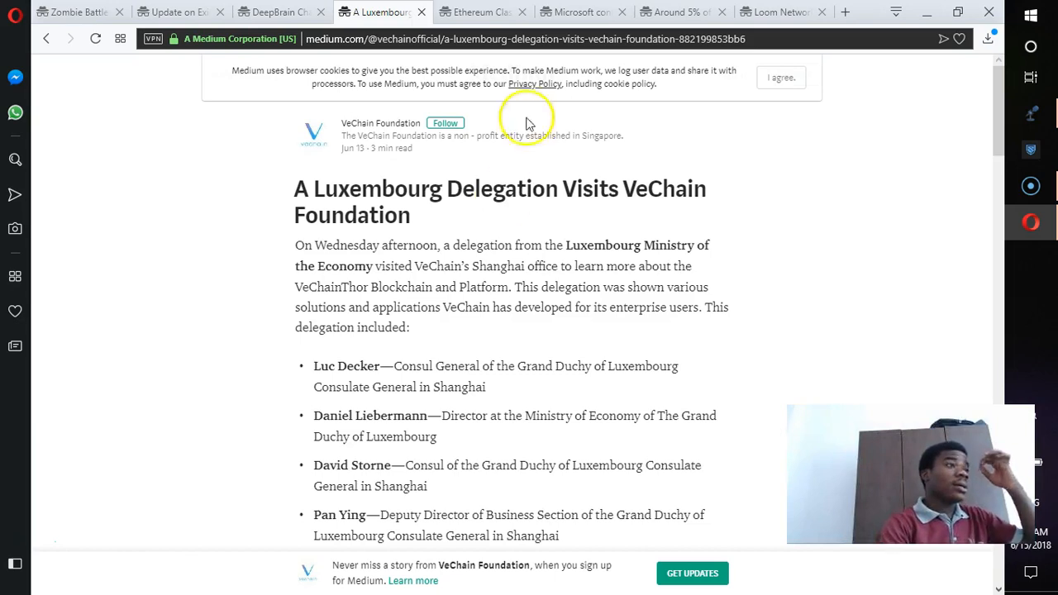
# Read the Ethereum Classic Labs incubator text on $50,000–$150,000 startup investments, then return to Kickstarter.
pyautogui.click(479, 12)
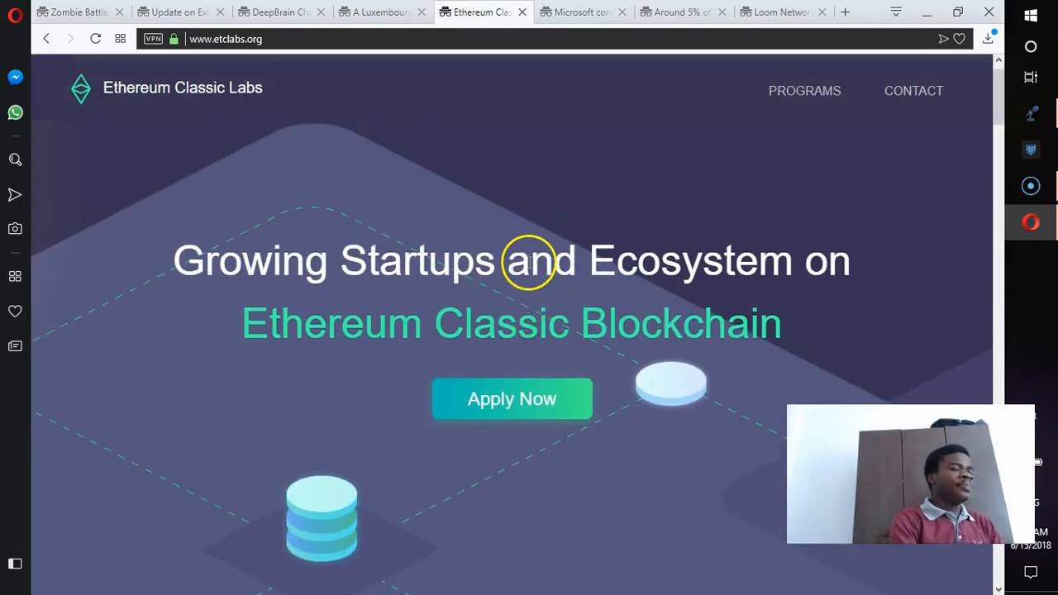
pyautogui.scroll(-3)
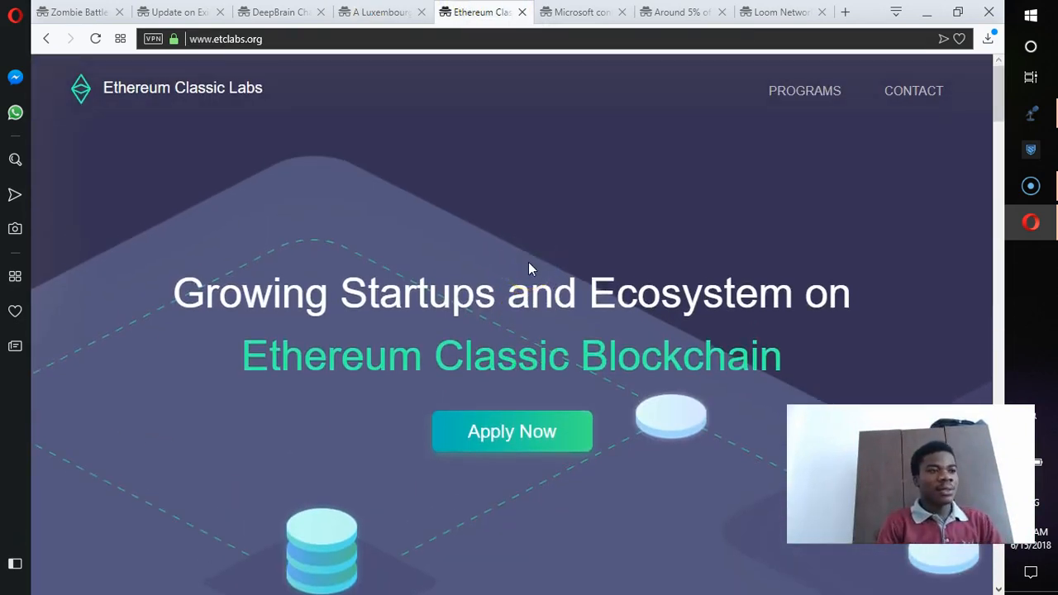
pyautogui.scroll(-3)
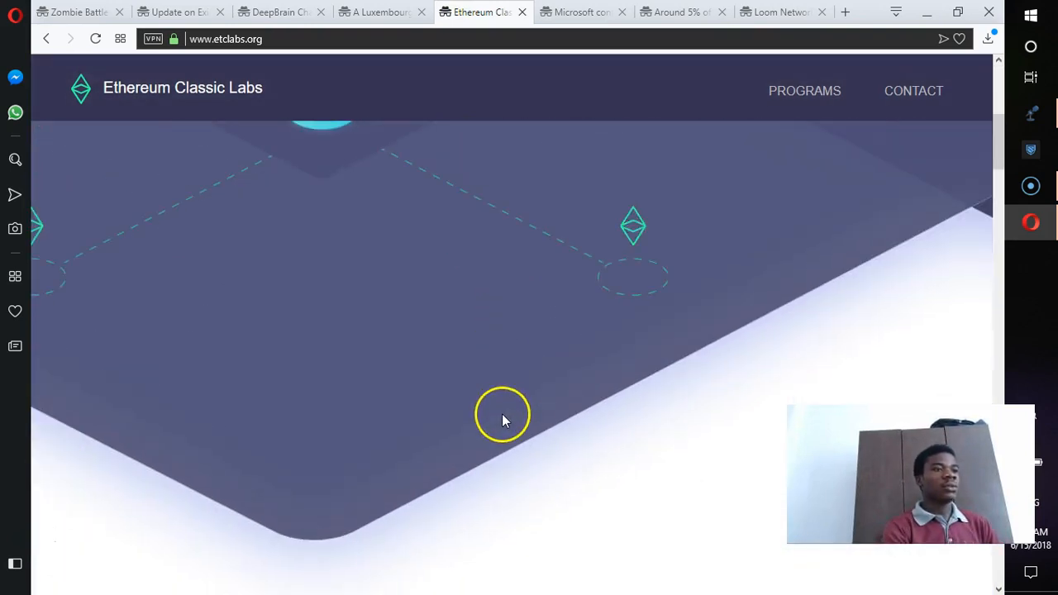
pyautogui.scroll(3)
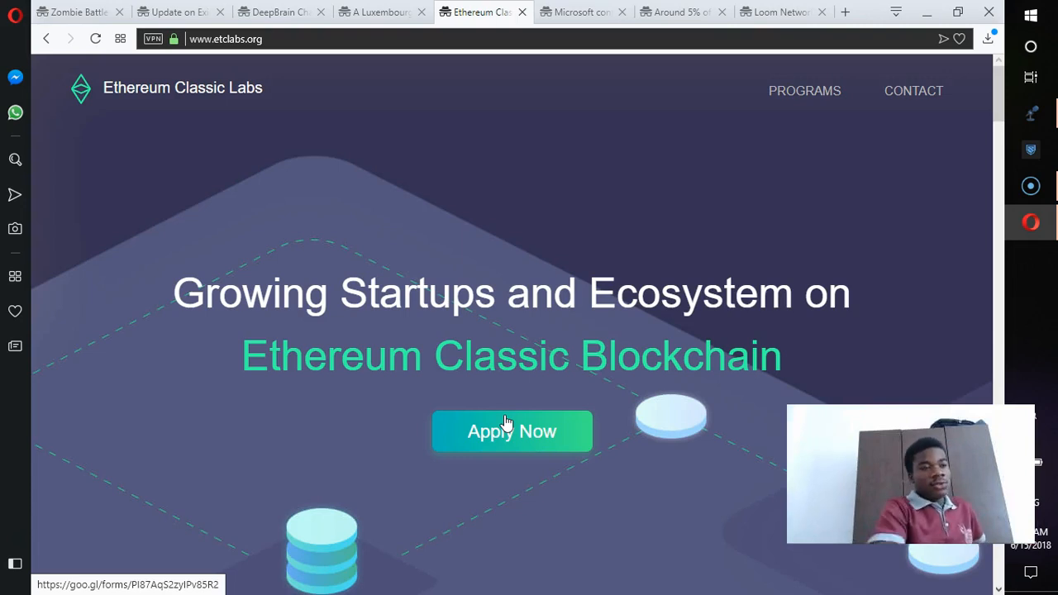
pyautogui.scroll(-3)
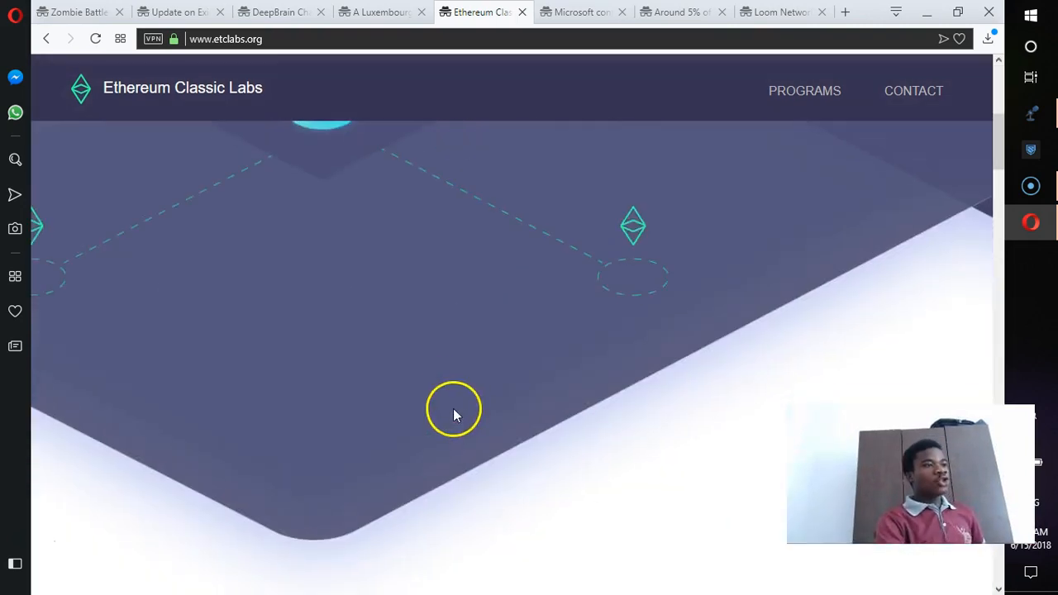
pyautogui.scroll(-3)
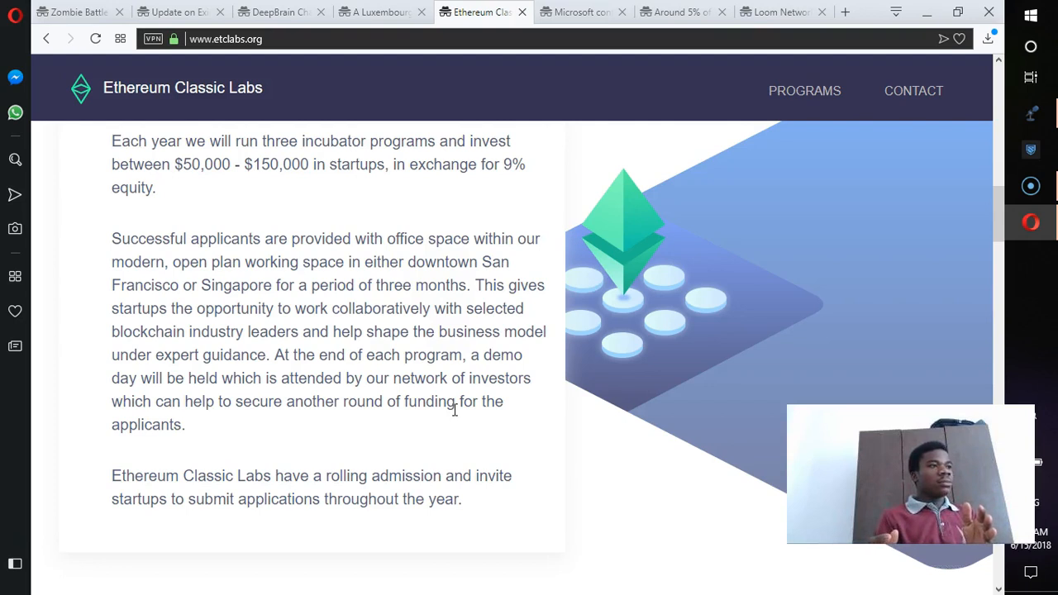
pyautogui.moveTo(456, 417)
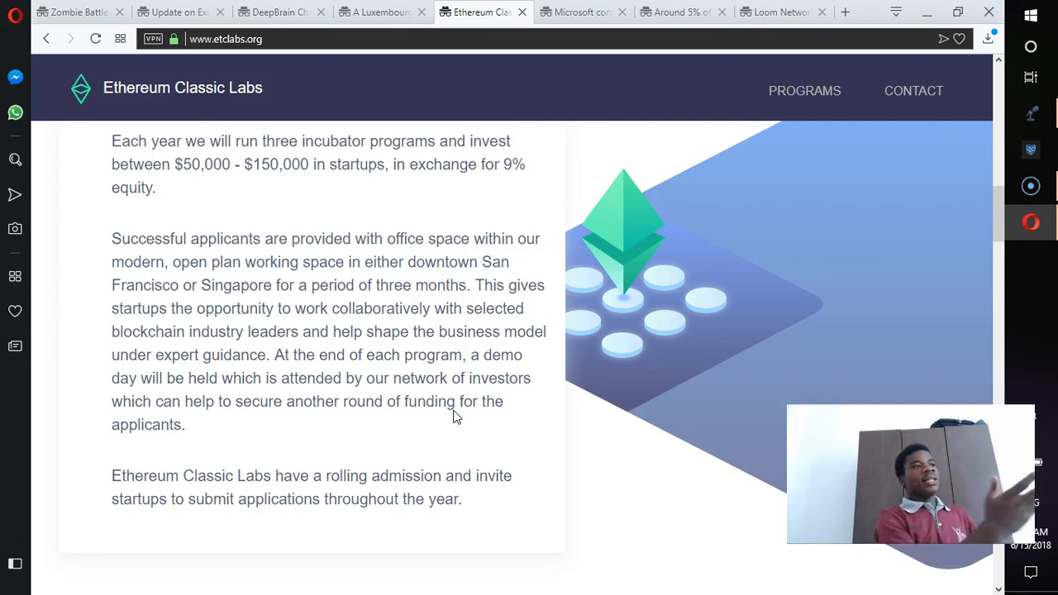
pyautogui.click(75, 12)
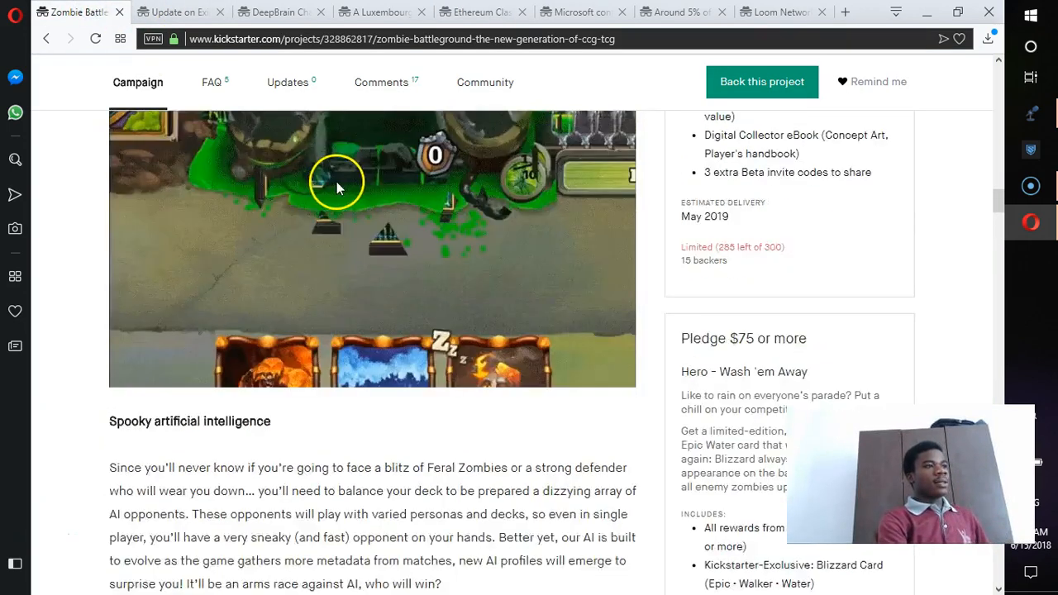
# Scroll the Zombie Battleground campaign to its header, then return to the Ethereum Classic Labs page.
pyautogui.scroll(3)
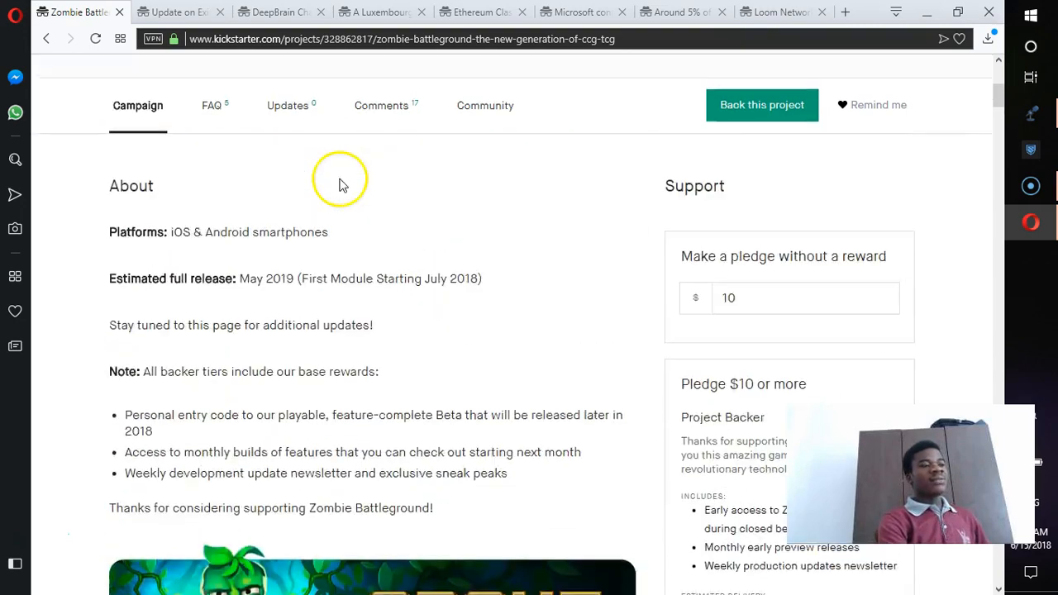
pyautogui.scroll(3)
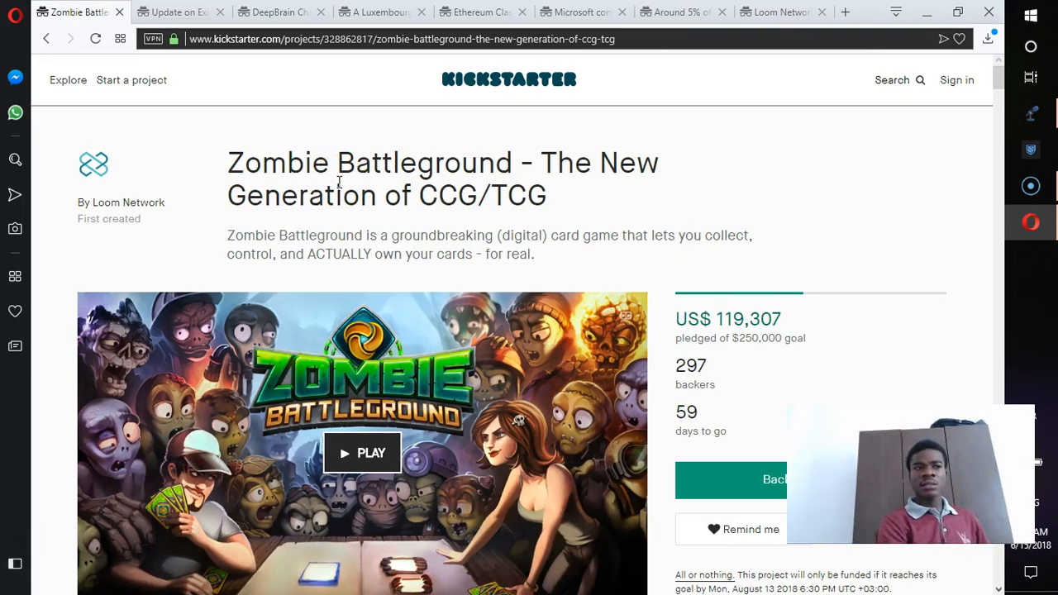
pyautogui.click(480, 12)
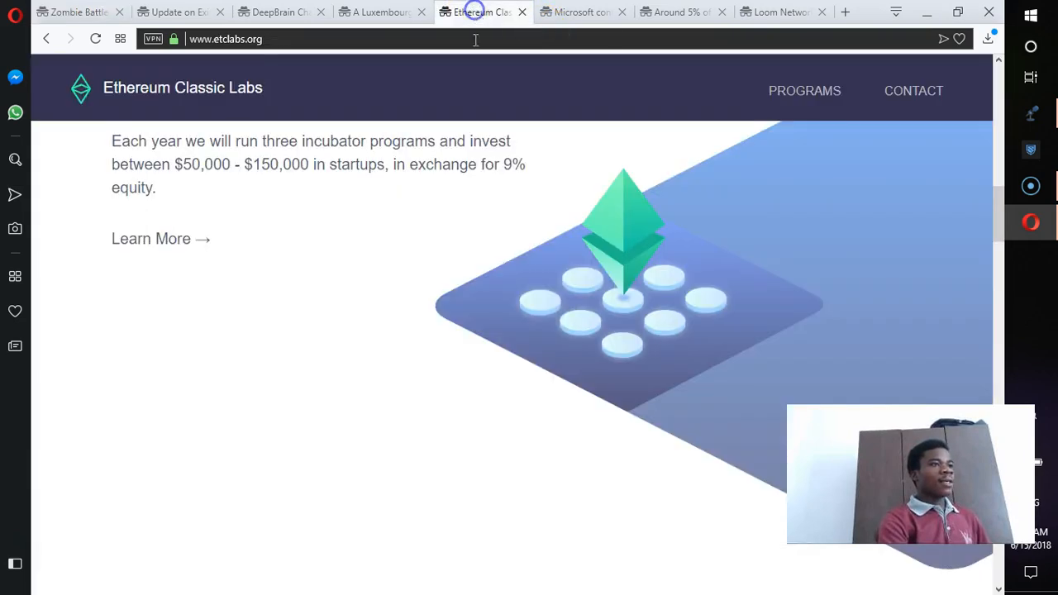
# Read the etclabs 'What We Do' section, then switch to The Verge's Microsoft–GitHub $7.5 billion article.
pyautogui.scroll(-3)
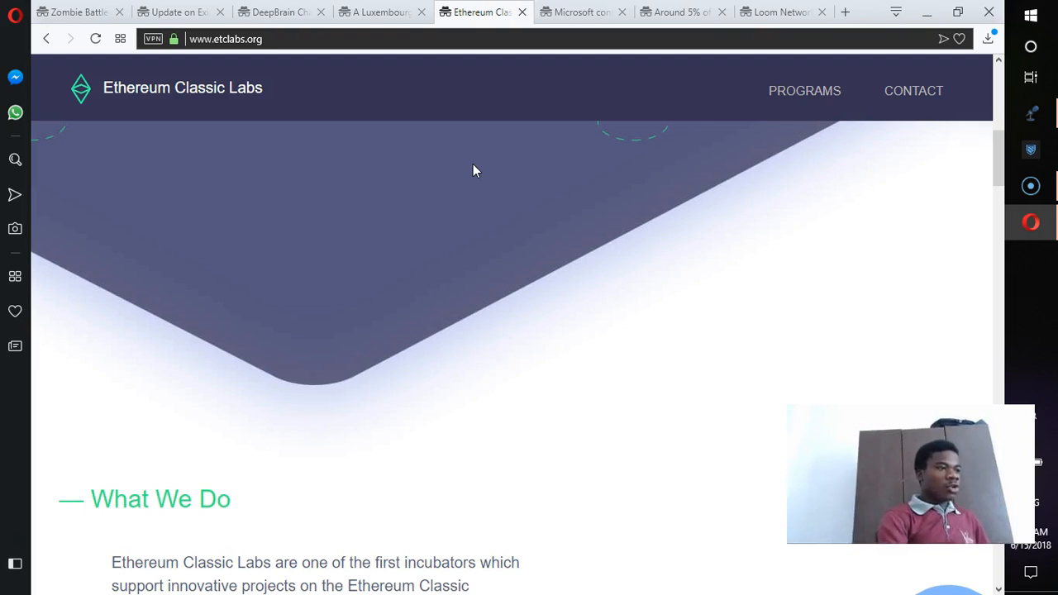
pyautogui.scroll(-3)
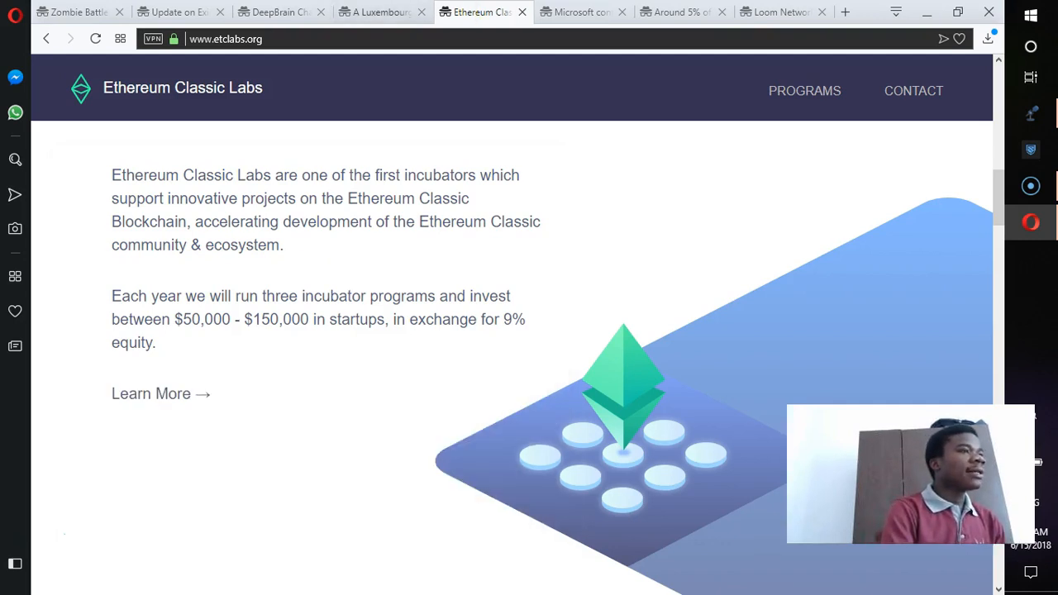
pyautogui.click(582, 11)
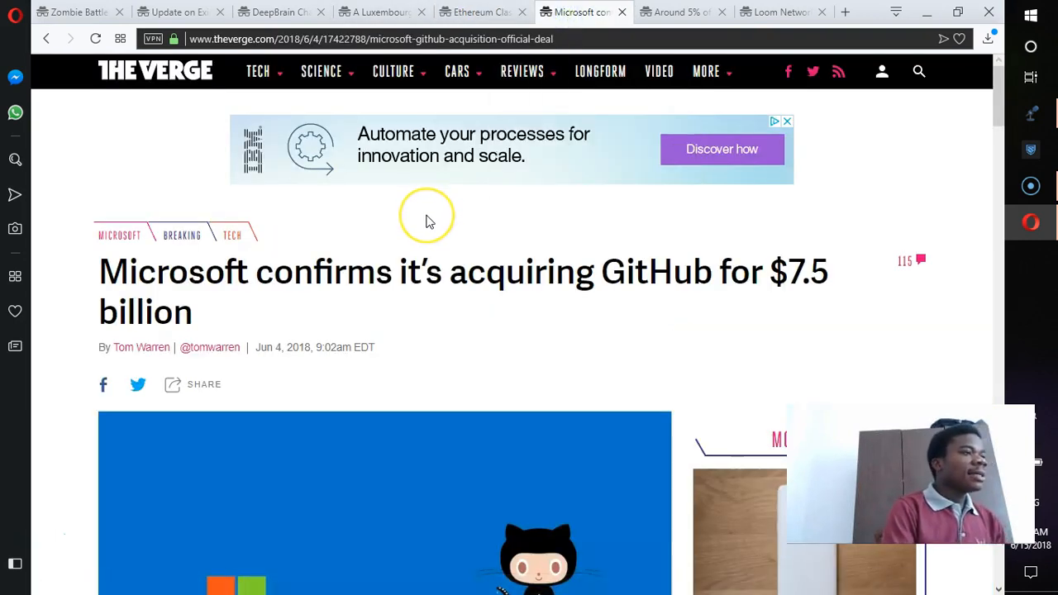
pyautogui.moveTo(428, 221)
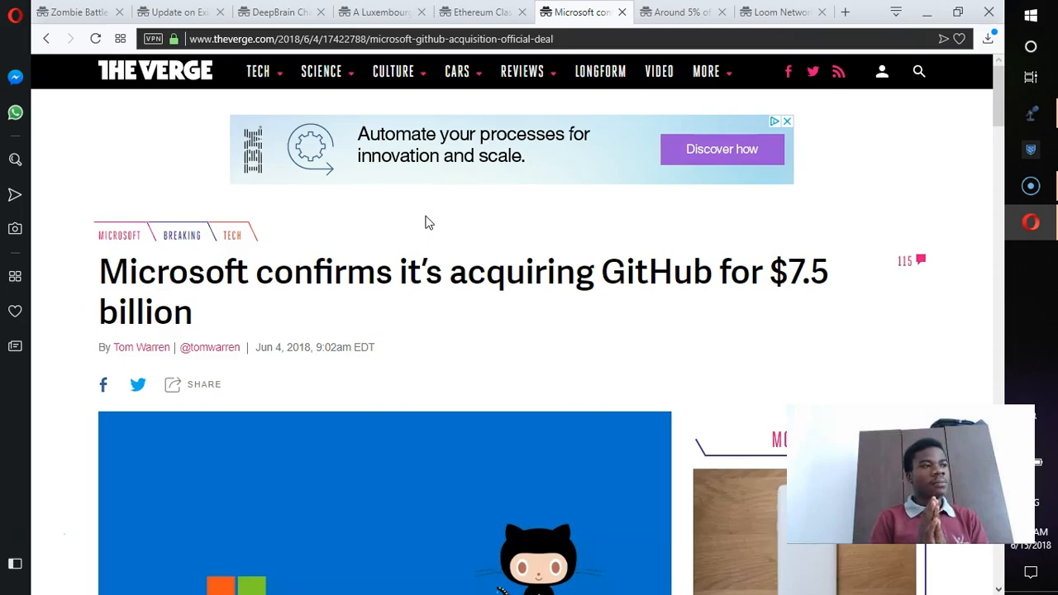
pyautogui.scroll(-3)
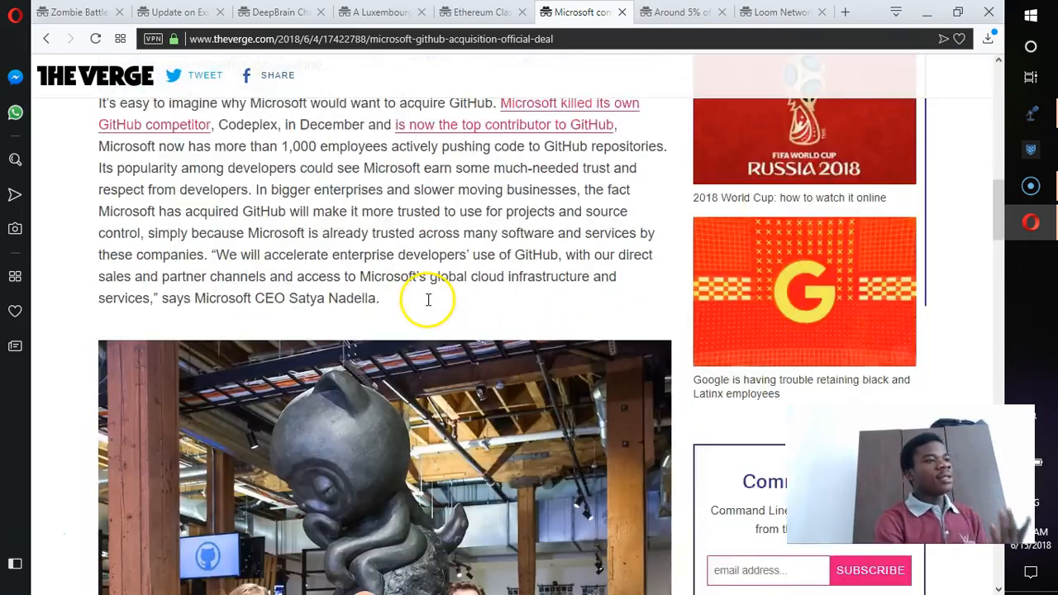
pyautogui.scroll(-3)
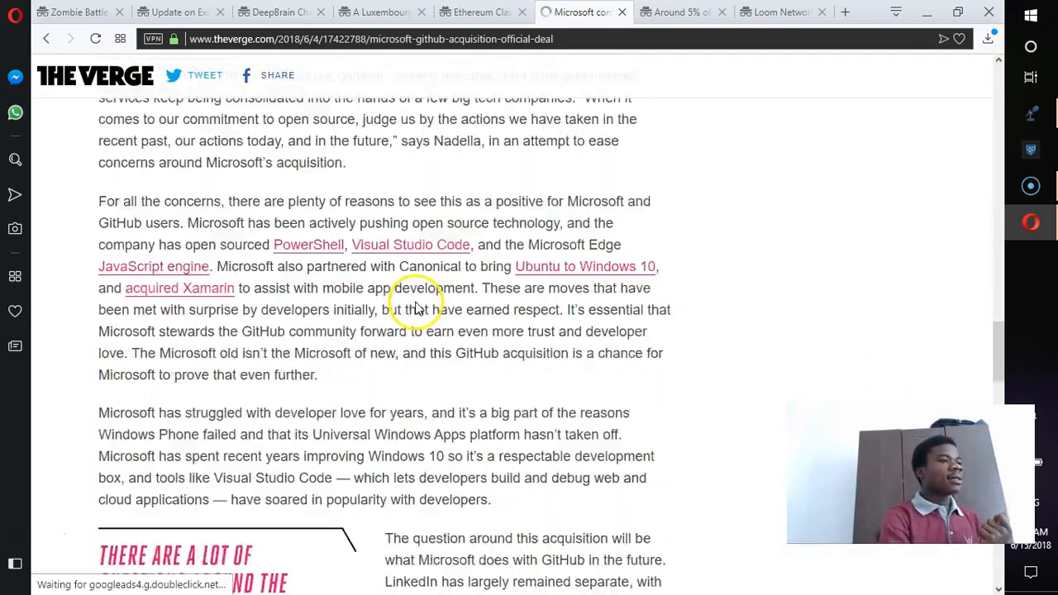
pyautogui.scroll(3)
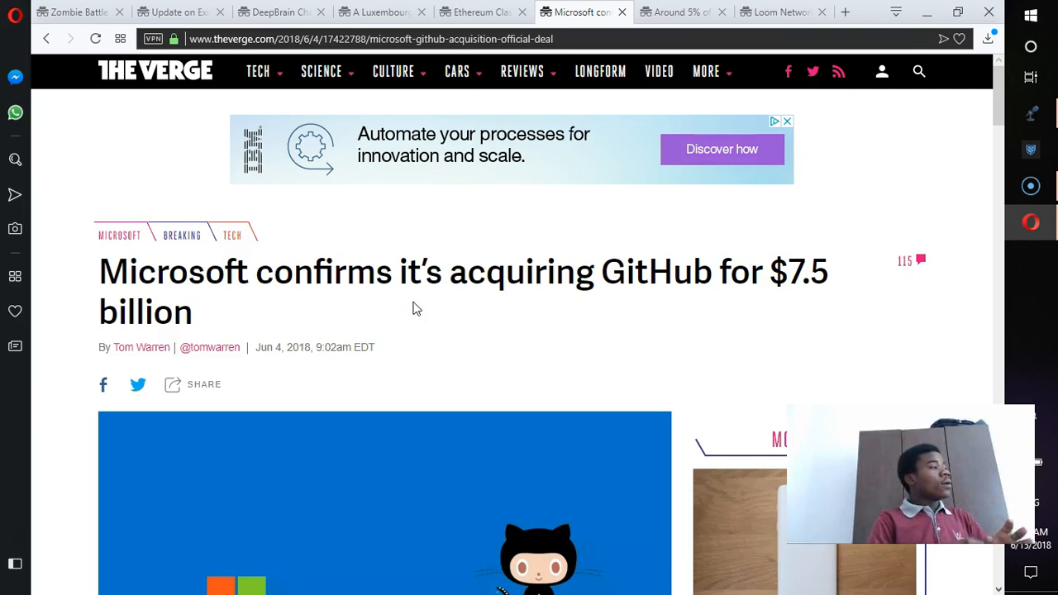
pyautogui.click(787, 120)
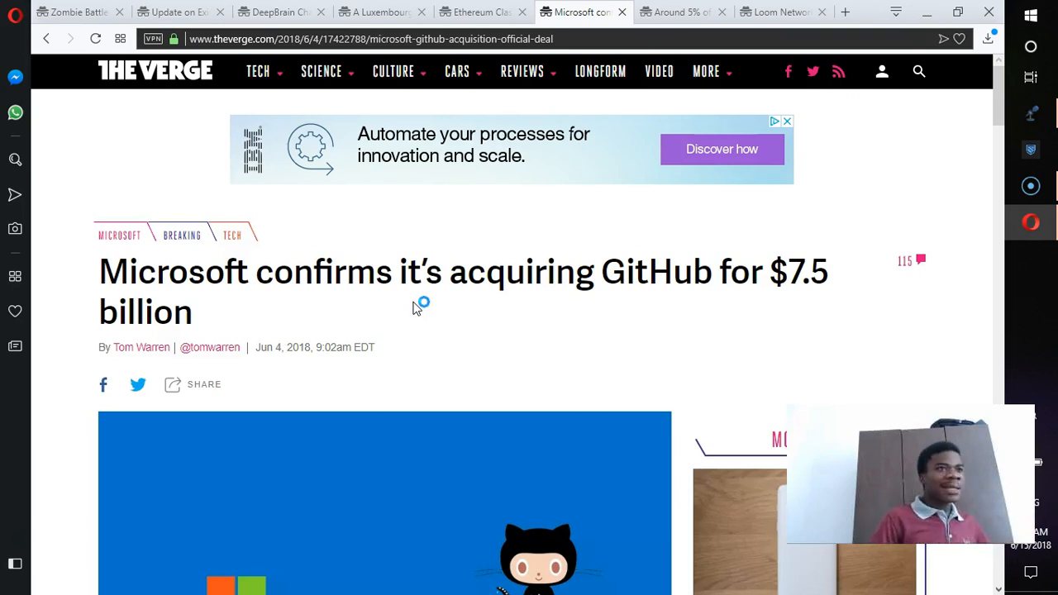
pyautogui.moveTo(416, 309)
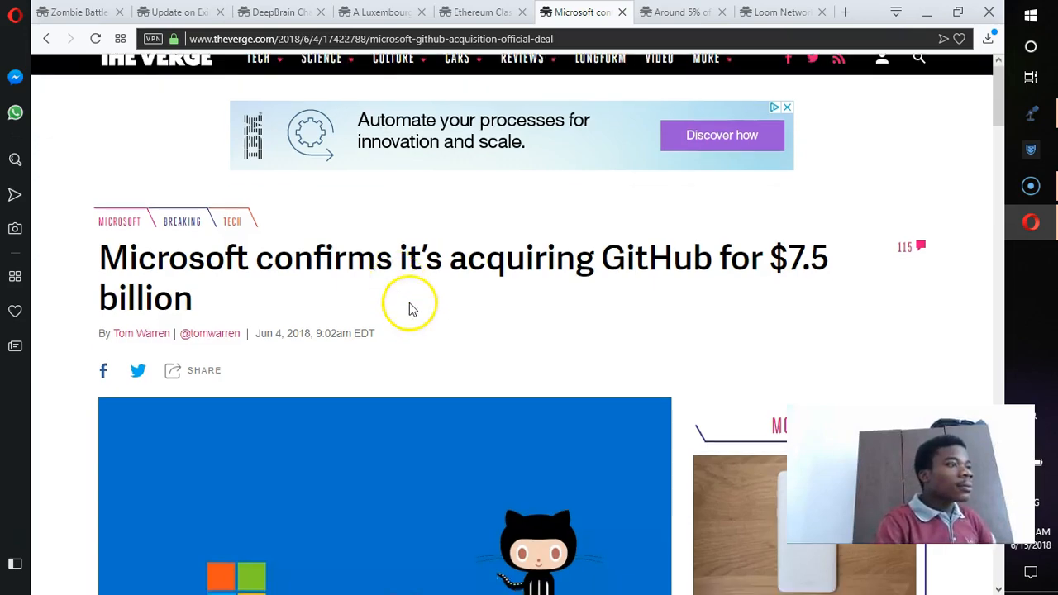
# Minimize the Opera window so the Windows desktop is showing.
pyautogui.scroll(-3)
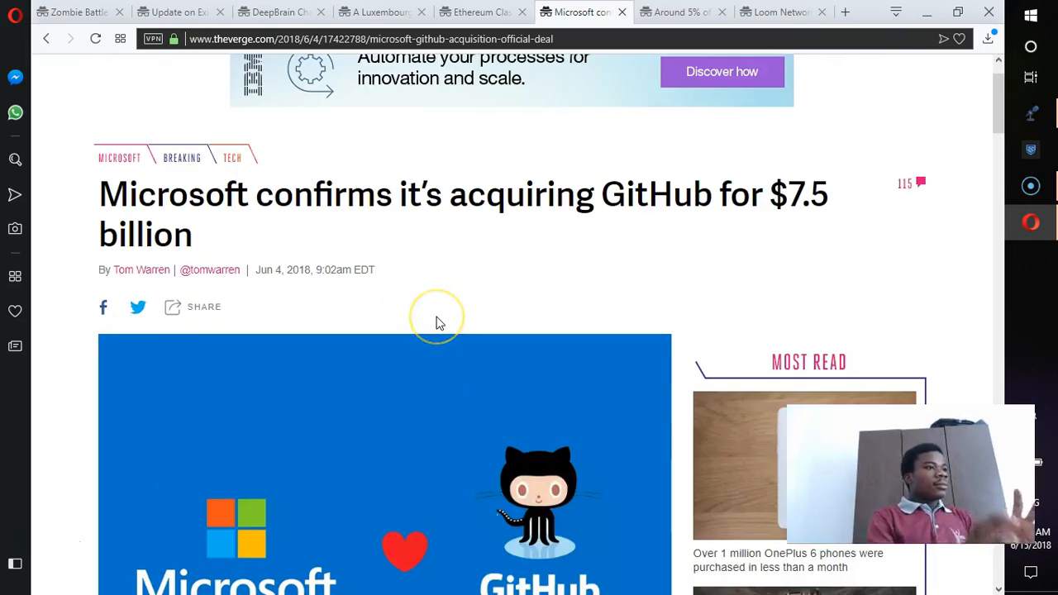
pyautogui.moveTo(439, 321)
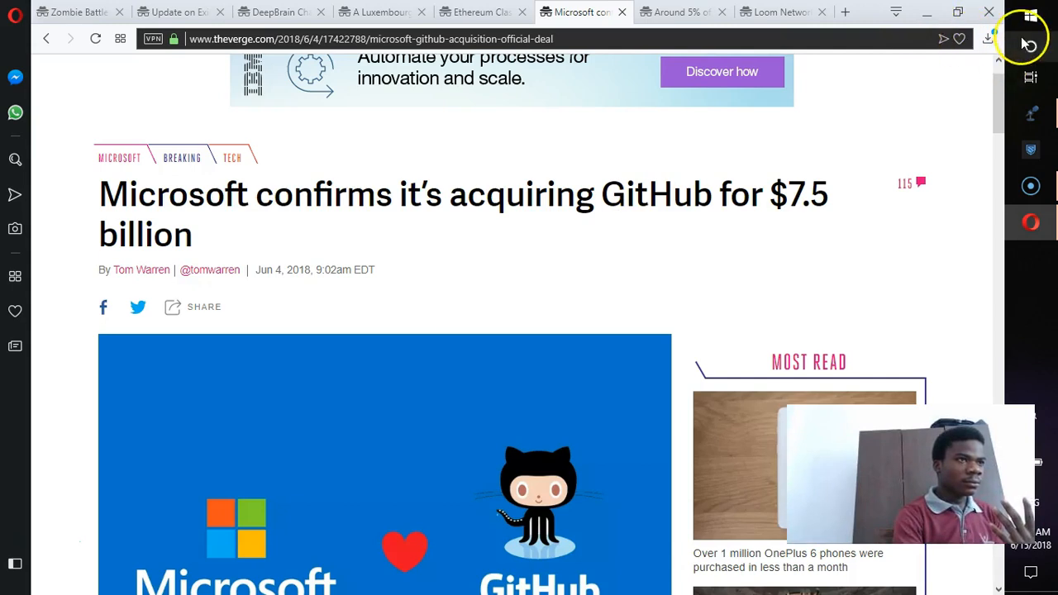
pyautogui.moveTo(1032, 46)
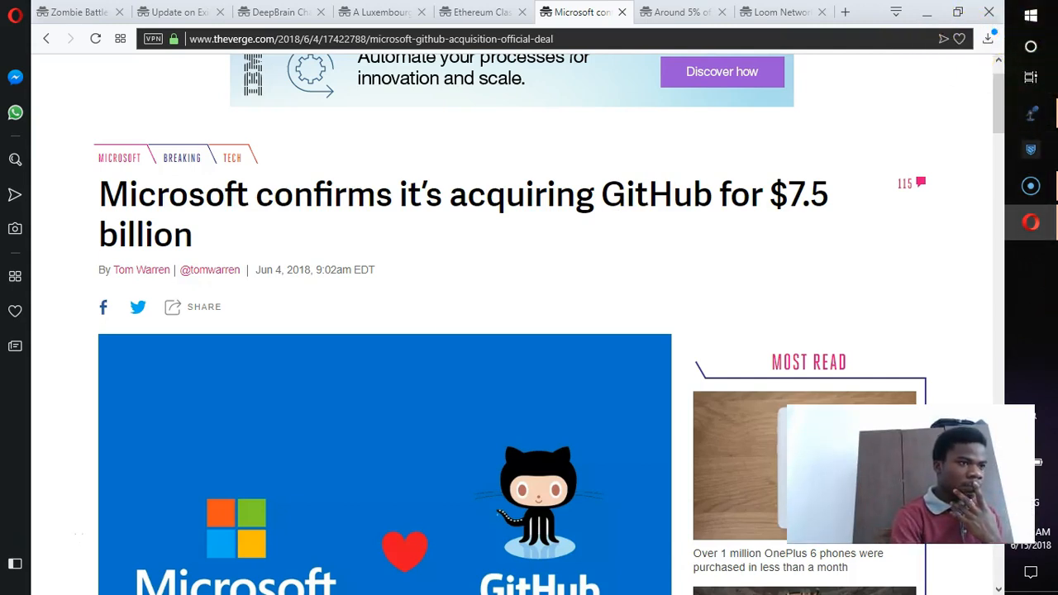
pyautogui.click(1030, 572)
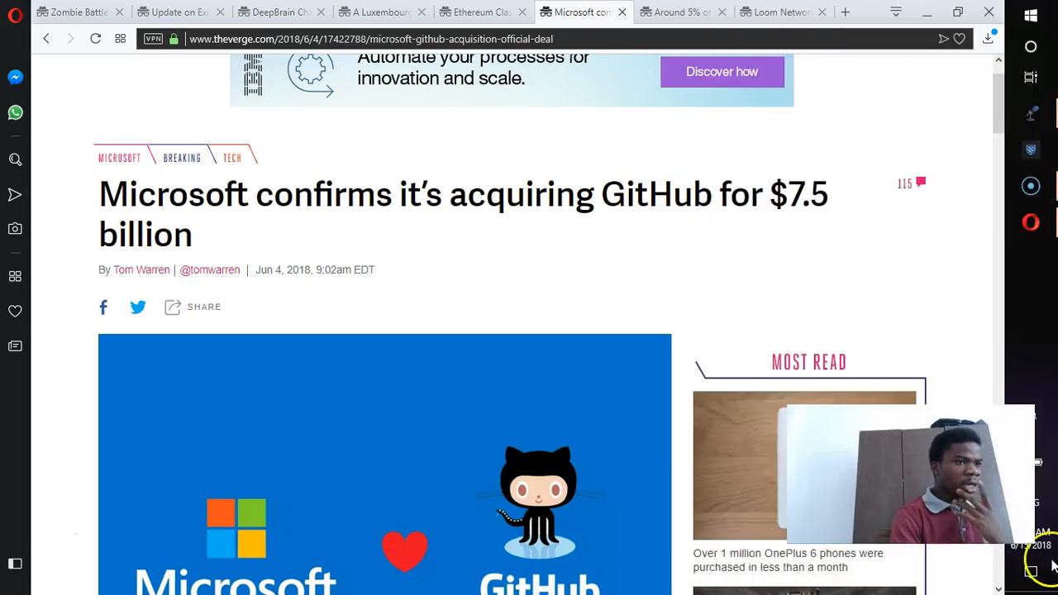
pyautogui.moveTo(725, 301)
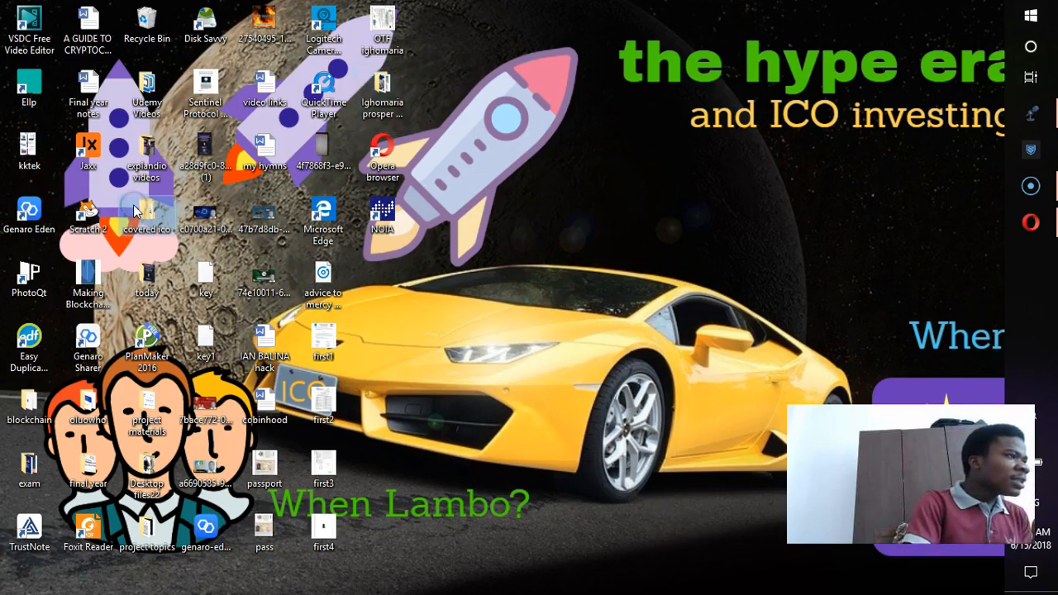
# Open File Explorer from the desktop and go to This PC > New Volume (F:).
pyautogui.doubleClick(145, 212)
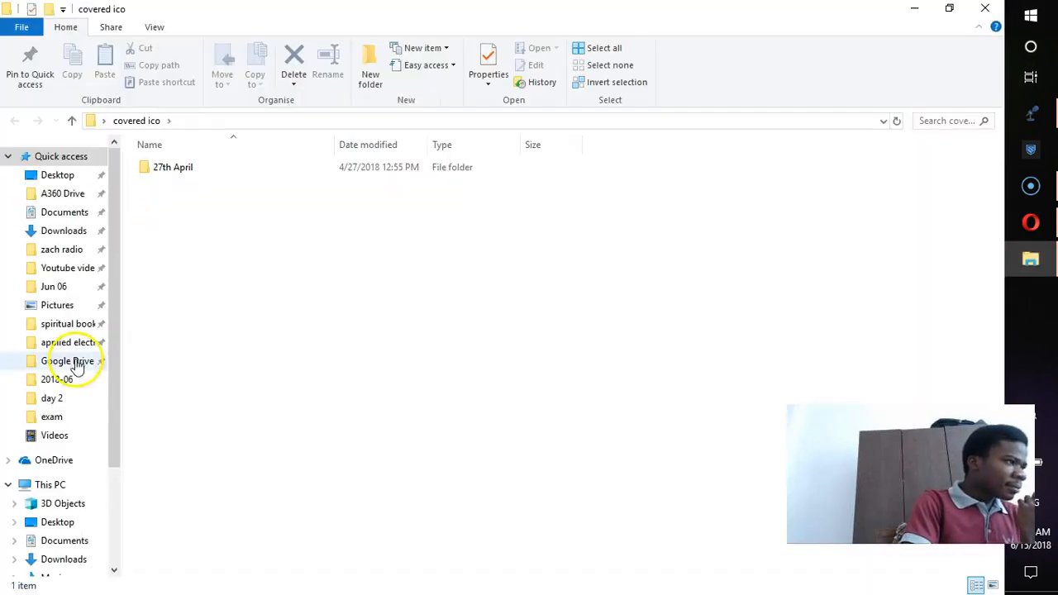
pyautogui.click(50, 485)
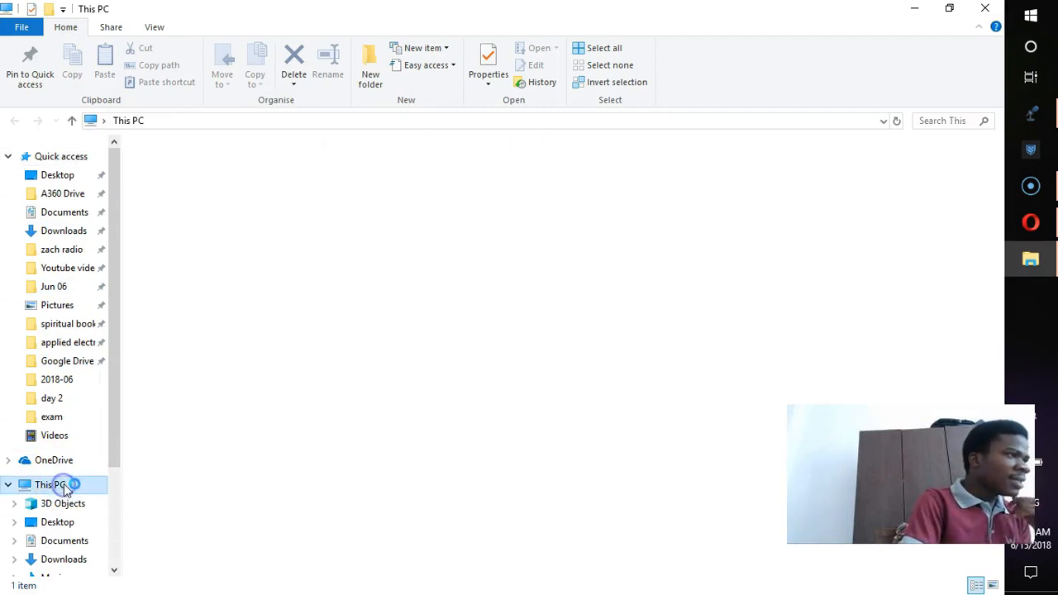
pyautogui.click(49, 484)
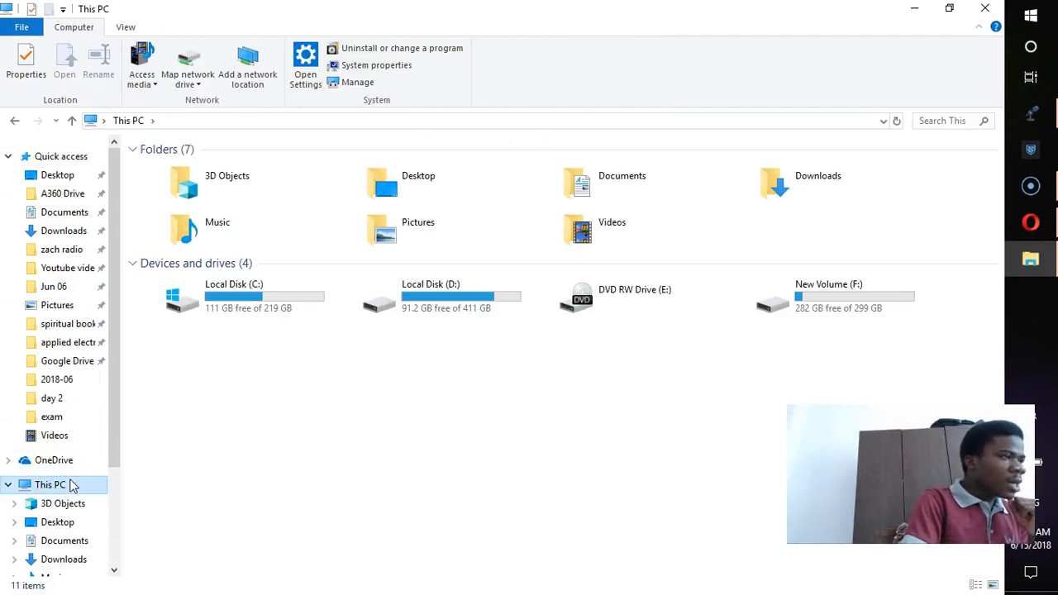
pyautogui.click(826, 296)
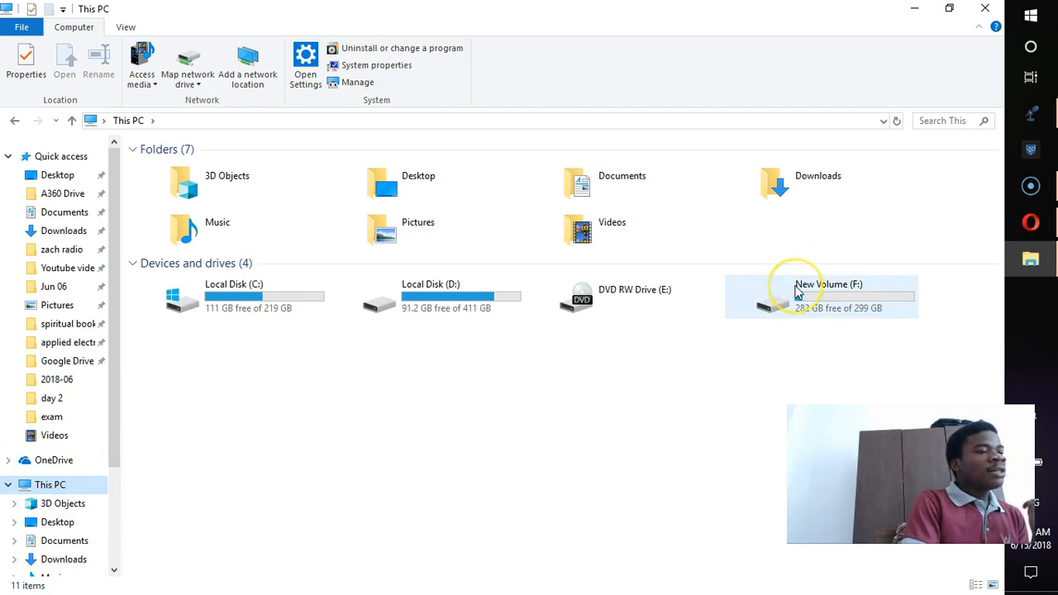
pyautogui.moveTo(824, 298)
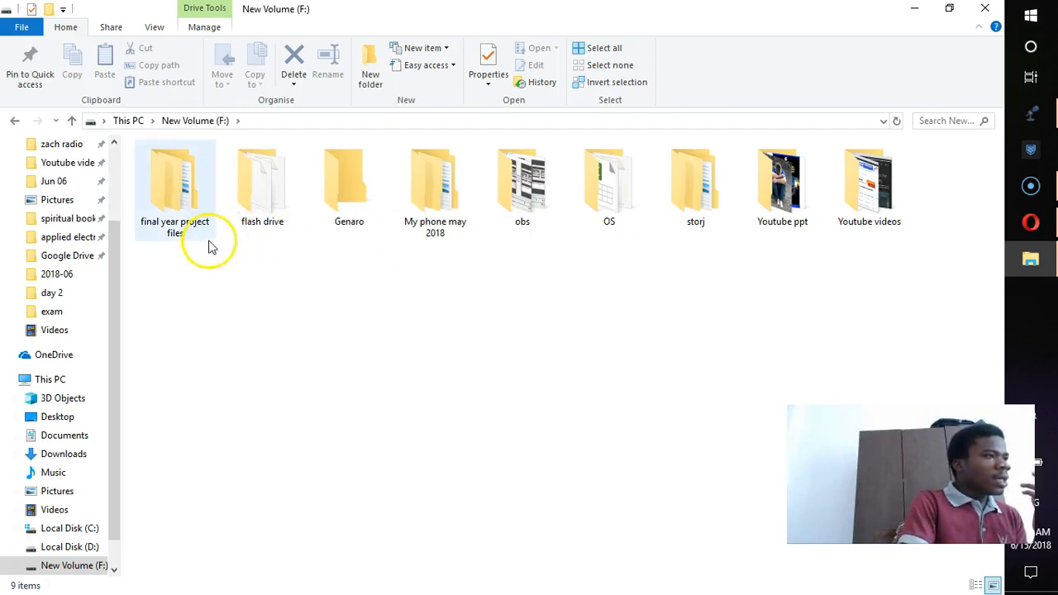
pyautogui.moveTo(178, 221)
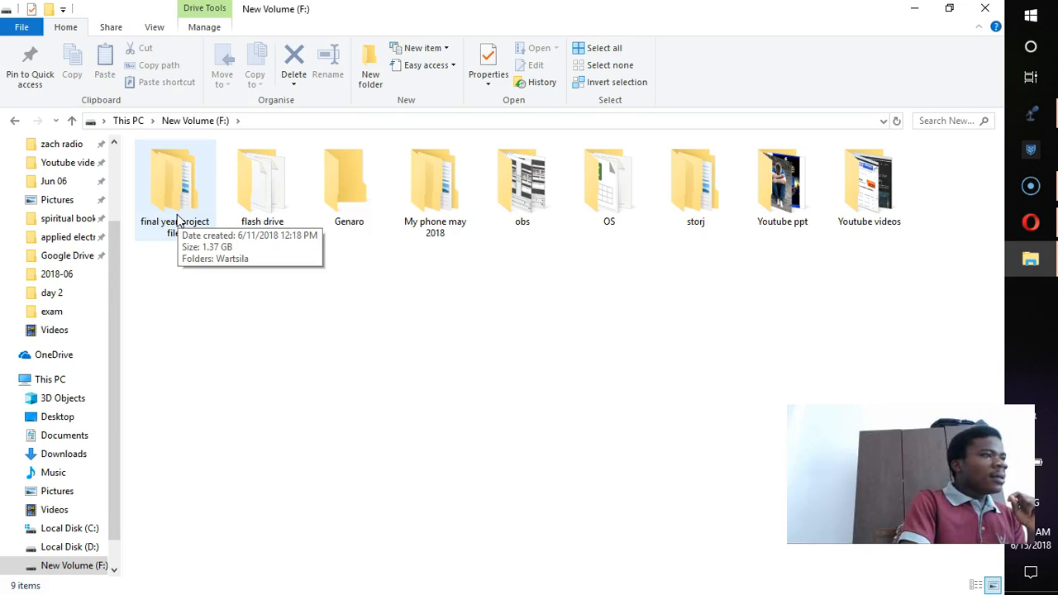
# Drill into final year project files > Wartsila > Manuals > 700 001 Piping diagram in ER.
pyautogui.doubleClick(175, 175)
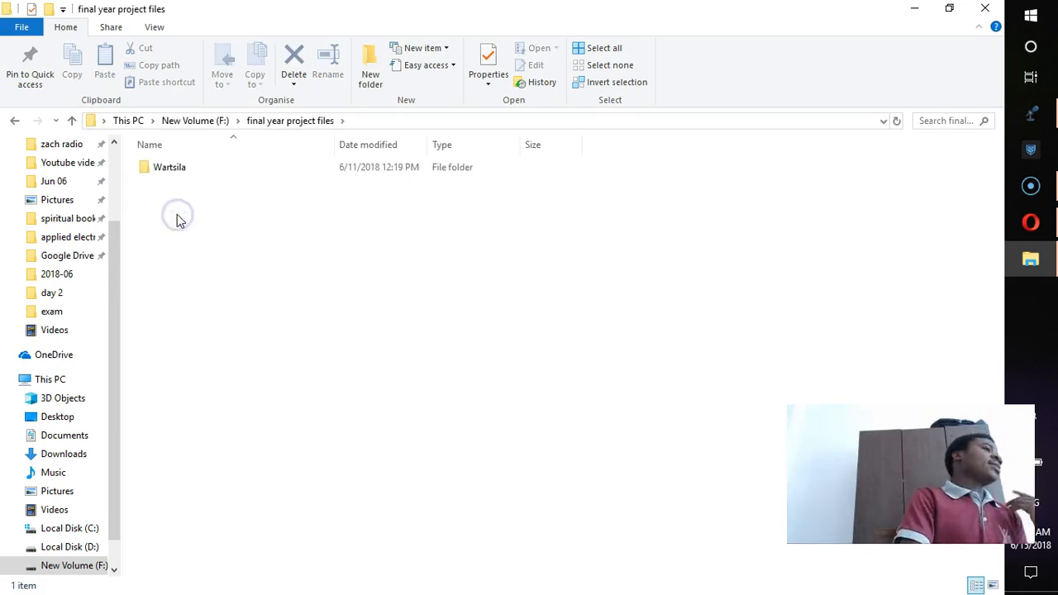
pyautogui.doubleClick(169, 167)
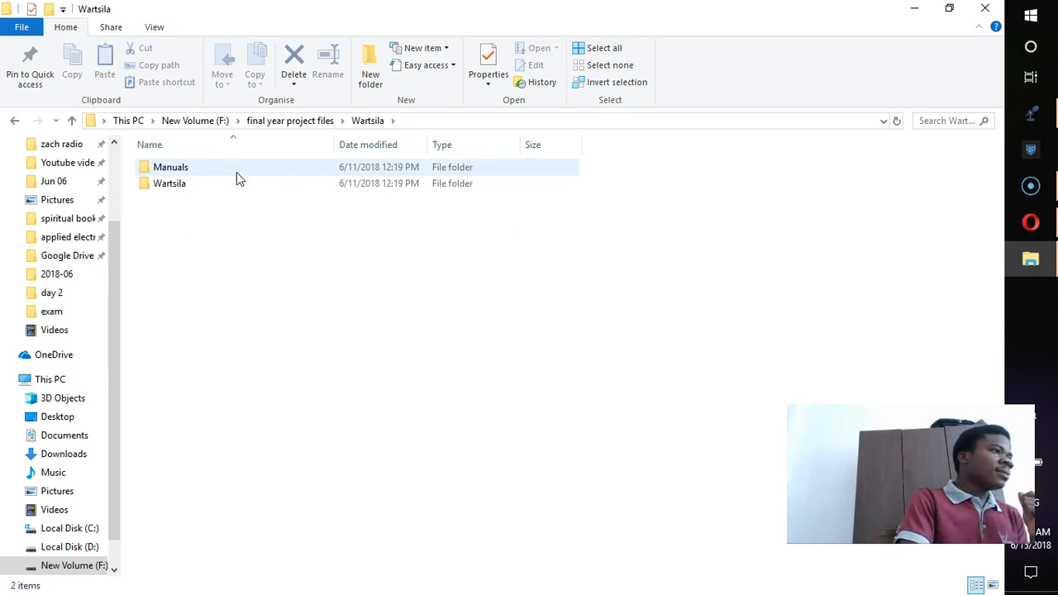
pyautogui.doubleClick(170, 167)
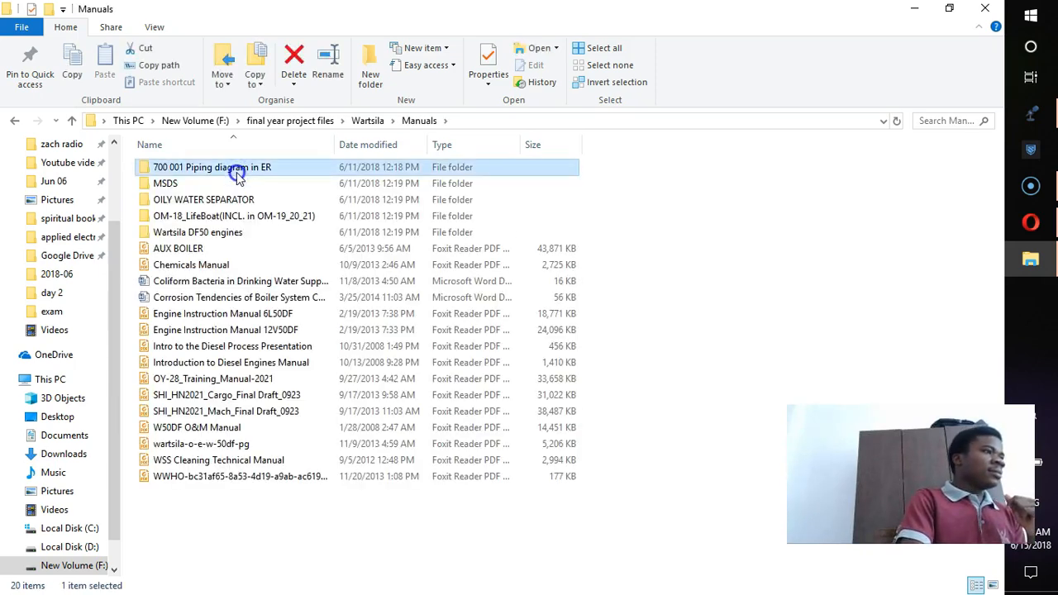
pyautogui.doubleClick(212, 167)
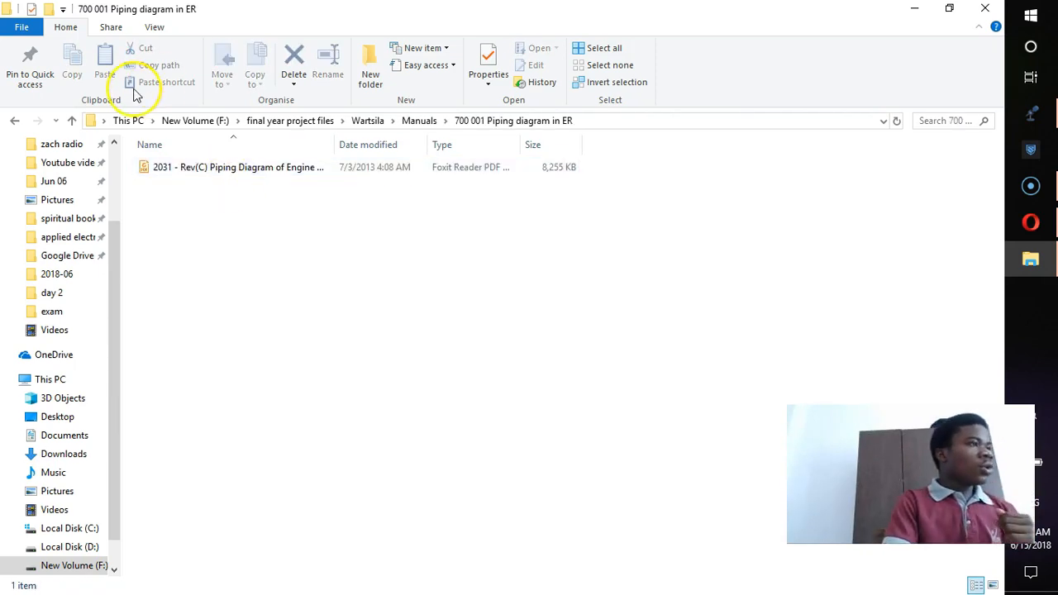
pyautogui.moveTo(480, 120)
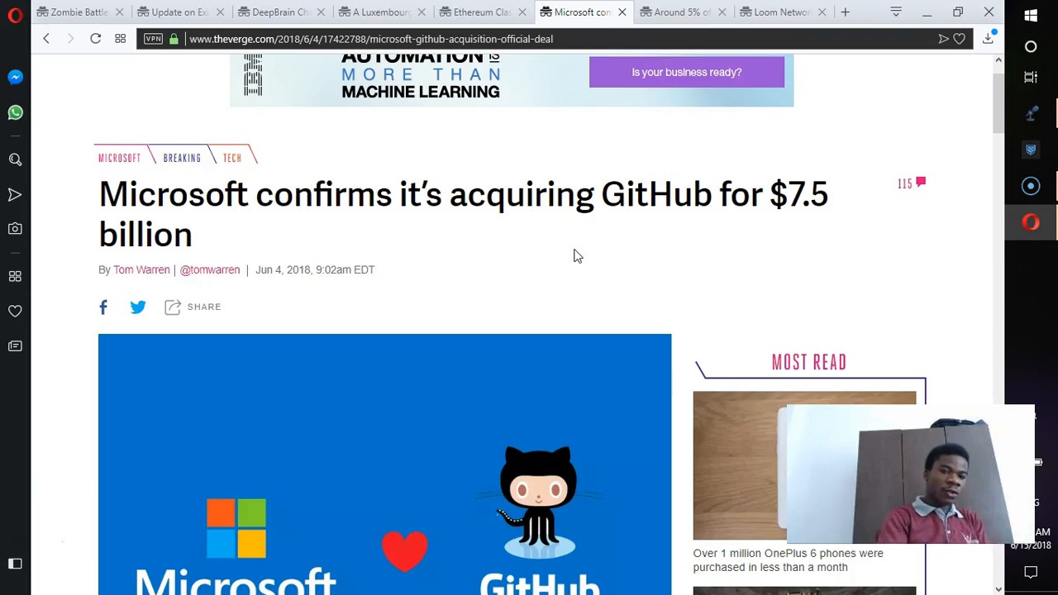
pyautogui.moveTo(602, 113)
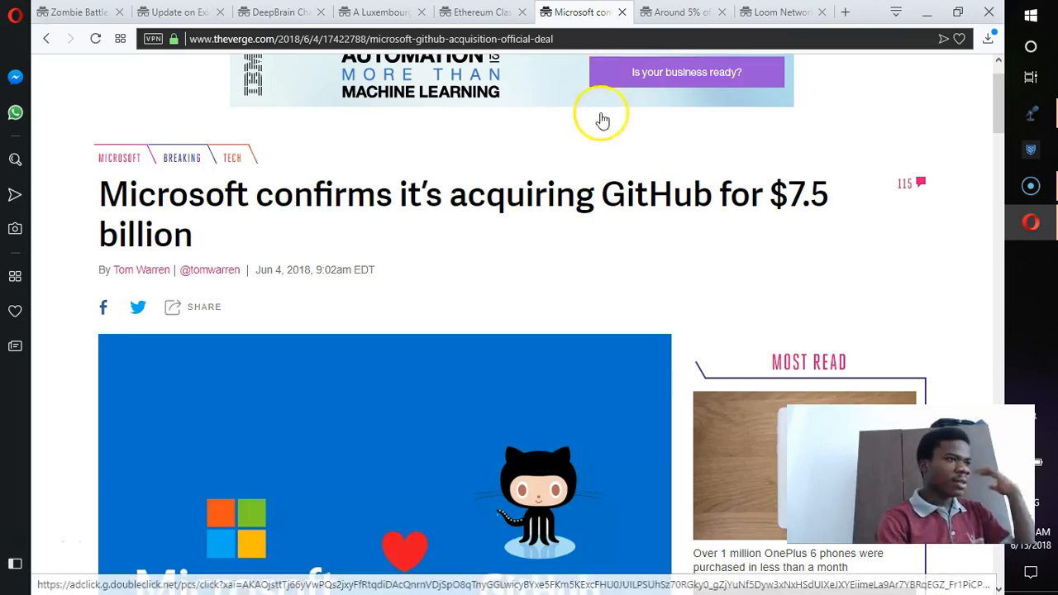
pyautogui.scroll(-3)
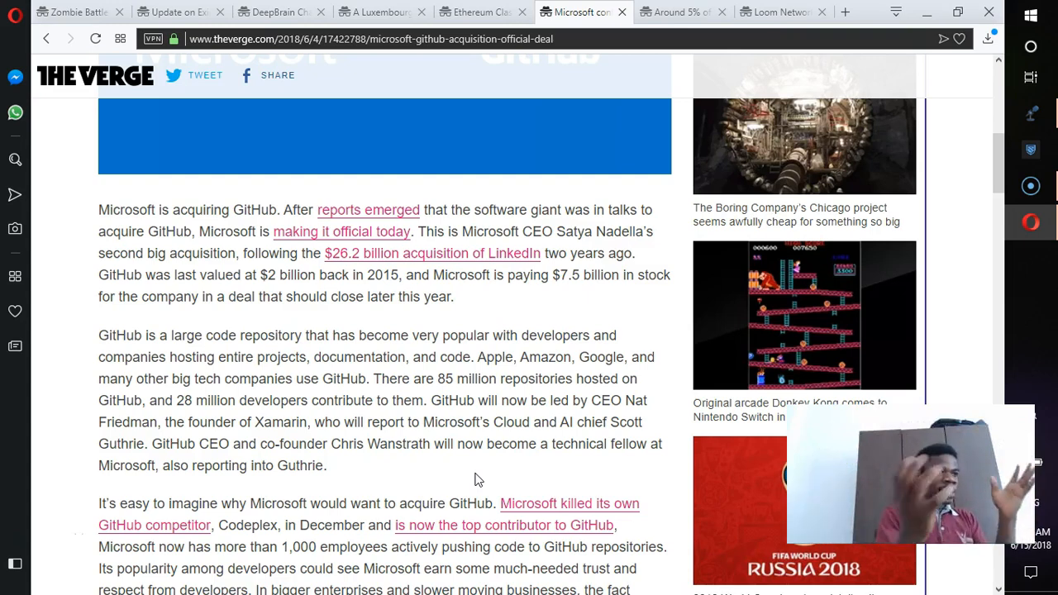
pyautogui.scroll(3)
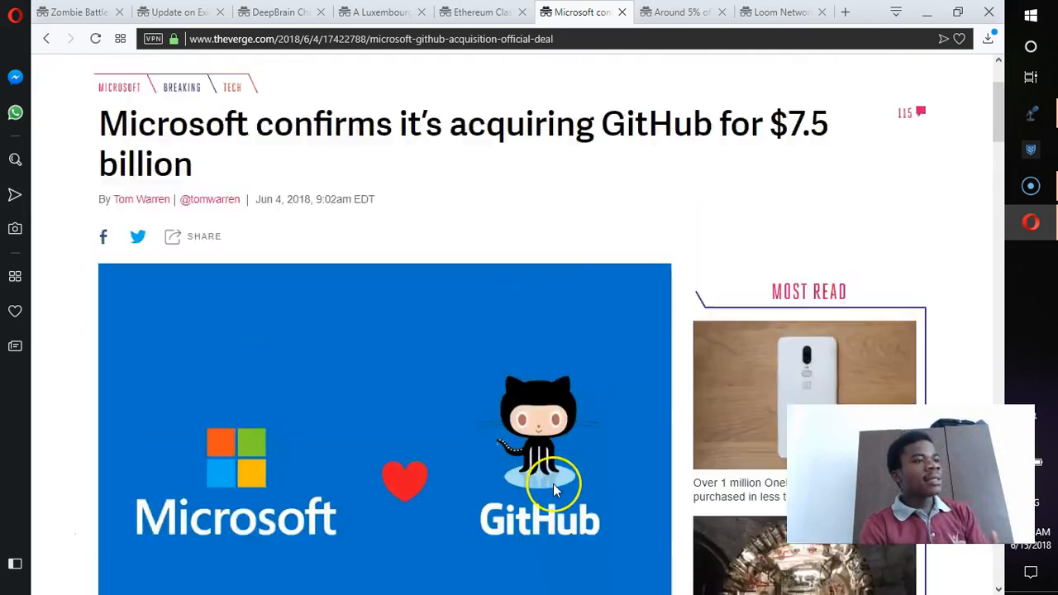
pyautogui.scroll(3)
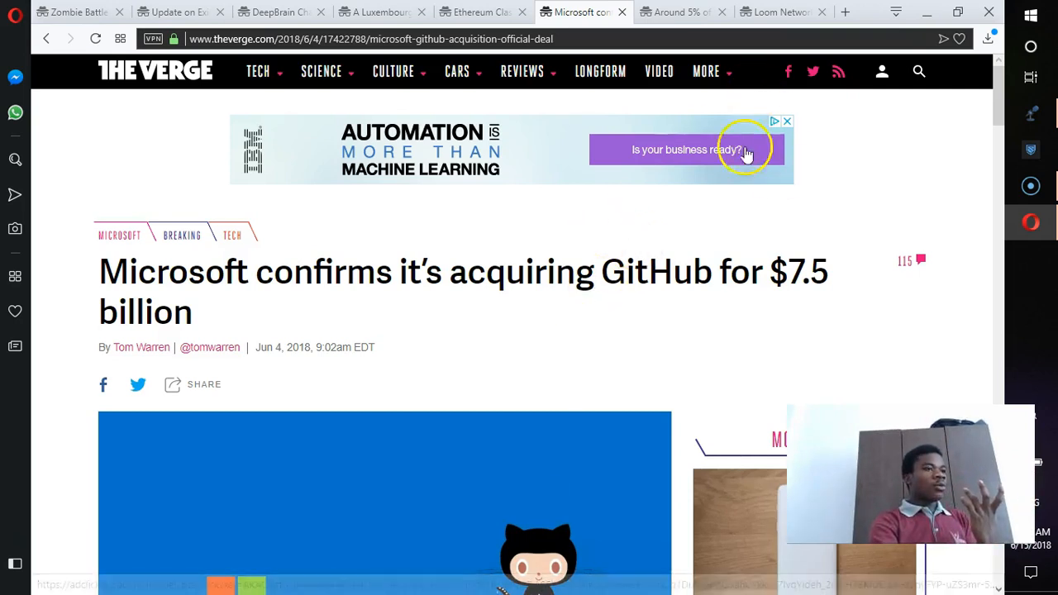
pyautogui.moveTo(529, 240)
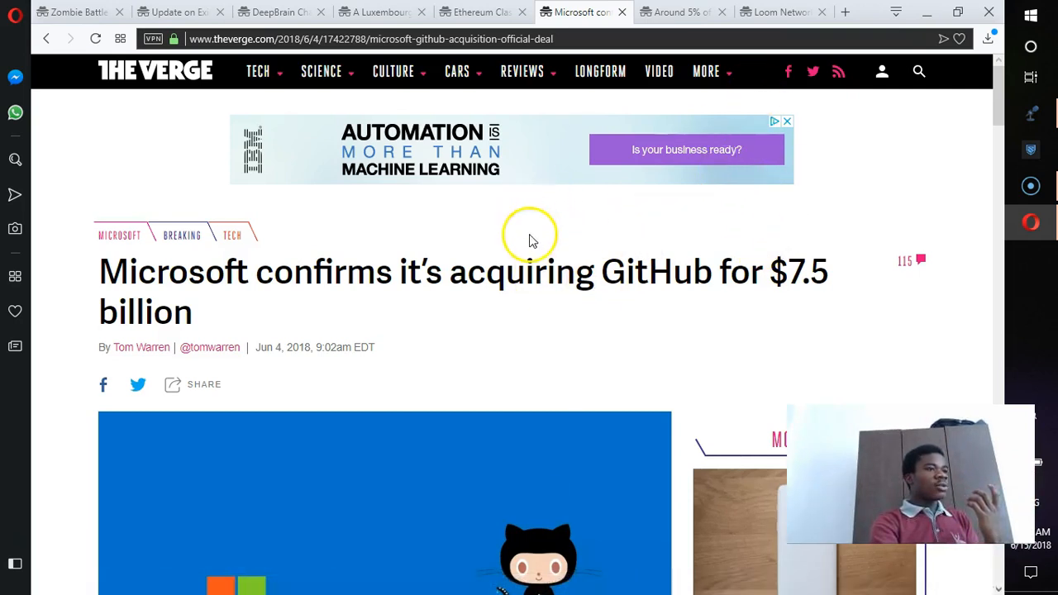
pyautogui.moveTo(235, 381)
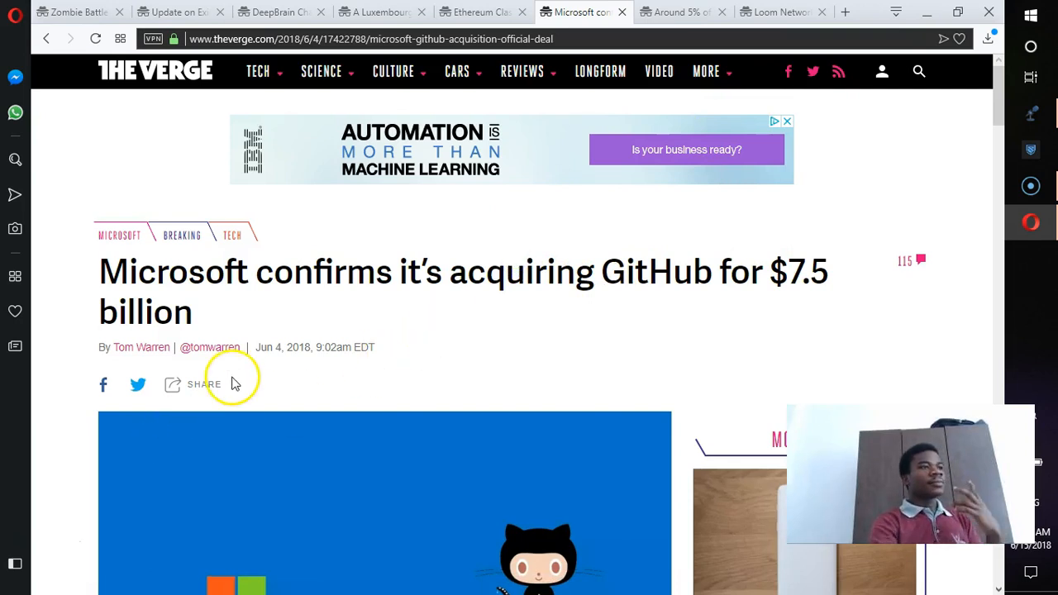
pyautogui.click(678, 11)
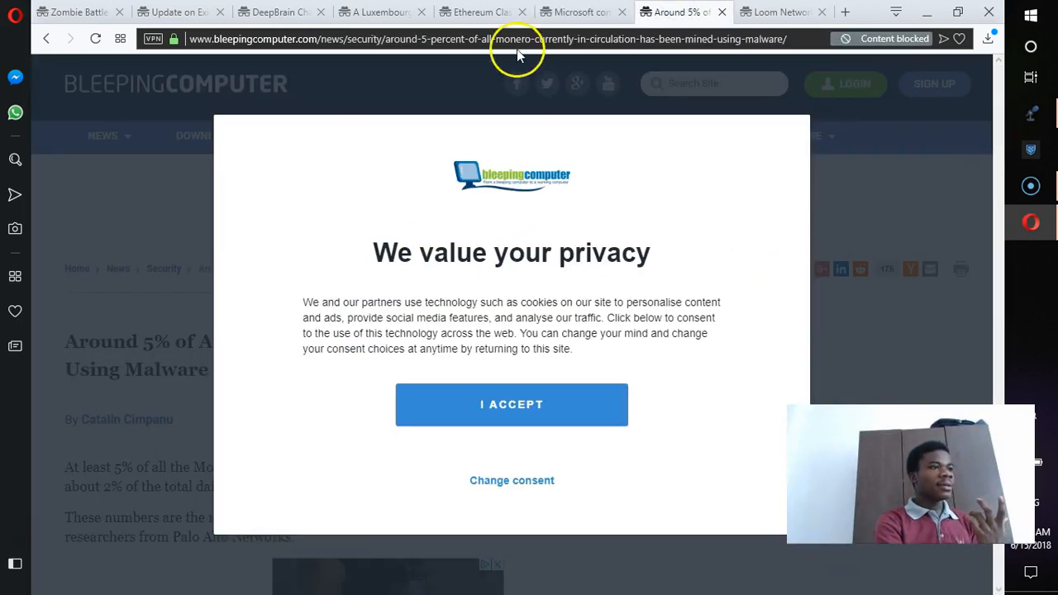
pyautogui.click(582, 11)
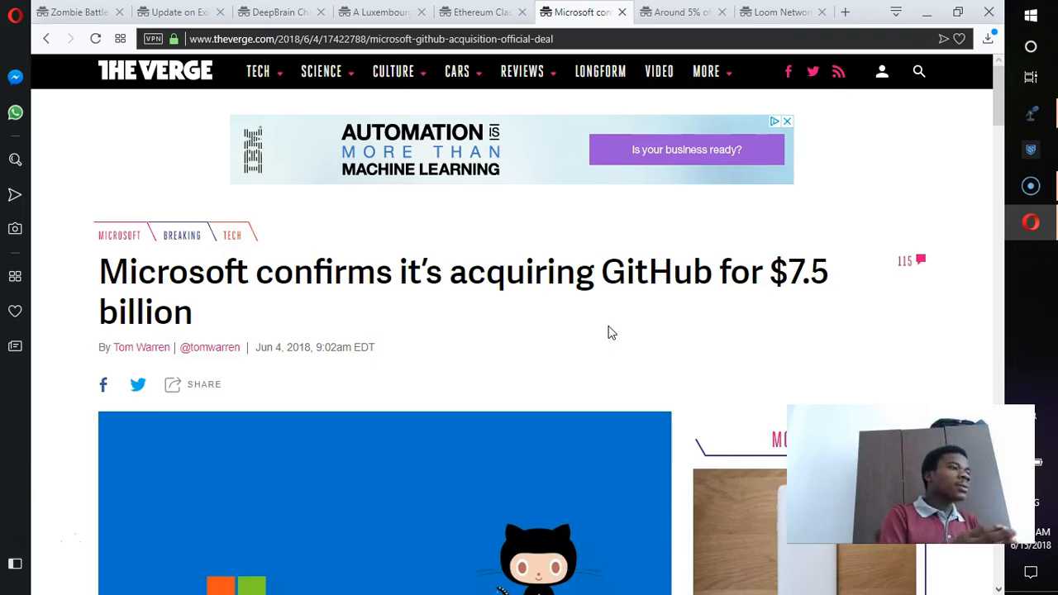
pyautogui.scroll(-3)
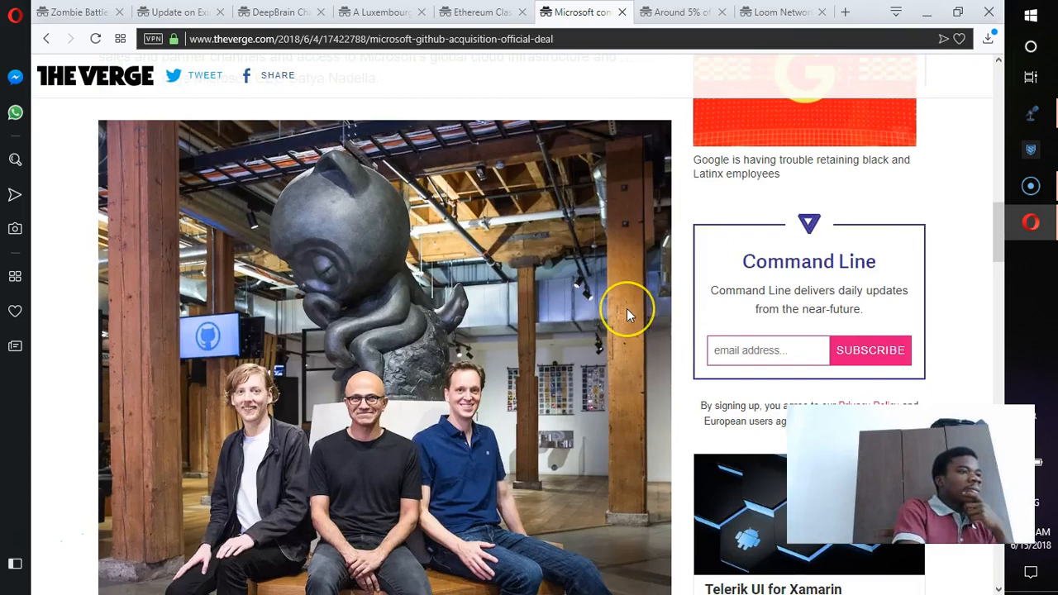
pyautogui.scroll(-3)
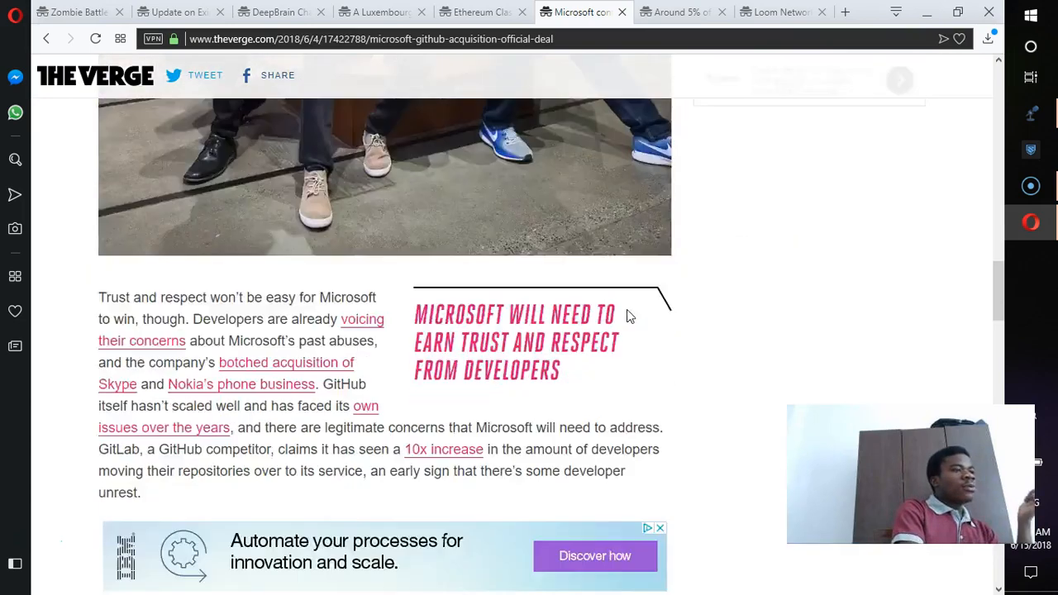
pyautogui.scroll(-3)
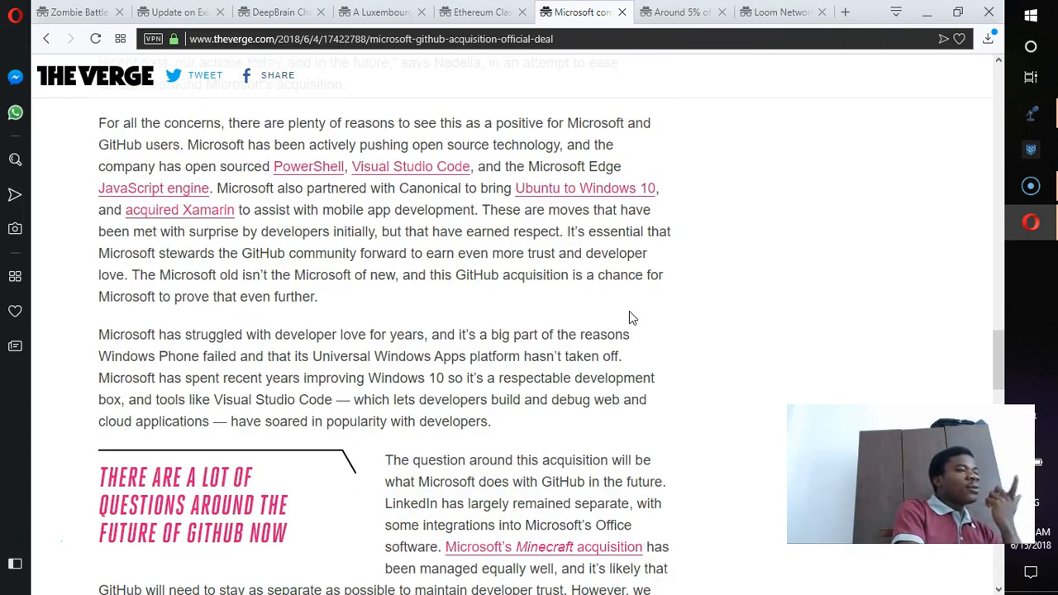
pyautogui.scroll(3)
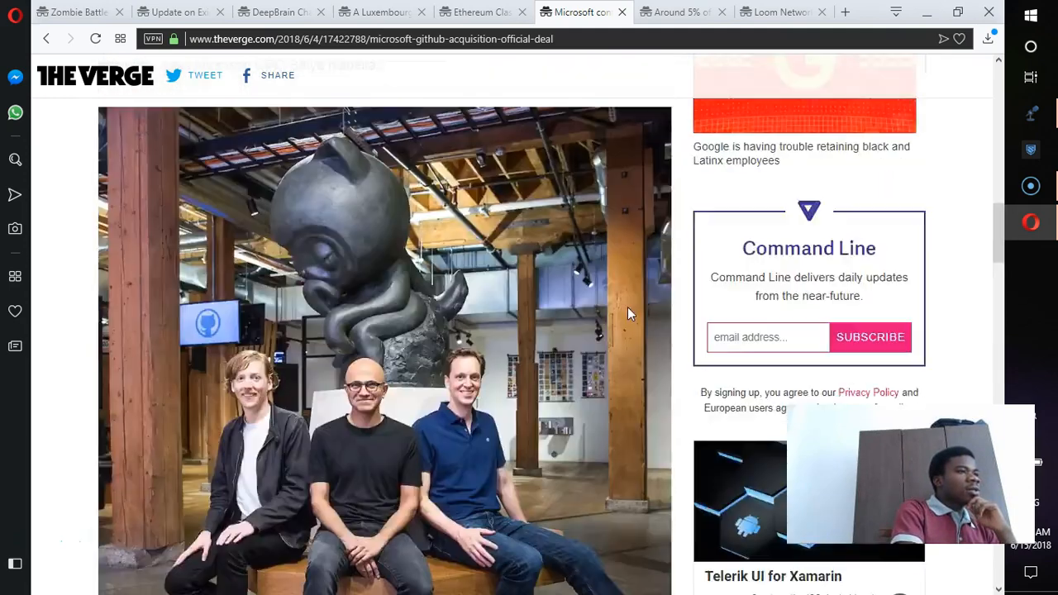
pyautogui.scroll(3)
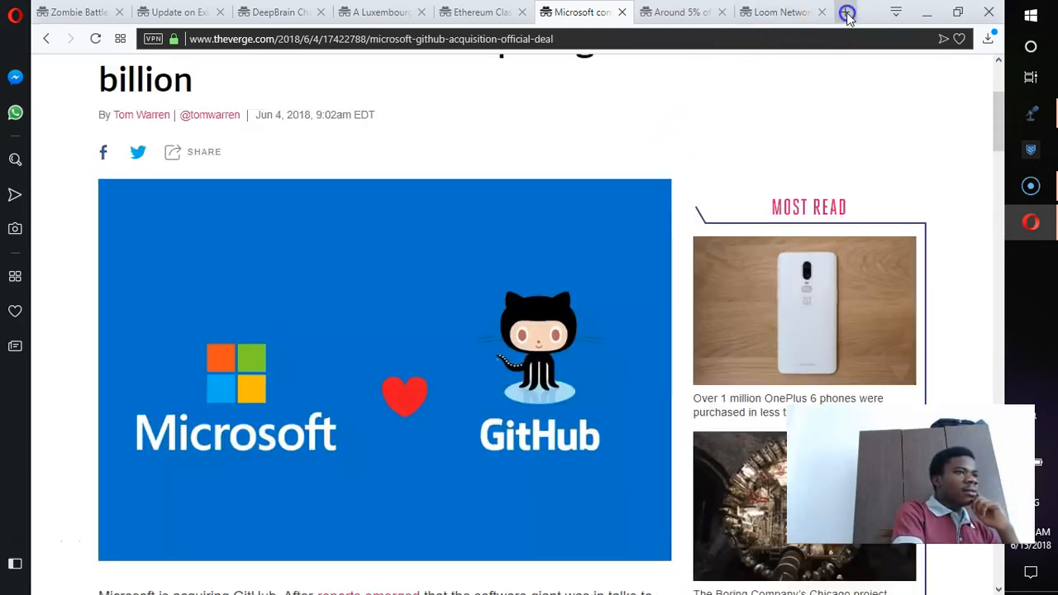
# Search Google for bitbucket in a new tab, visit the Bitbucket site and return to the results.
pyautogui.click(845, 11)
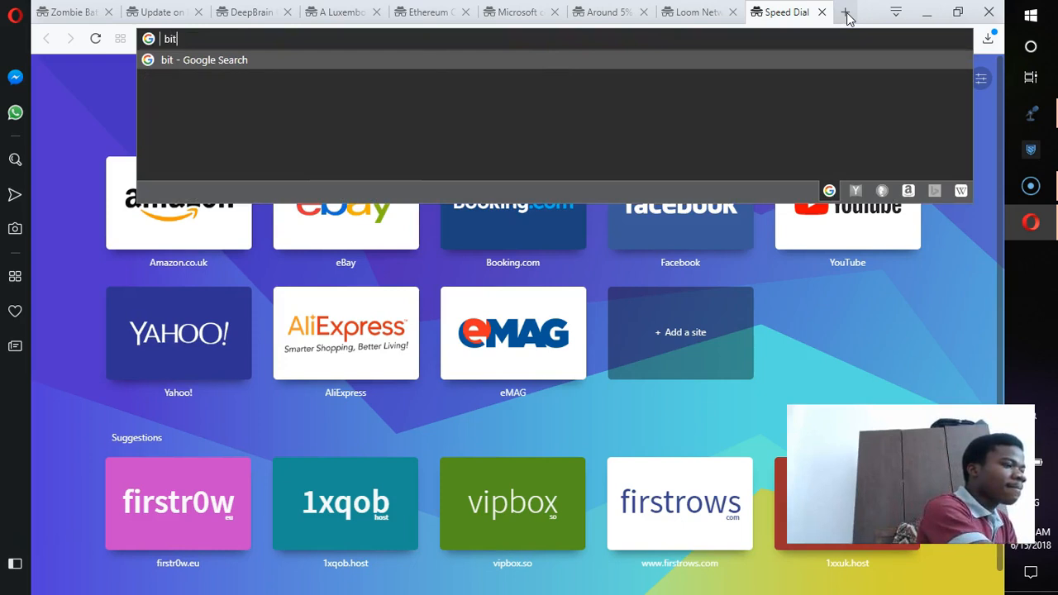
pyautogui.write('buc')
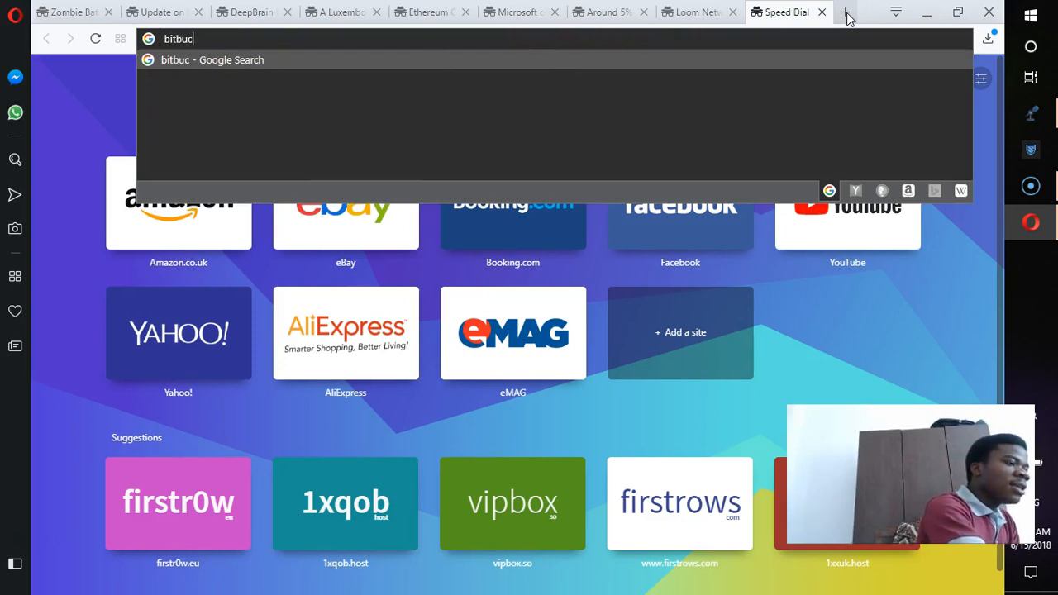
pyautogui.press('Return')
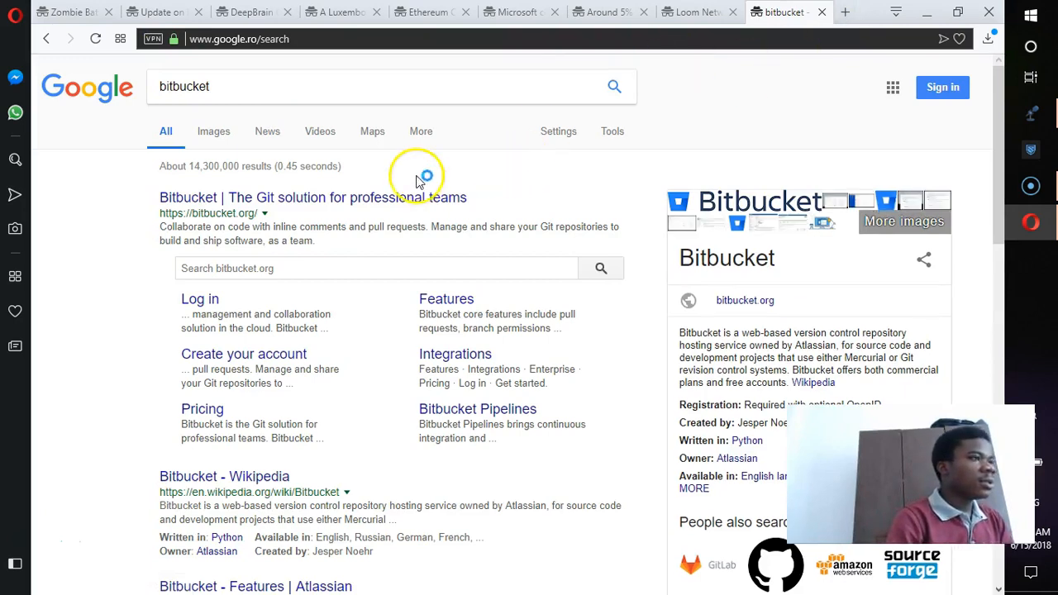
pyautogui.click(313, 199)
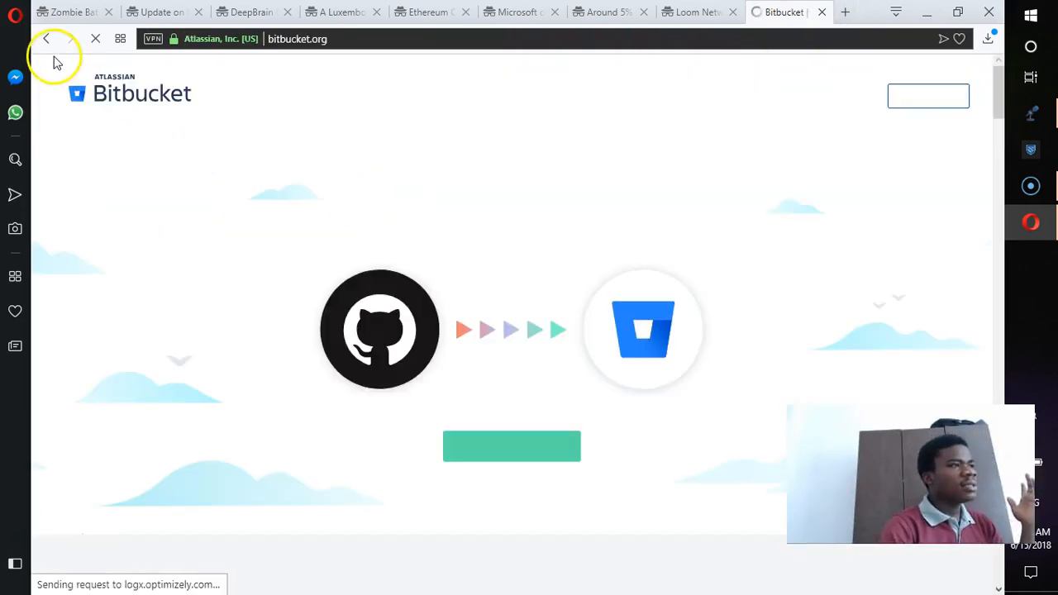
pyautogui.click(46, 40)
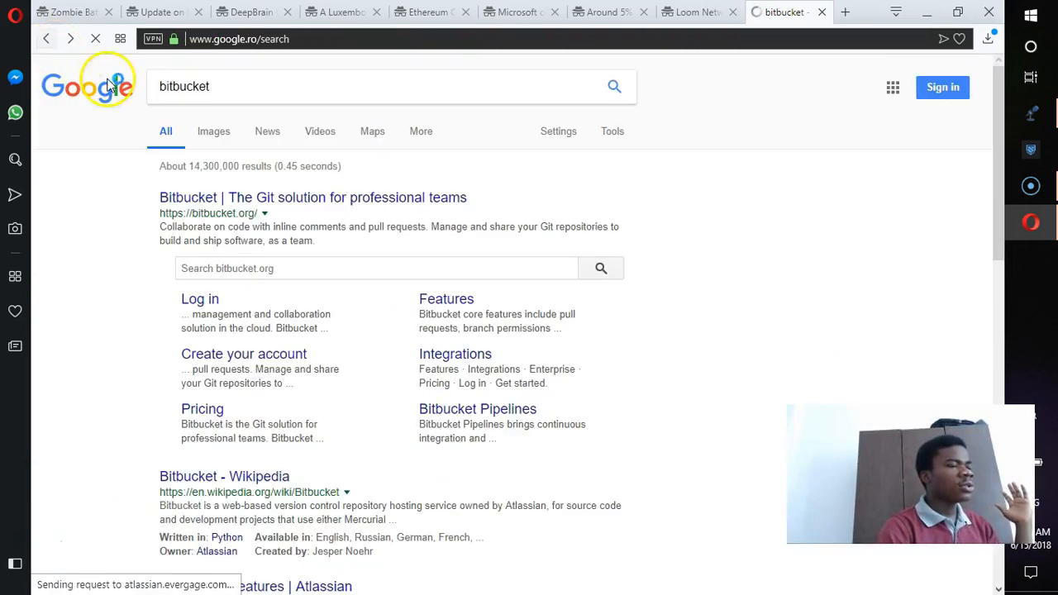
# Follow the related searches from GitLab on to the SourceForge results.
pyautogui.scroll(-3)
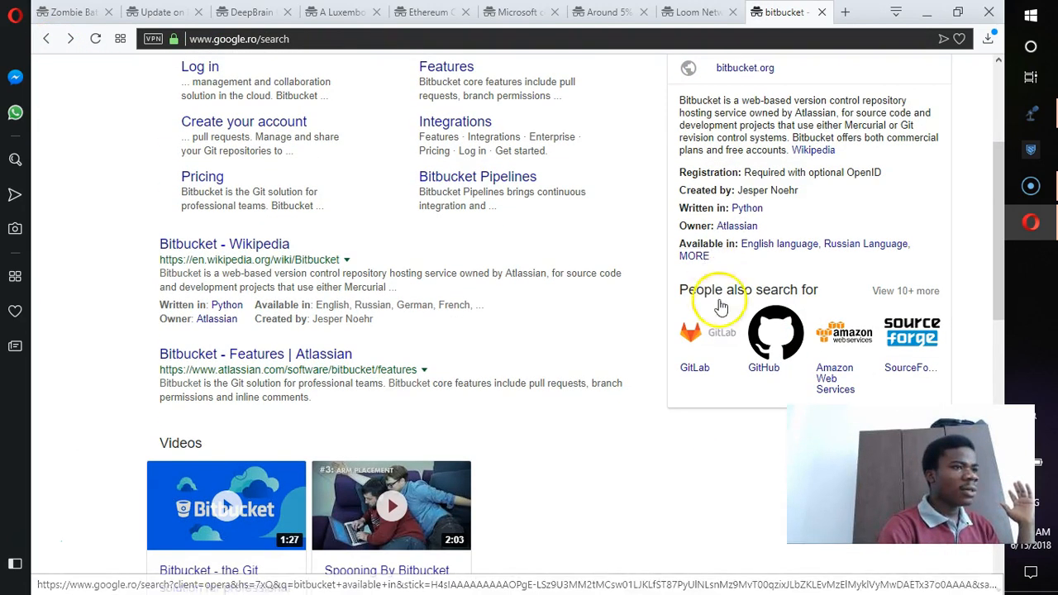
pyautogui.moveTo(697, 371)
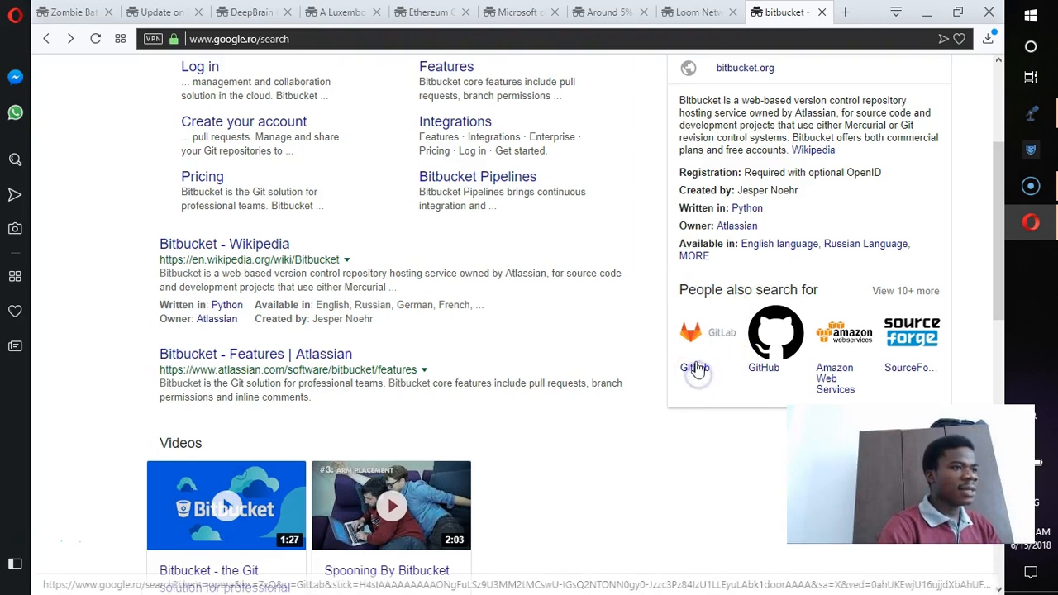
pyautogui.click(691, 339)
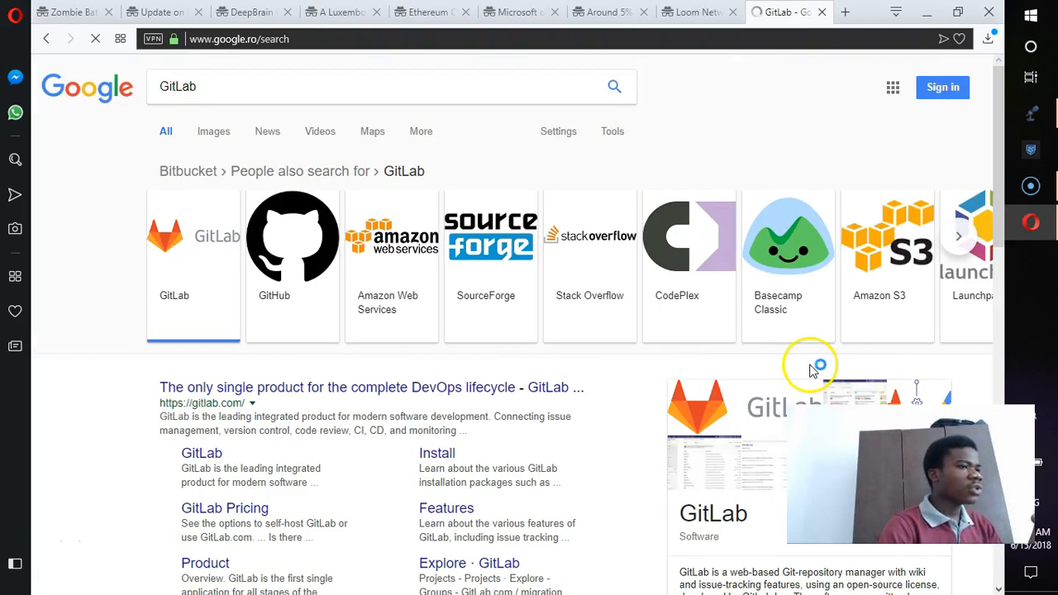
pyautogui.moveTo(486, 248)
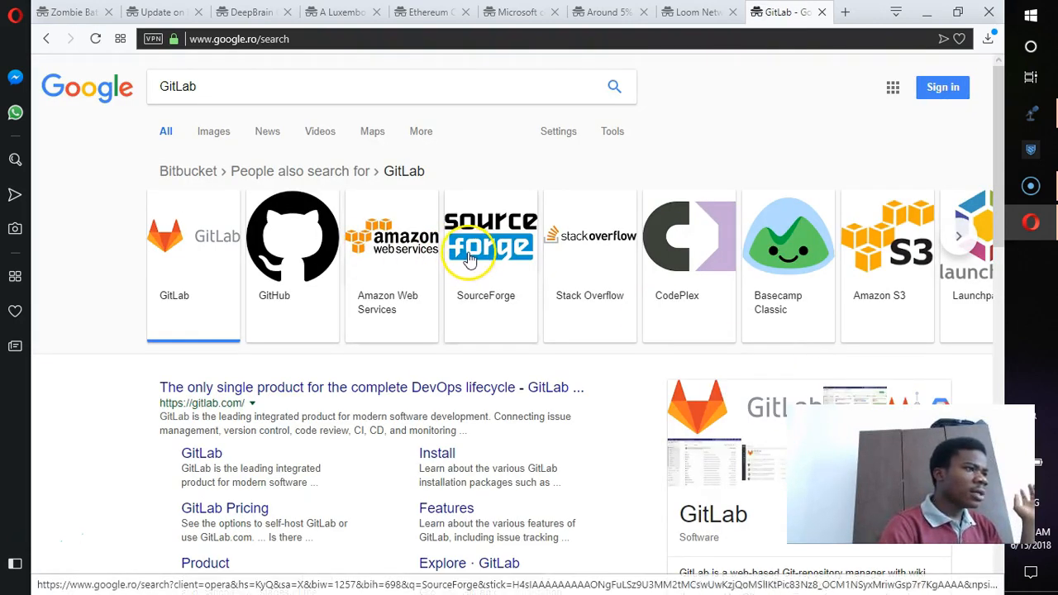
pyautogui.click(487, 238)
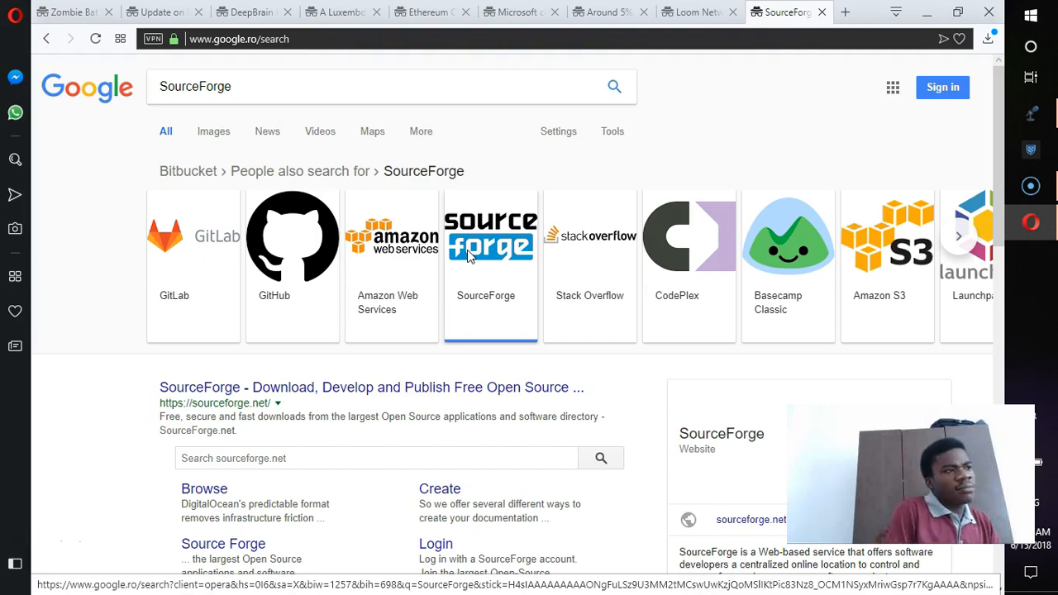
pyautogui.moveTo(737, 129)
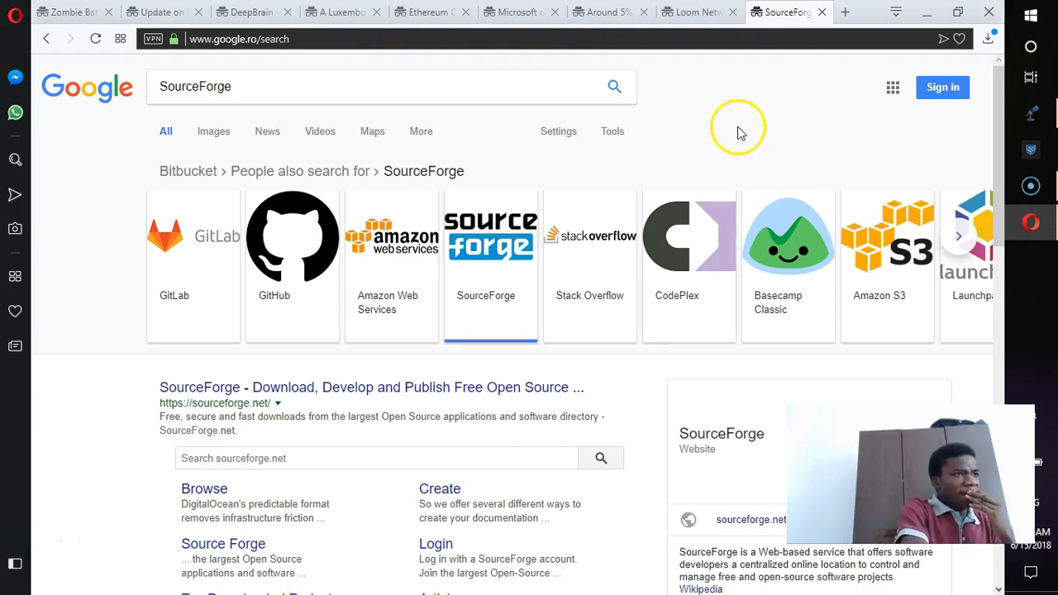
# Accept the BleepingComputer privacy notice on the Monero malware article and read down to the coin pie chart.
pyautogui.click(602, 11)
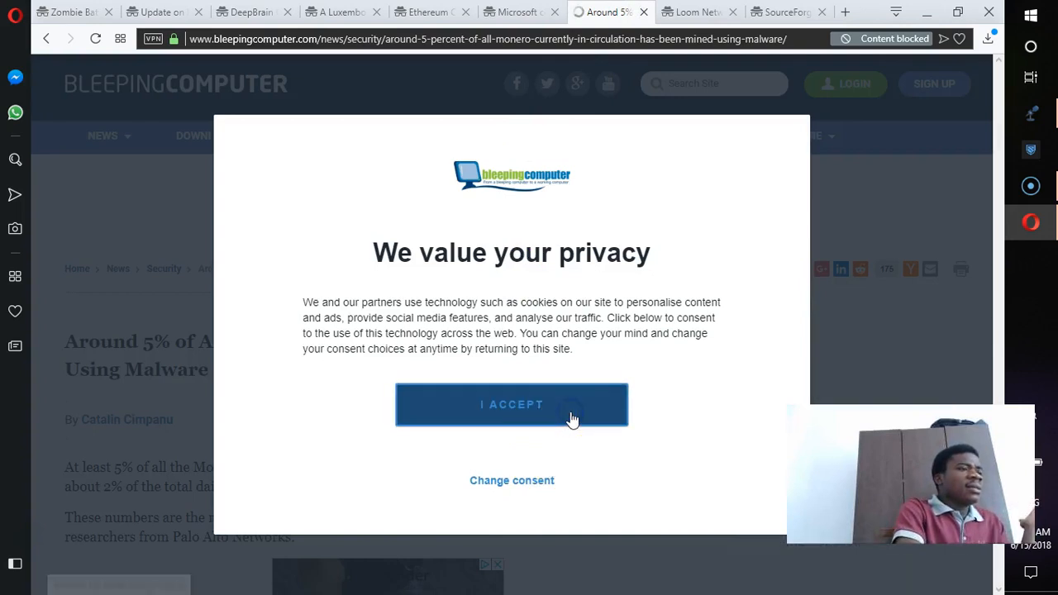
pyautogui.click(513, 404)
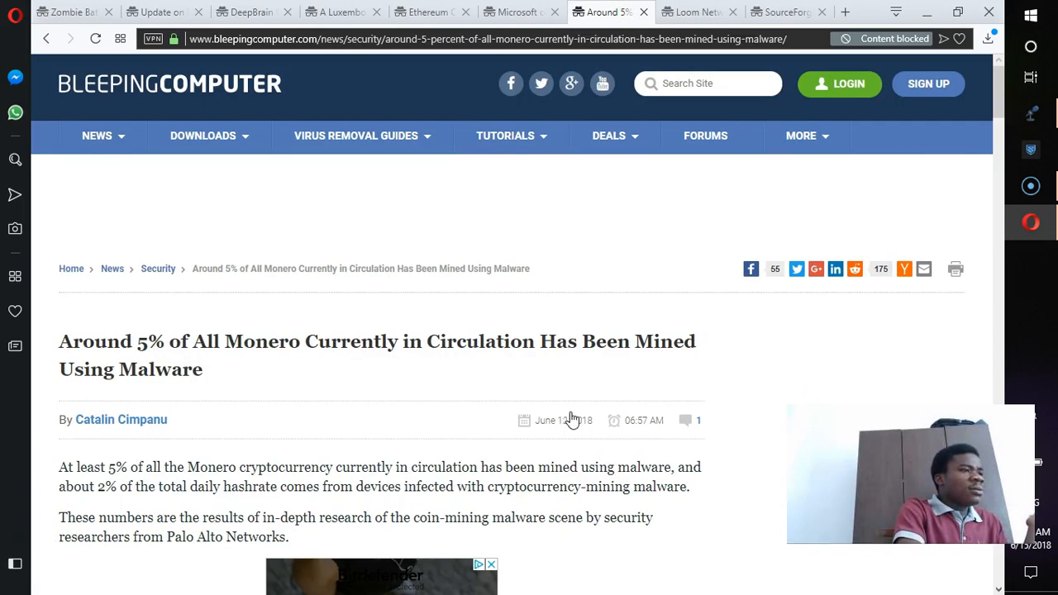
pyautogui.scroll(-3)
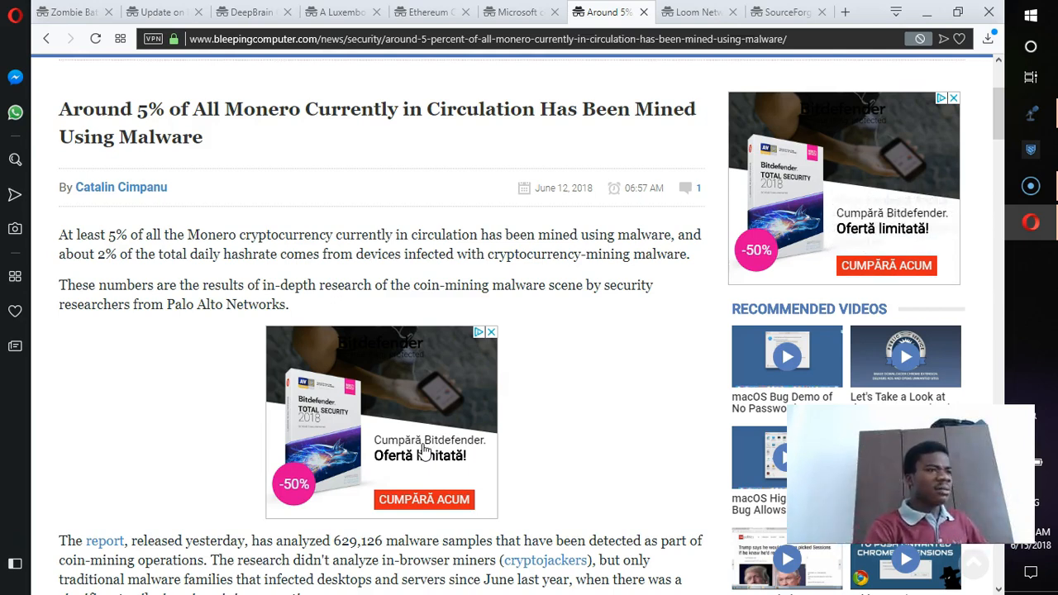
pyautogui.scroll(-3)
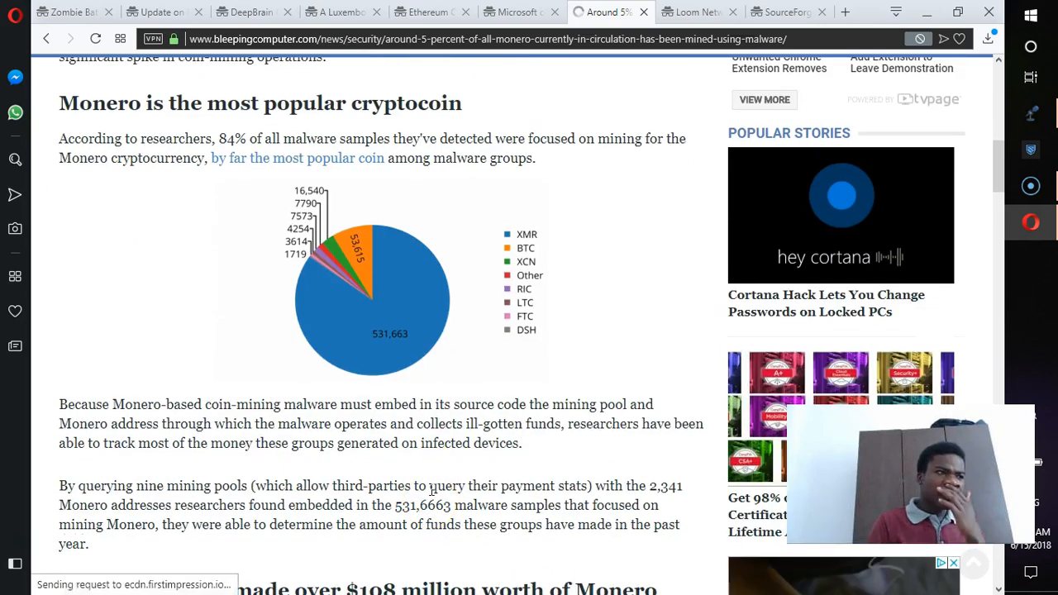
pyautogui.scroll(-3)
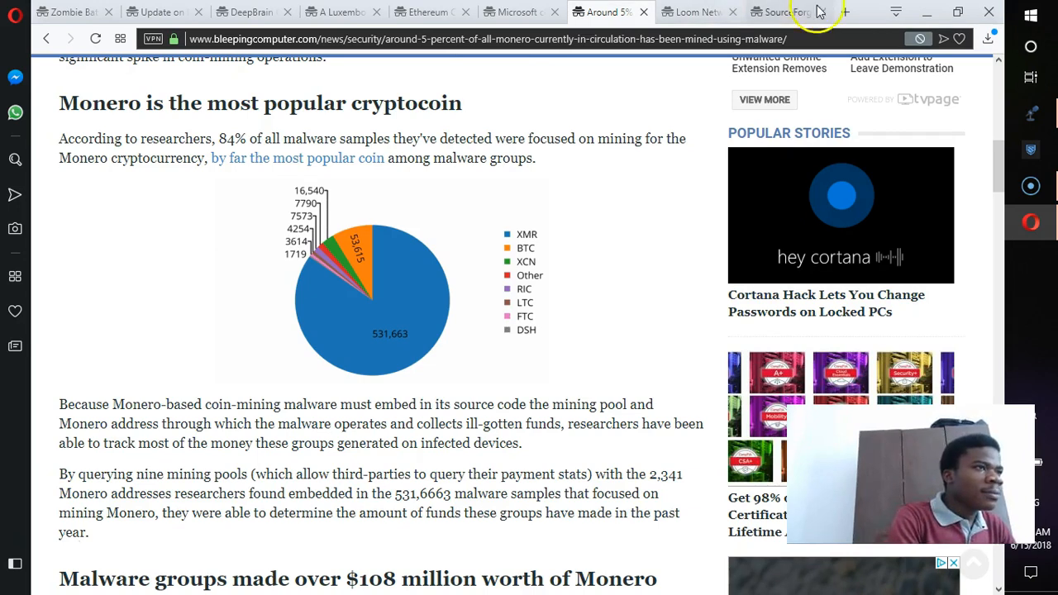
# Search Google for piratebay in a new tab, then return to the SourceForge results.
pyautogui.click(845, 12)
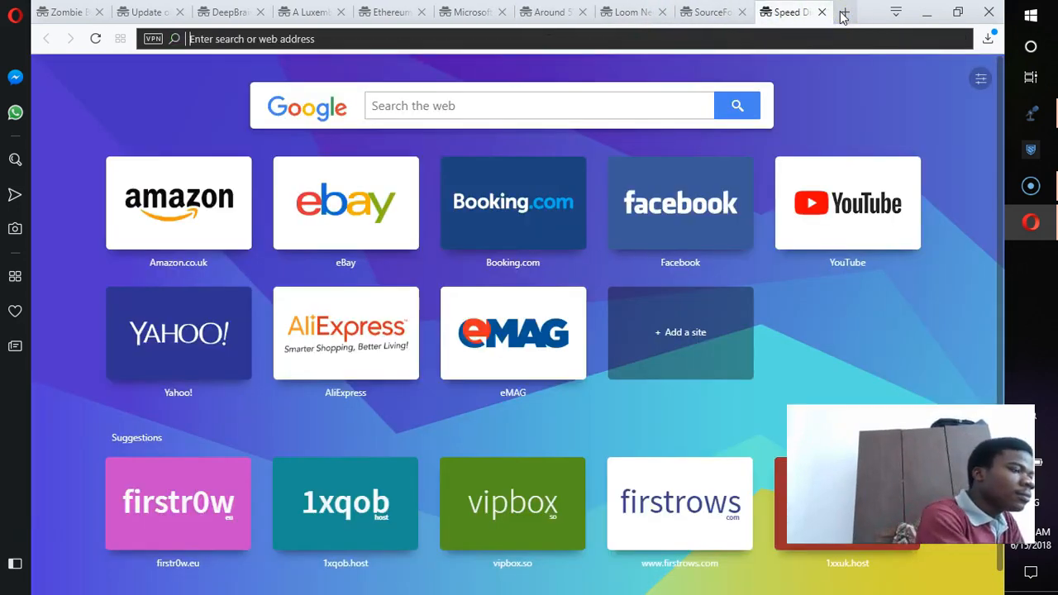
pyautogui.click(511, 106)
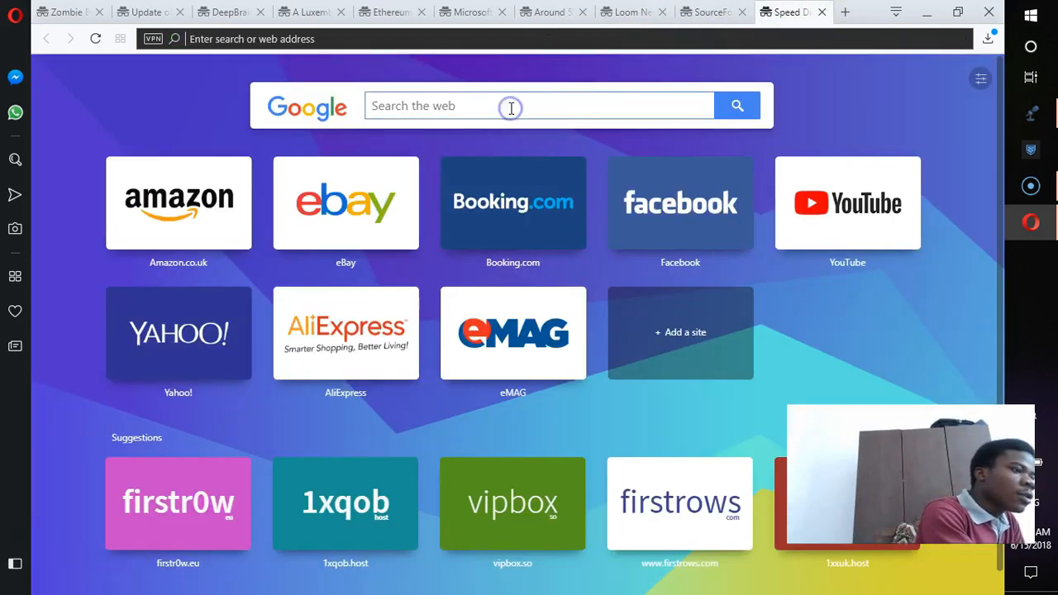
pyautogui.write('piratebay')
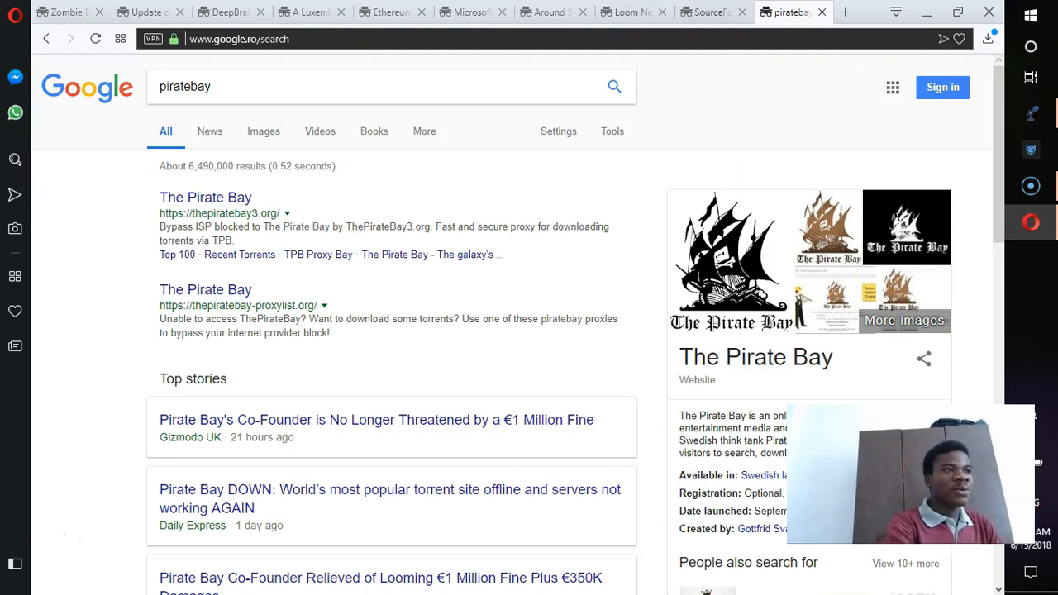
pyautogui.click(711, 11)
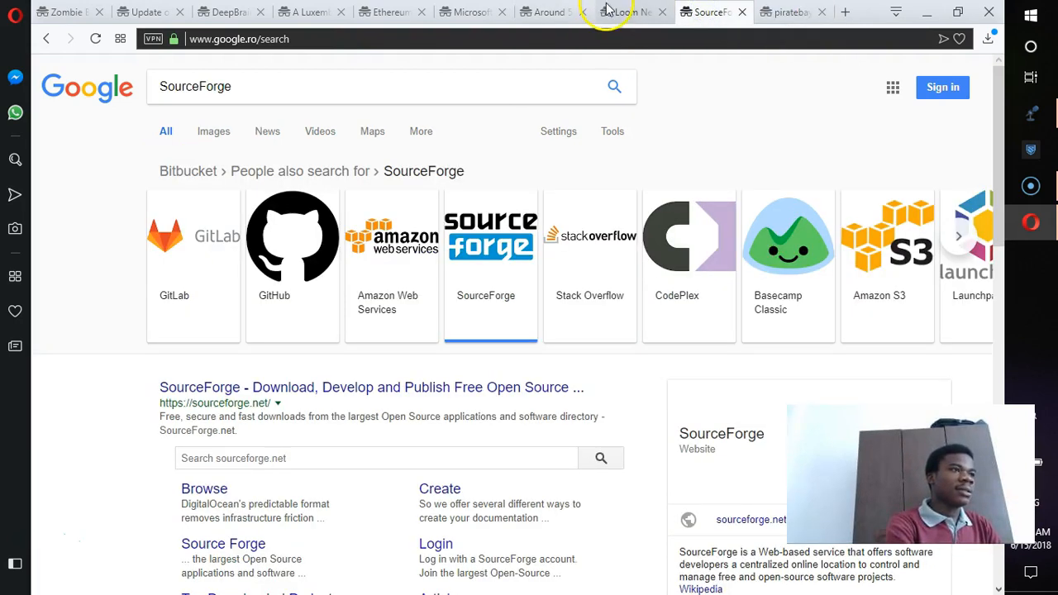
# Switch to the Monero malware article and scroll back up to its headline and opening paragraphs.
pyautogui.click(545, 11)
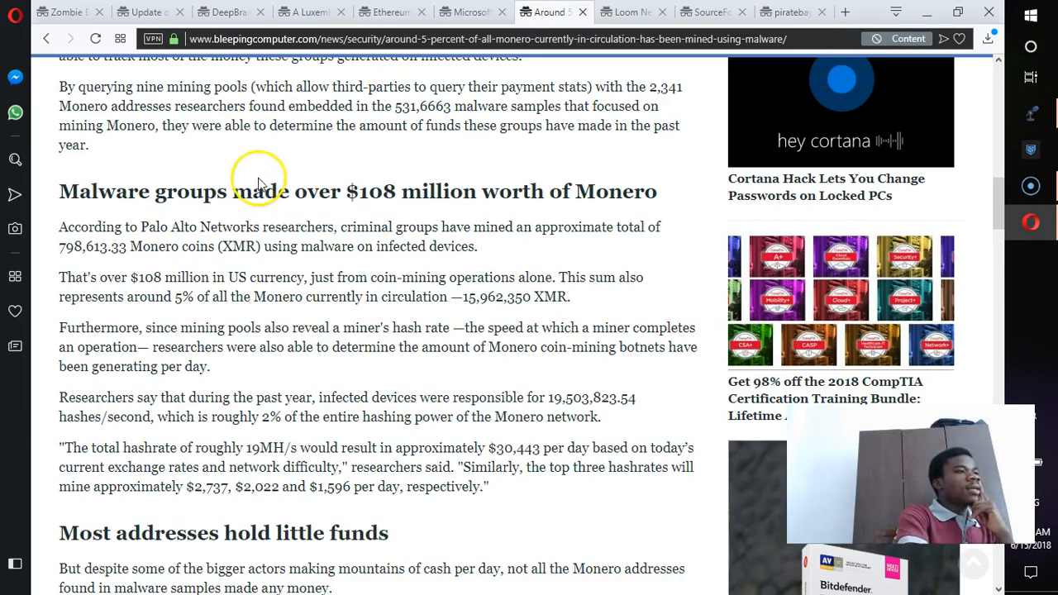
pyautogui.scroll(-3)
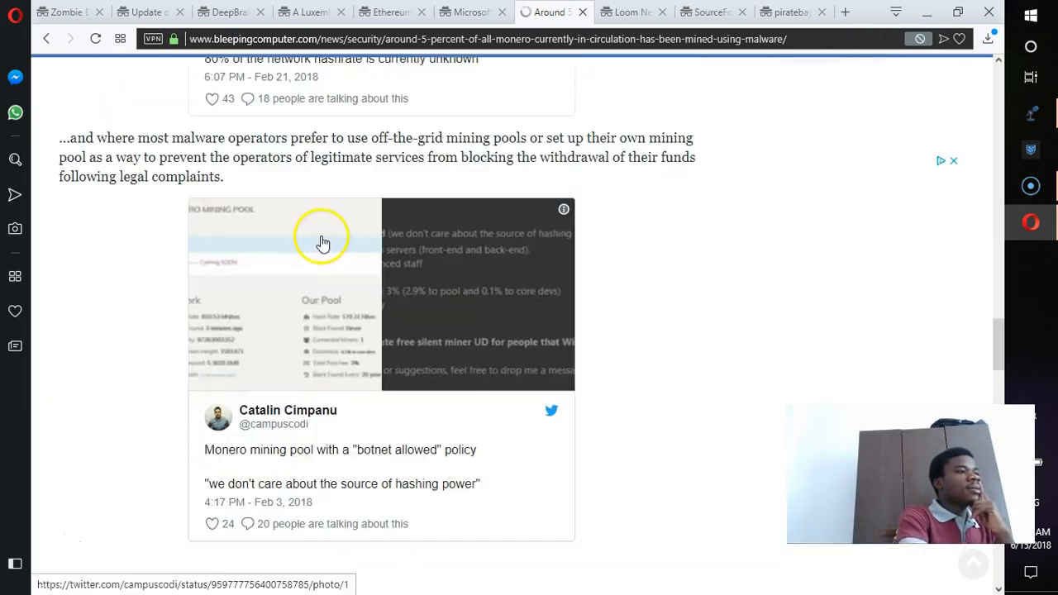
pyautogui.scroll(3)
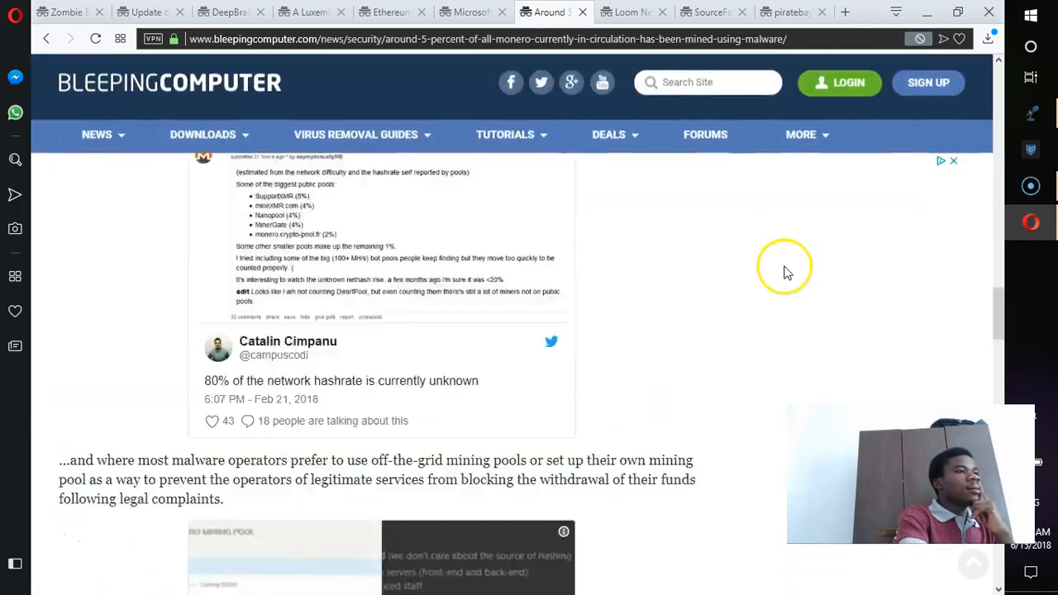
pyautogui.scroll(3)
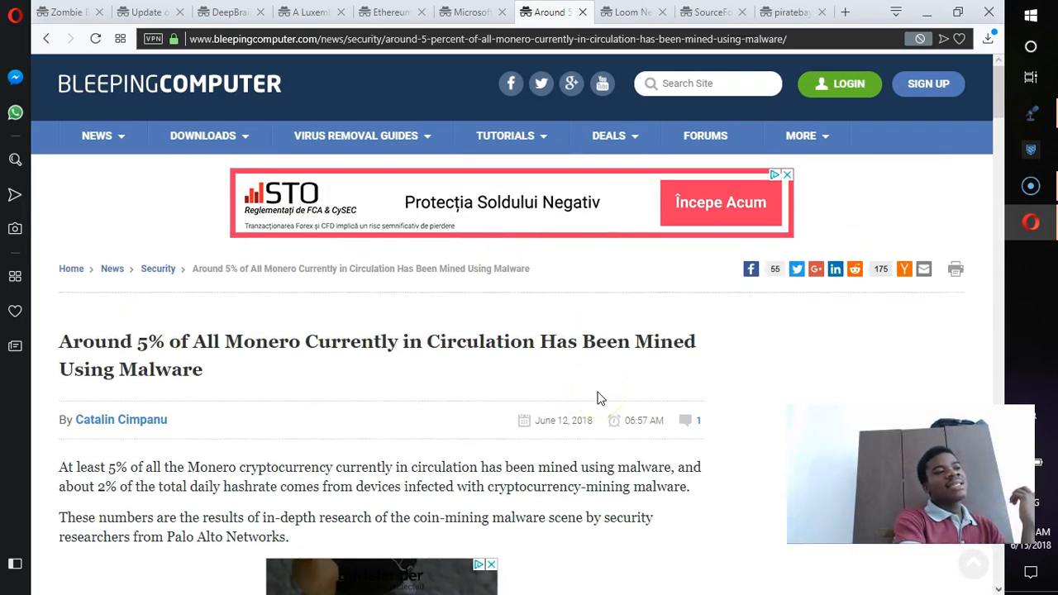
pyautogui.moveTo(643, 243)
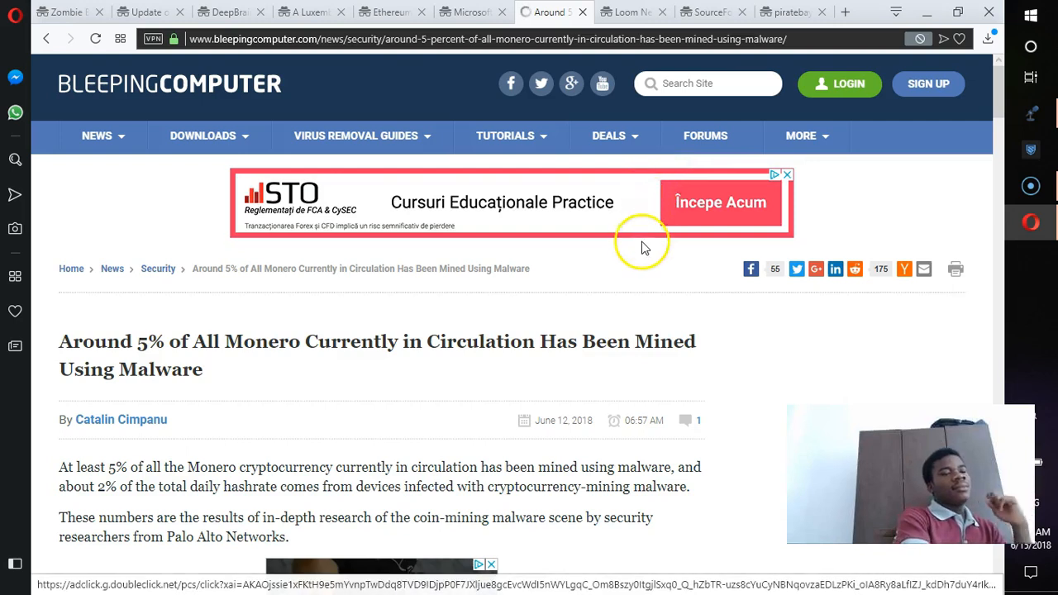